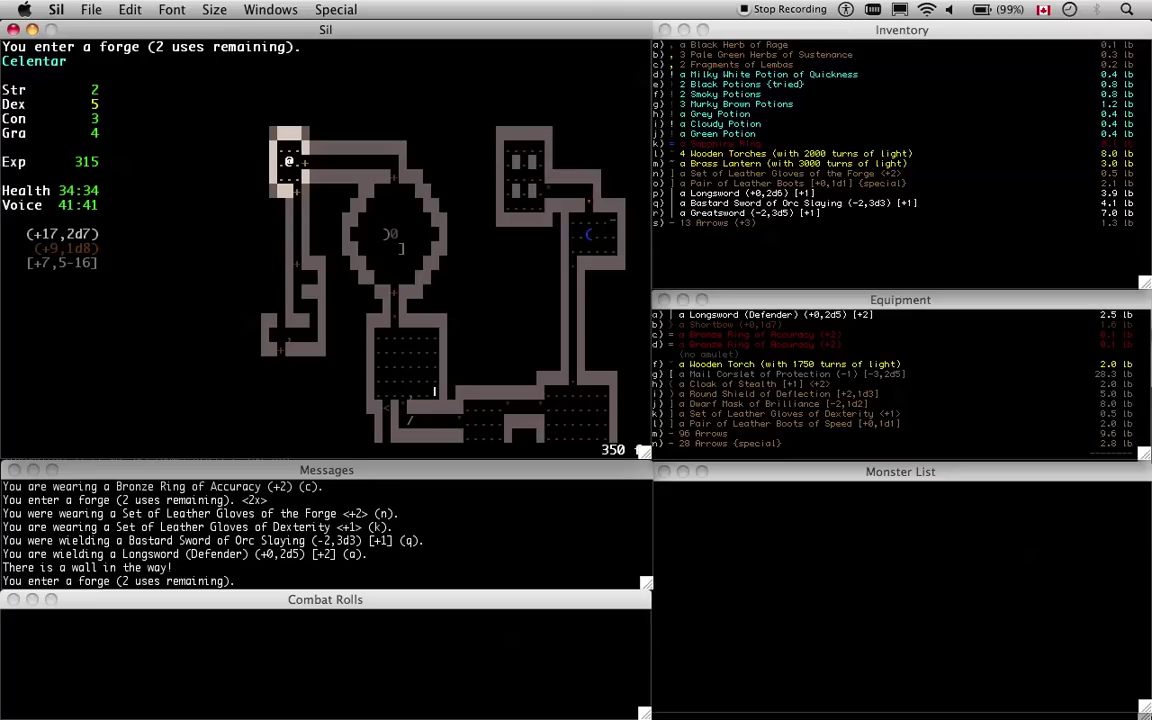
mouse_move(955, 97)
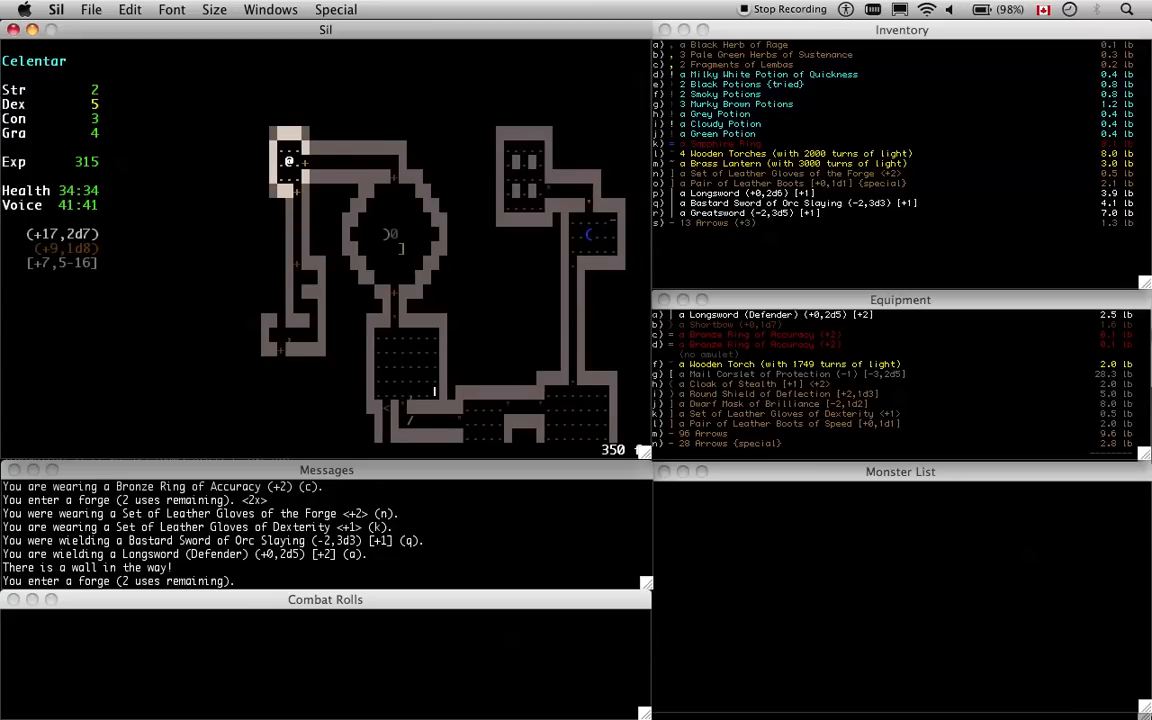
mouse_move(955, 122)
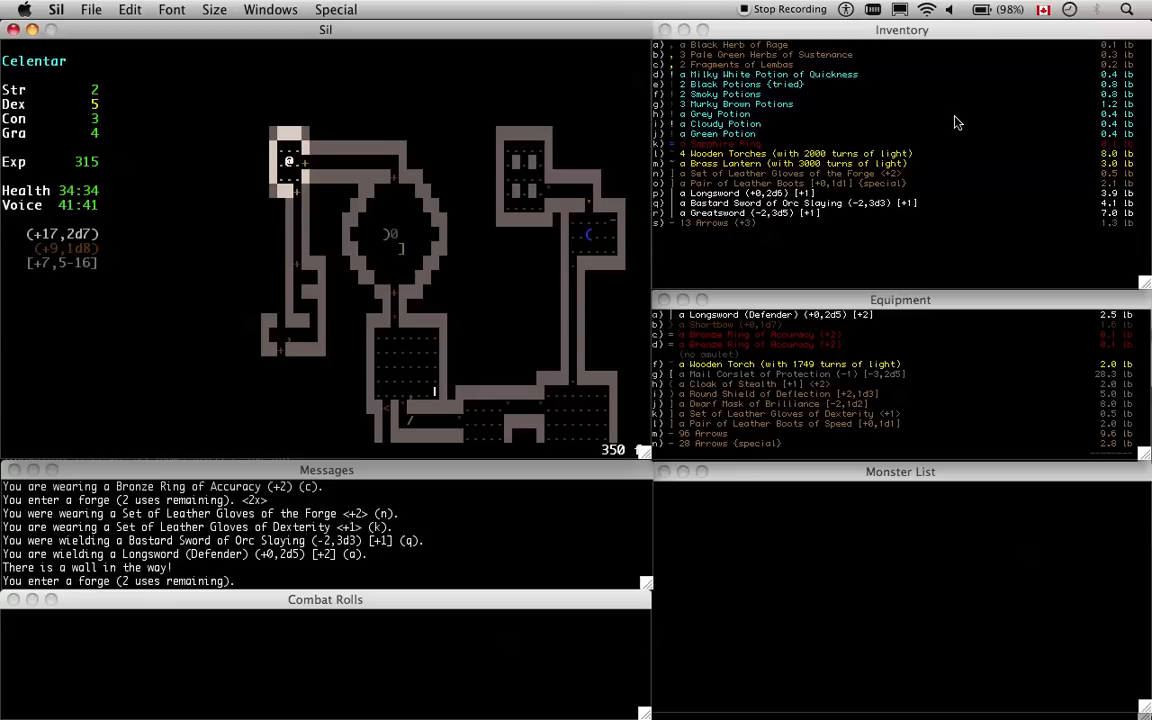
mouse_move(96, 156)
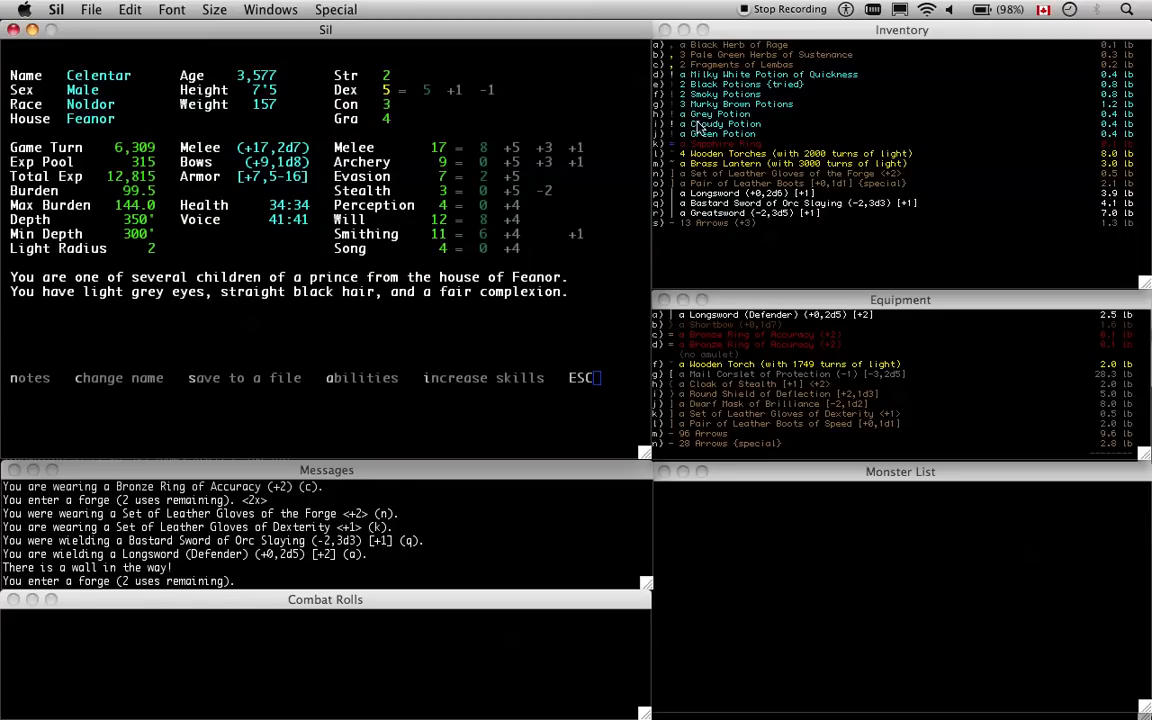
mouse_move(476, 224)
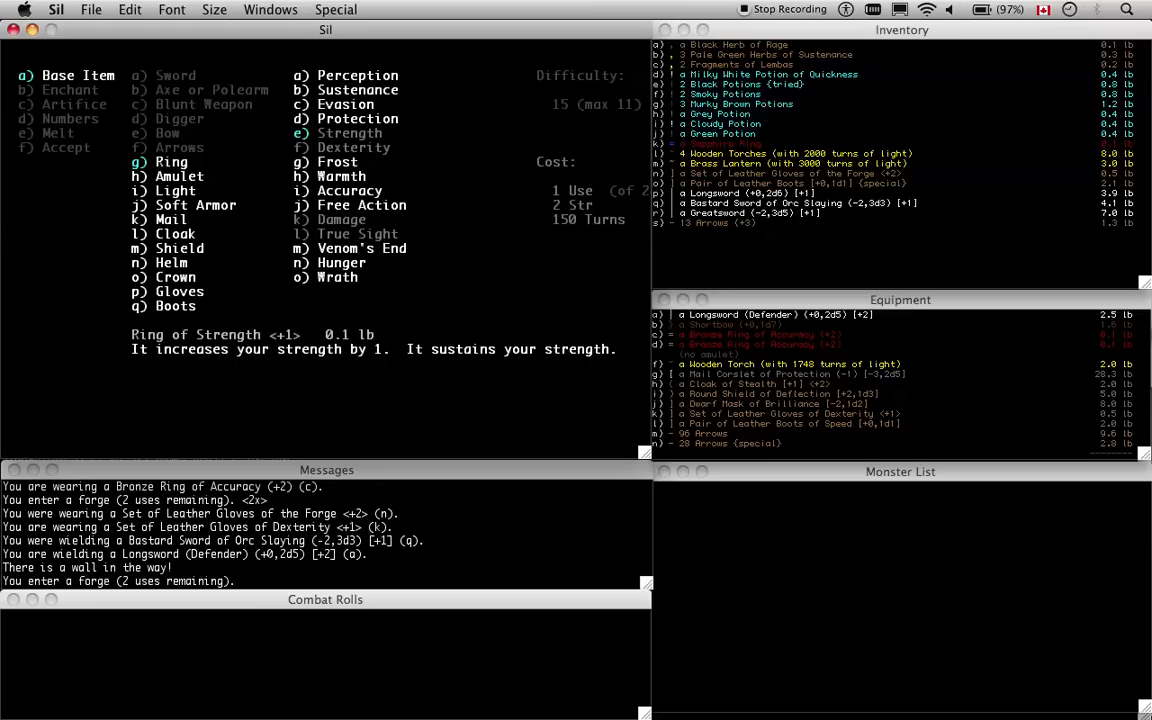
Forge the Jade Ring of Free Action, then pick an Amulet of the Blessed Realm
click(357, 118)
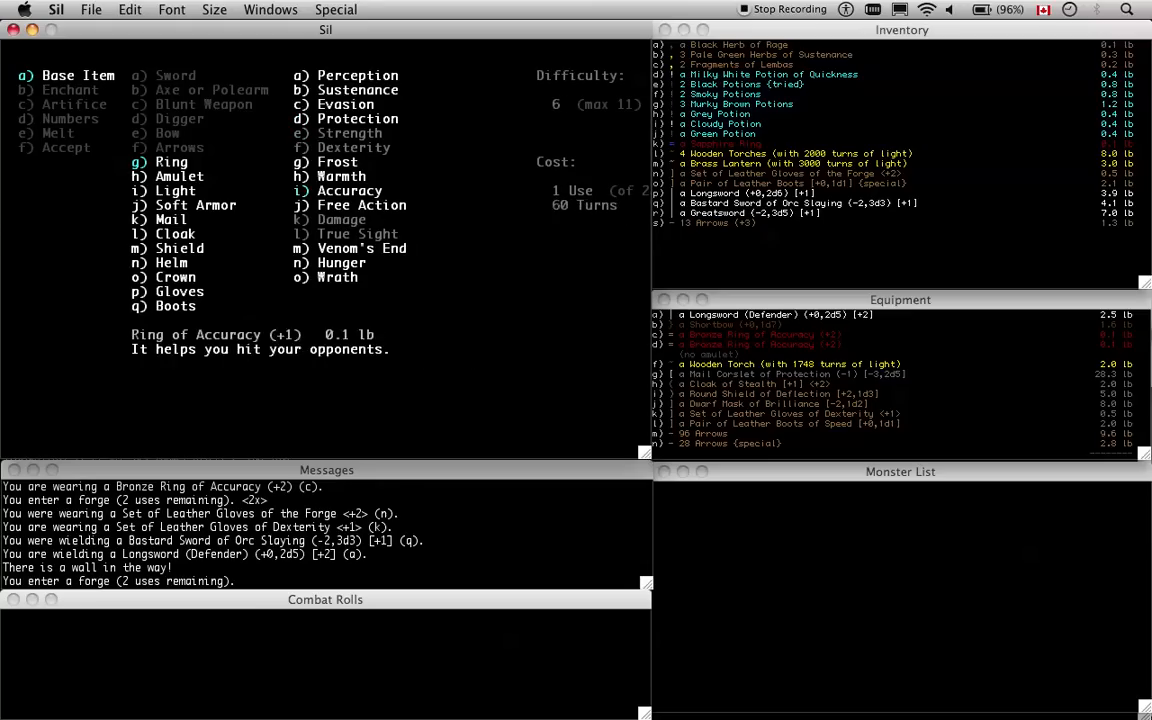
click(362, 204)
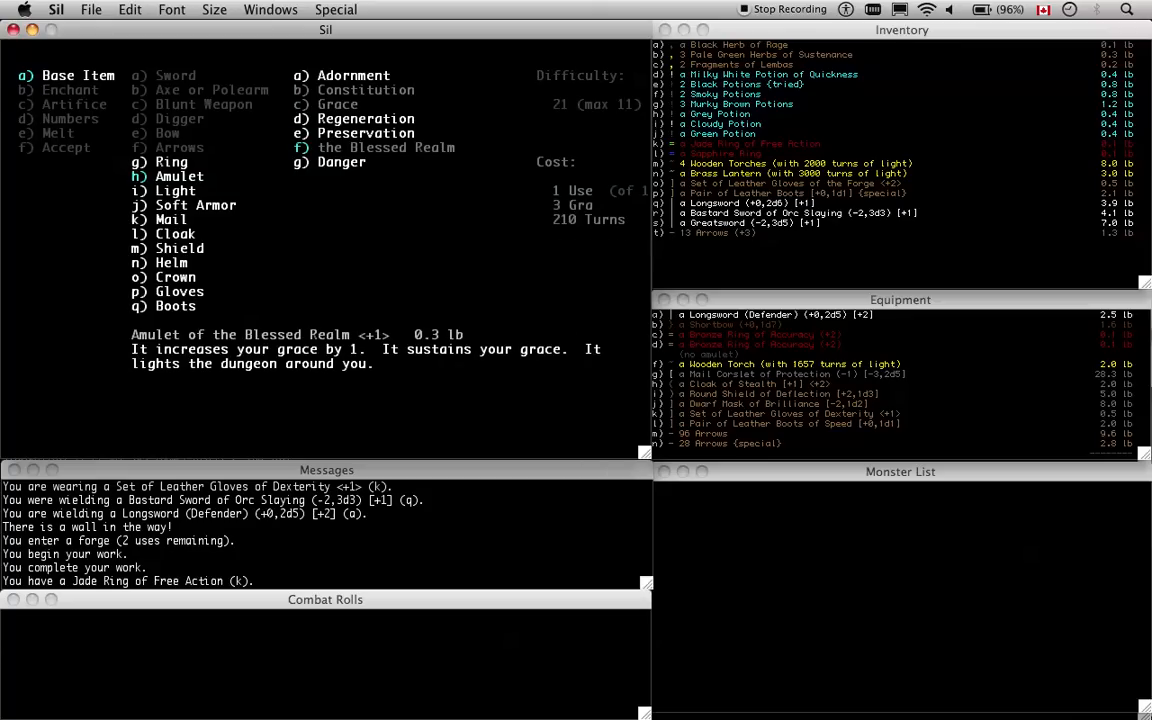
mouse_move(409, 203)
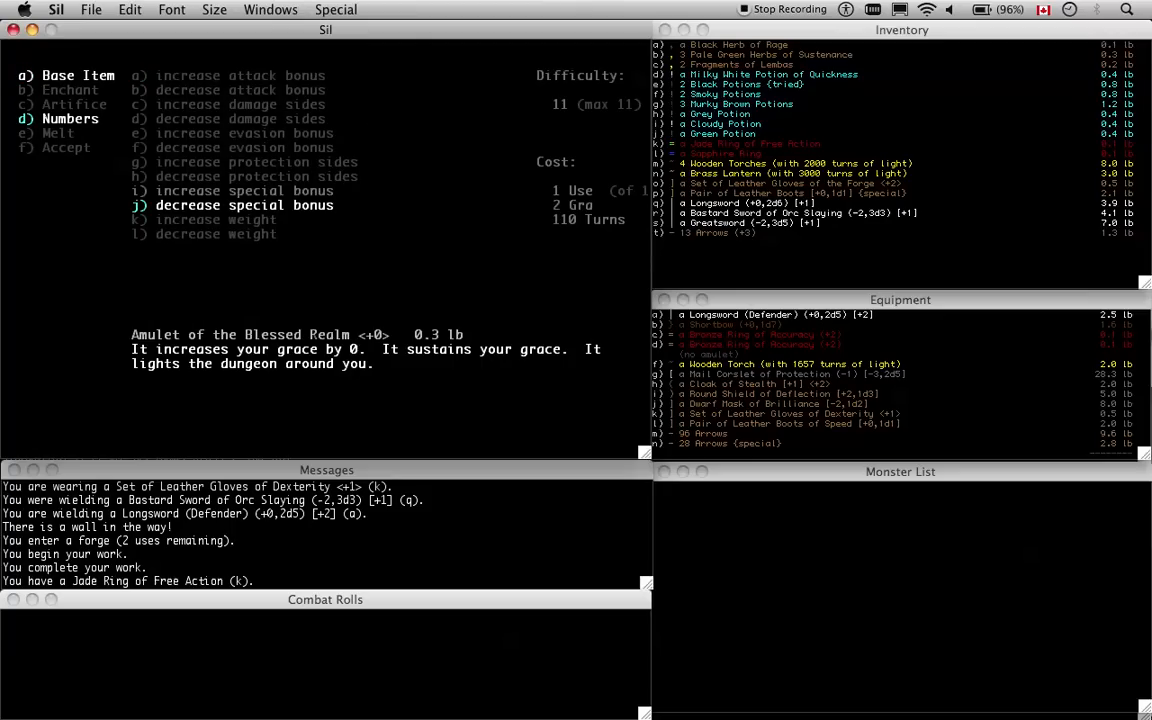
mouse_move(355, 328)
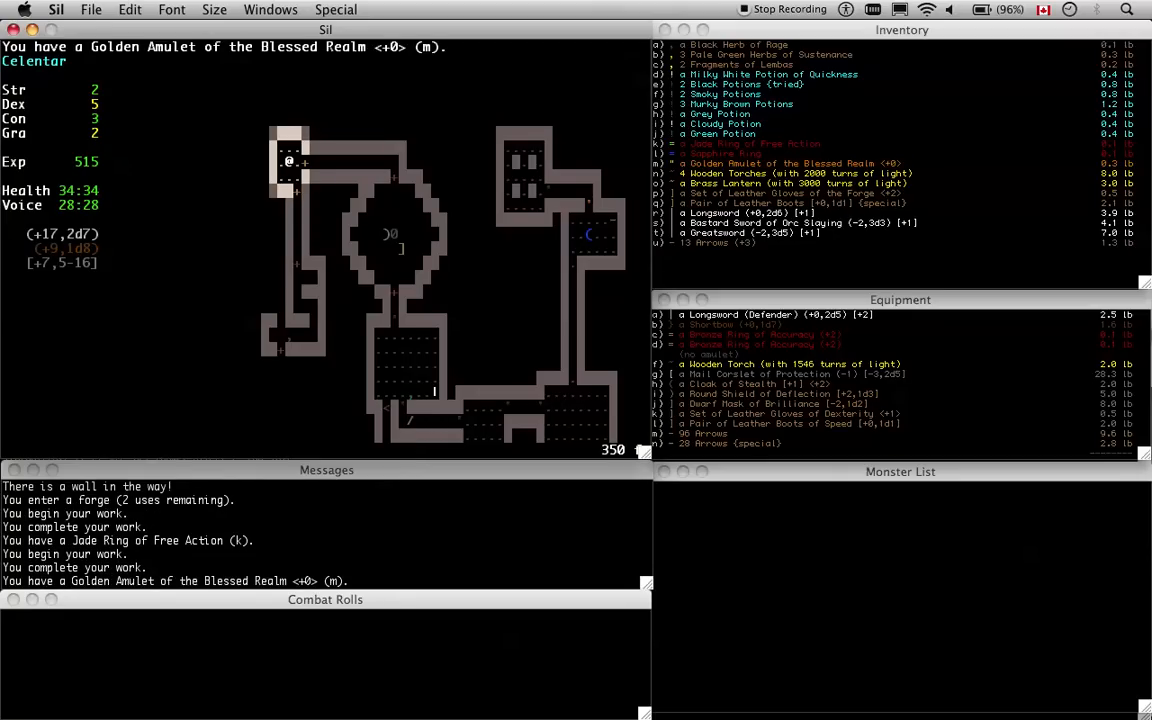
Review the character sheet before and after putting on the Golden Amulet of the Blessed Realm
key(C)
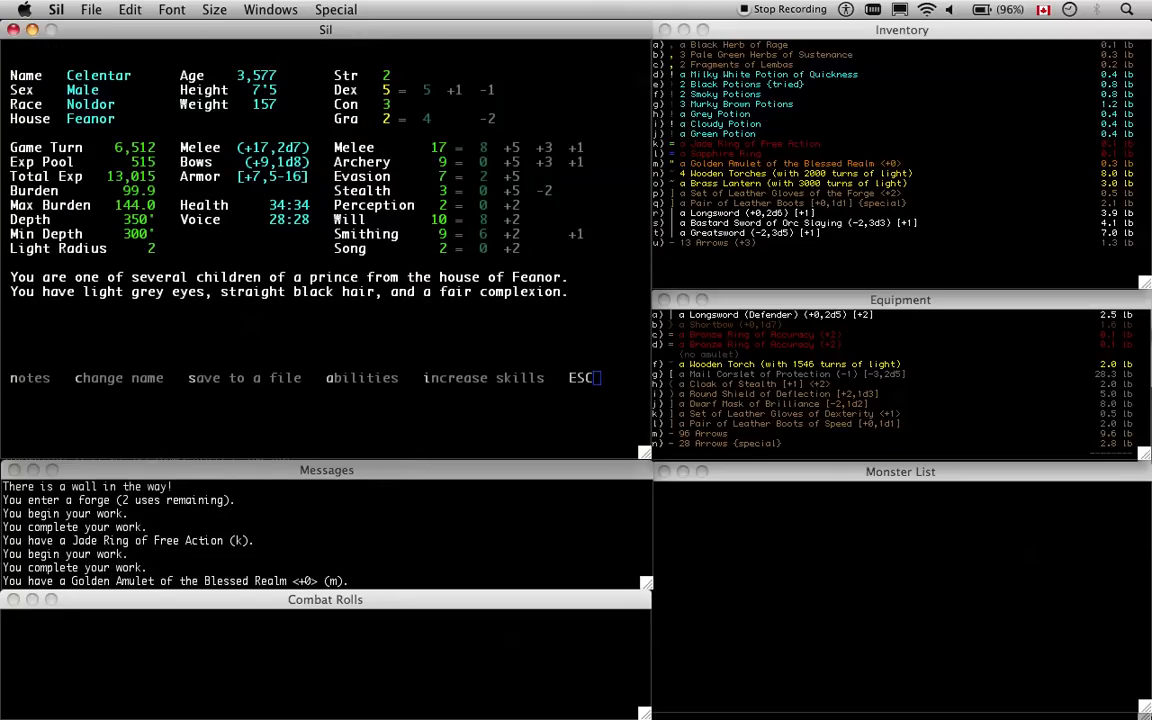
key(Escape)
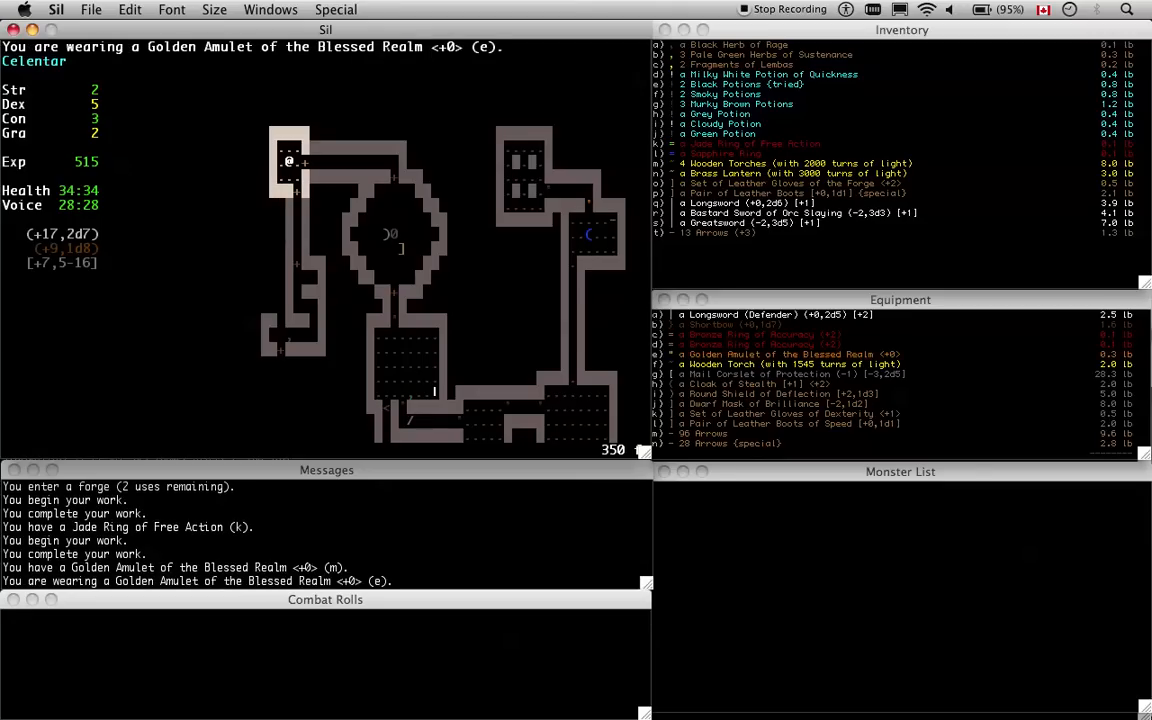
key(C)
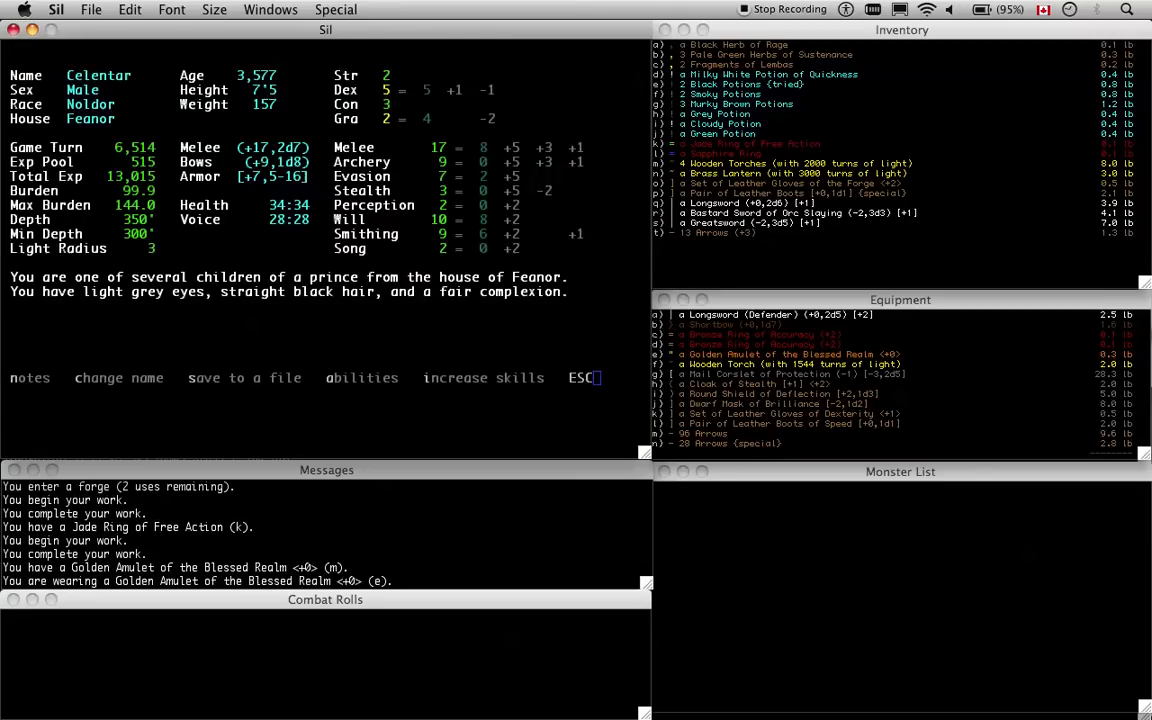
key(Escape)
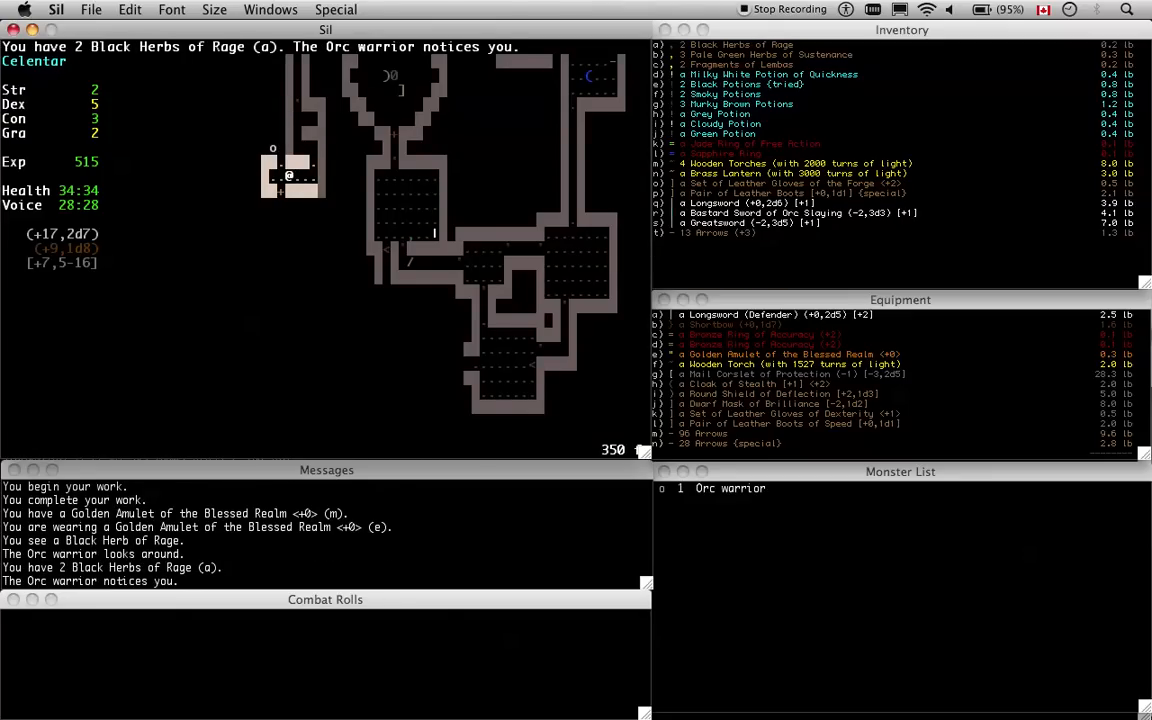
mouse_move(592, 358)
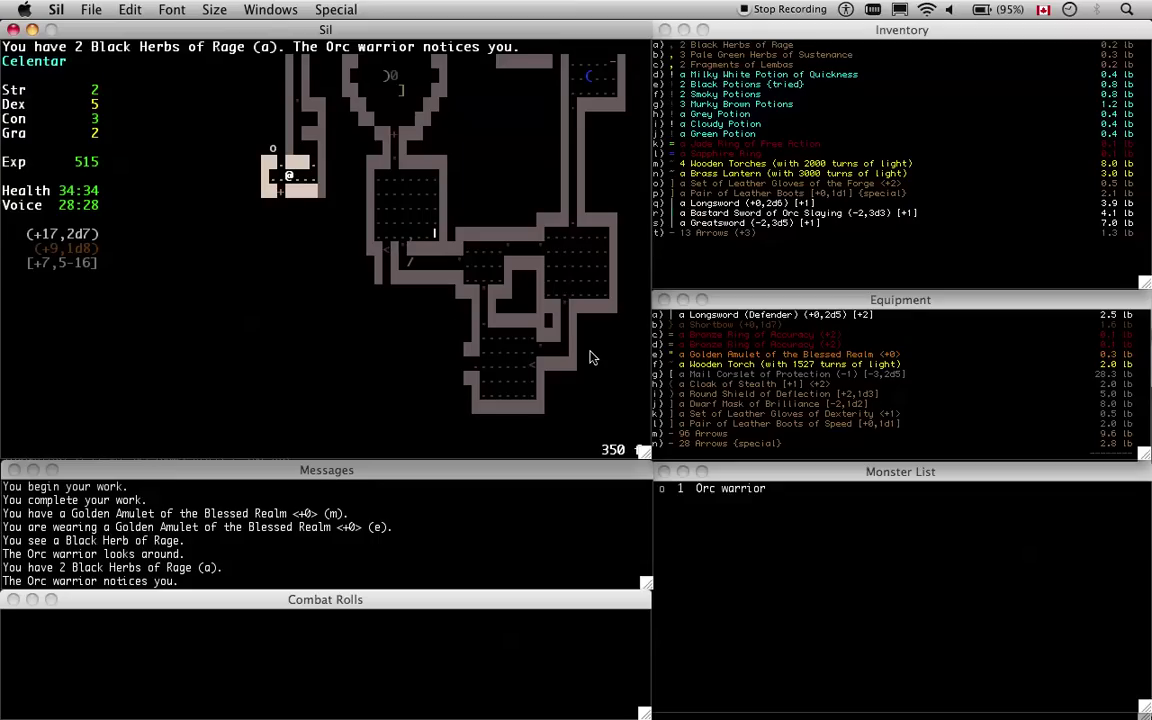
mouse_move(727, 368)
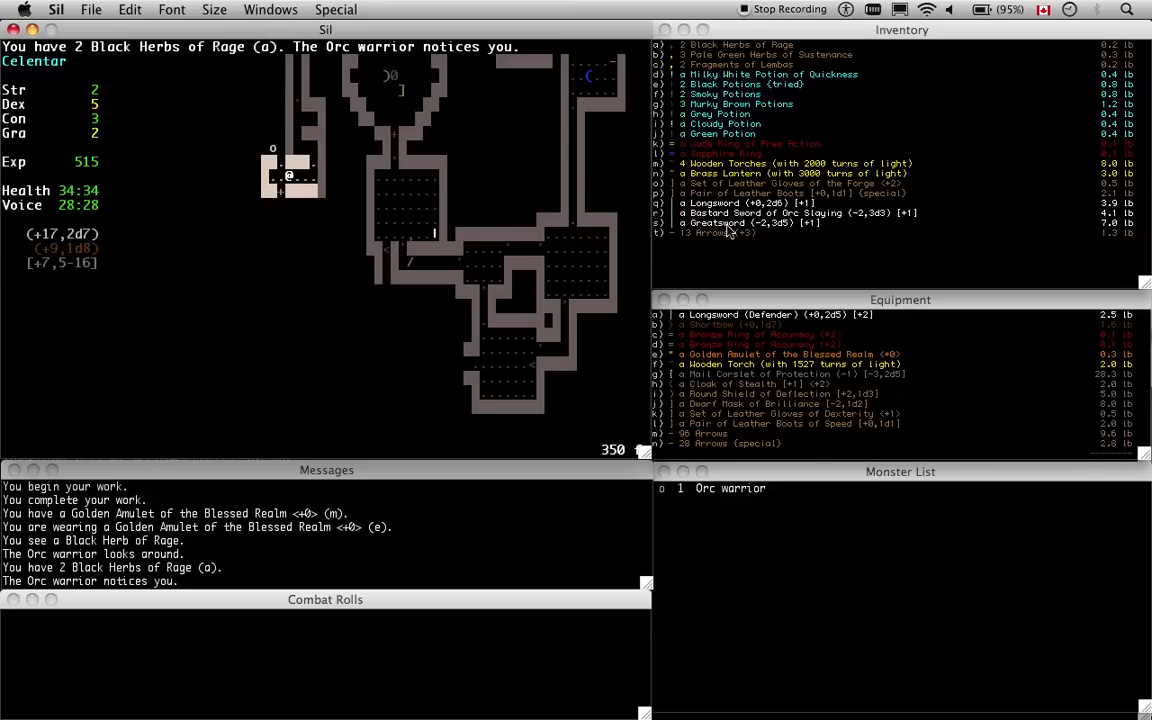
mouse_move(730, 403)
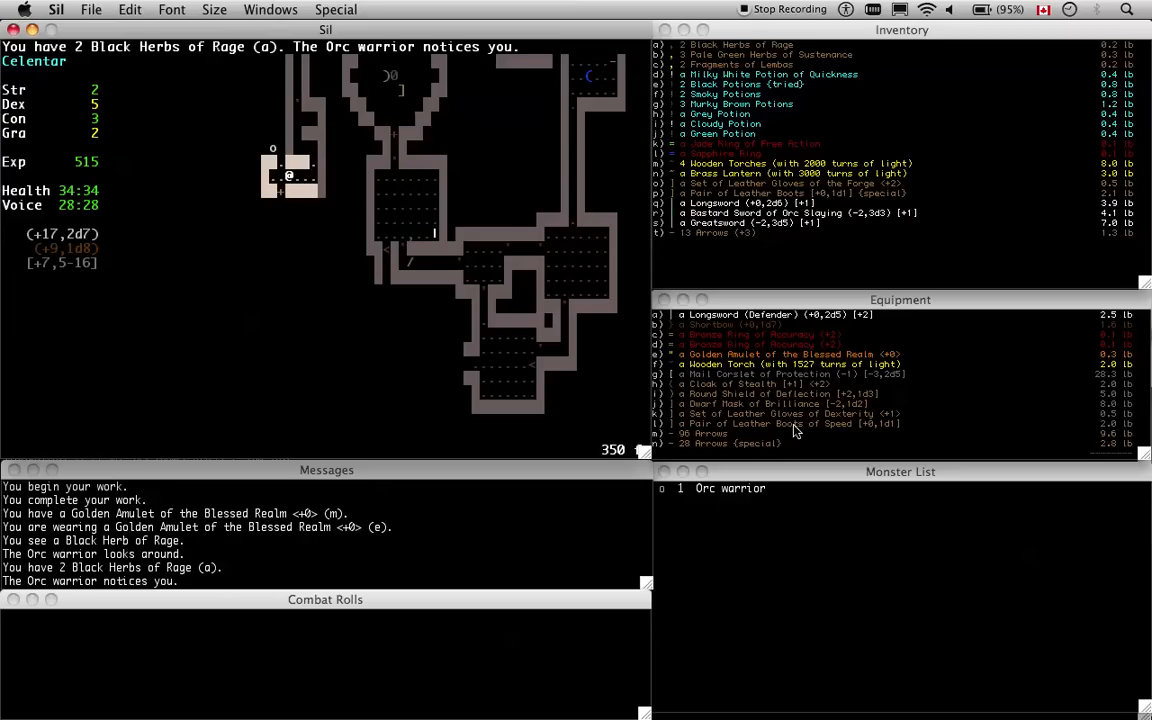
mouse_move(855, 430)
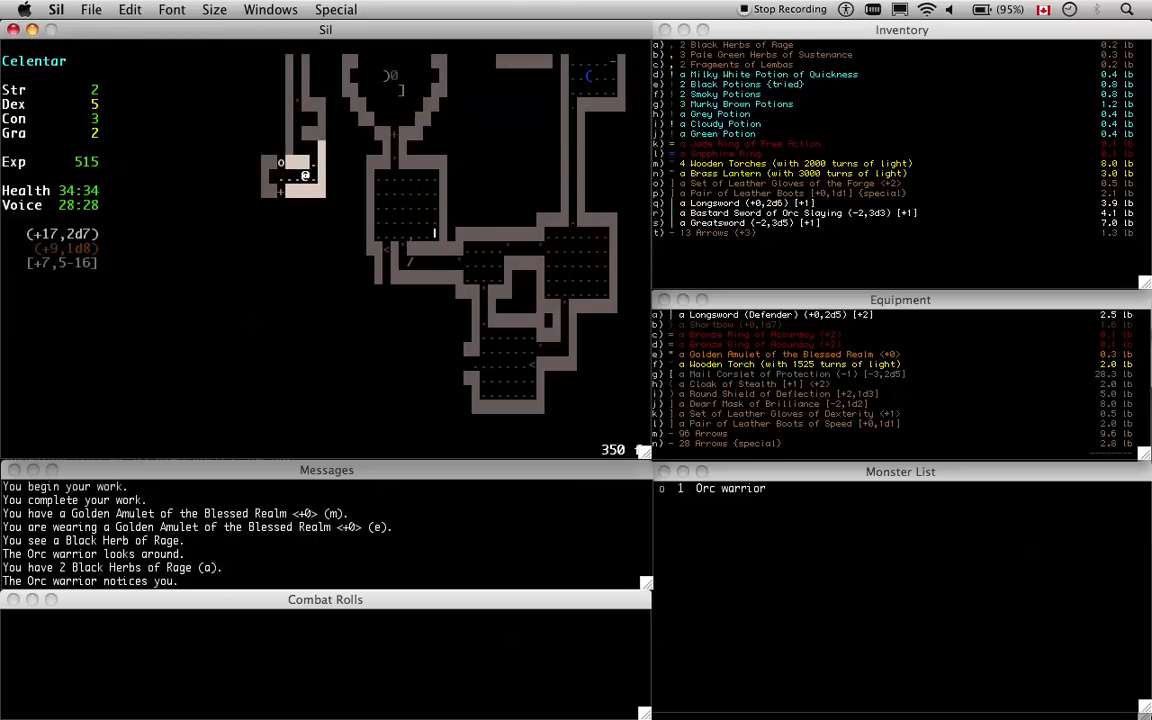
Wield the Bastard Sword of Orc Slaying
key(w)
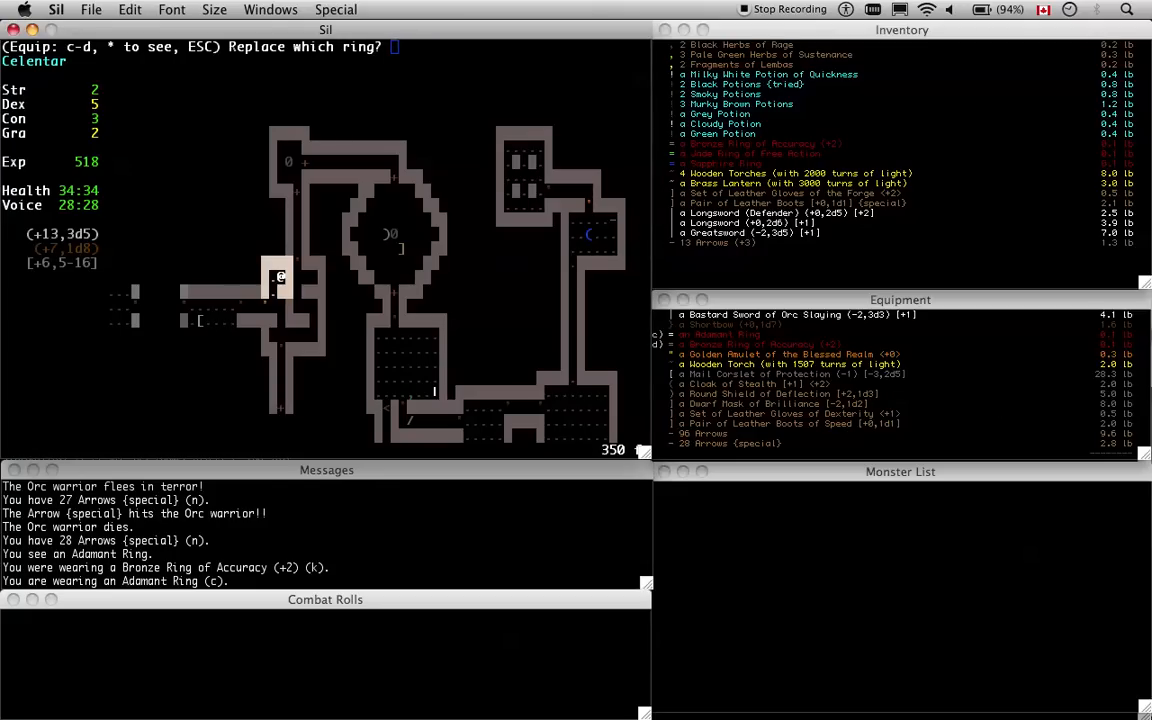
Choose the ring to swap out for the Bronze Ring of Accuracy
key(c)
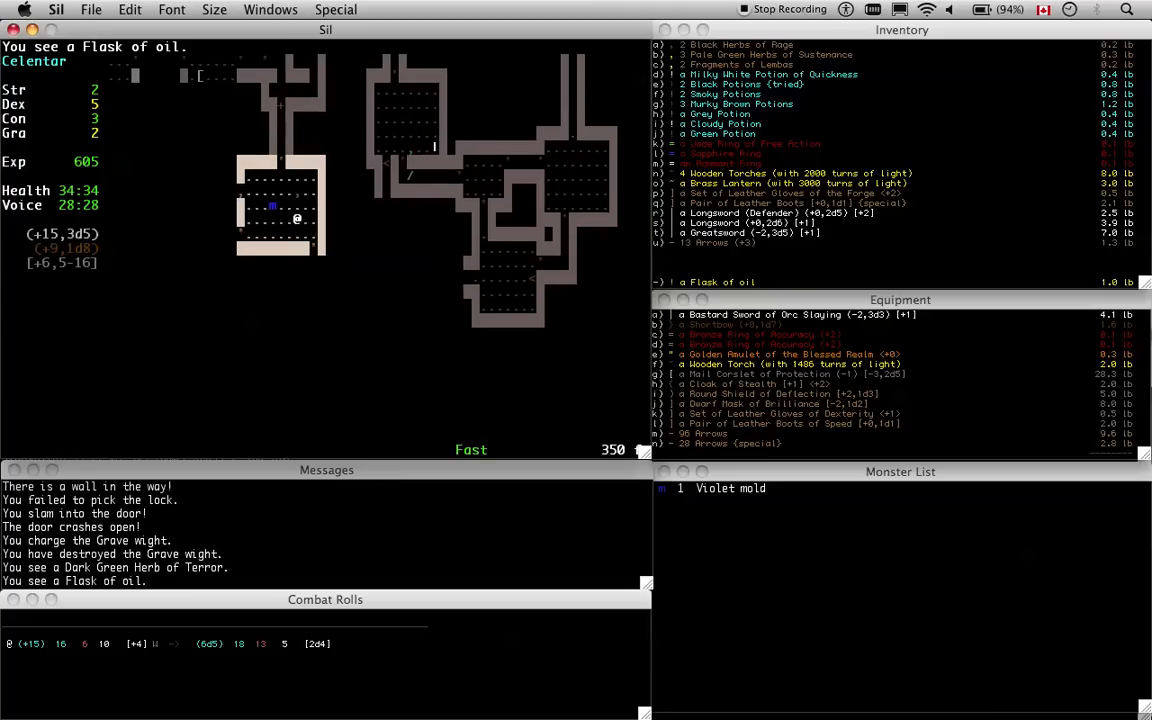
Wield the Brass Lantern and continue past the pending message
key(w)
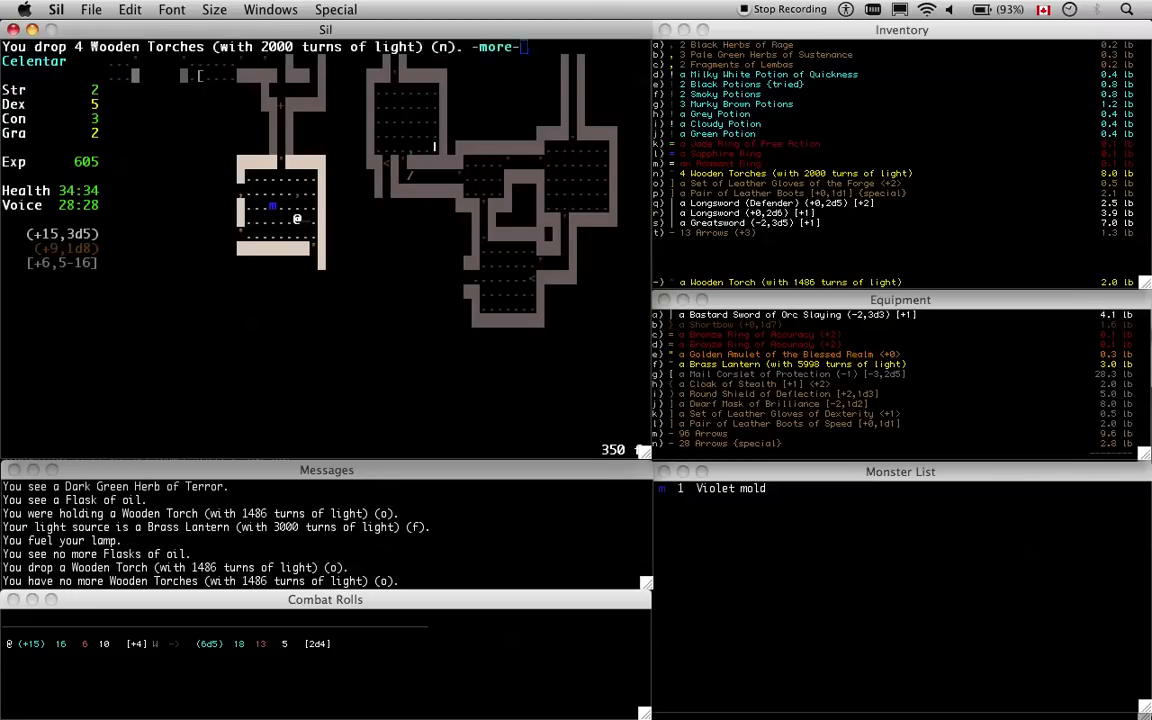
key(space)
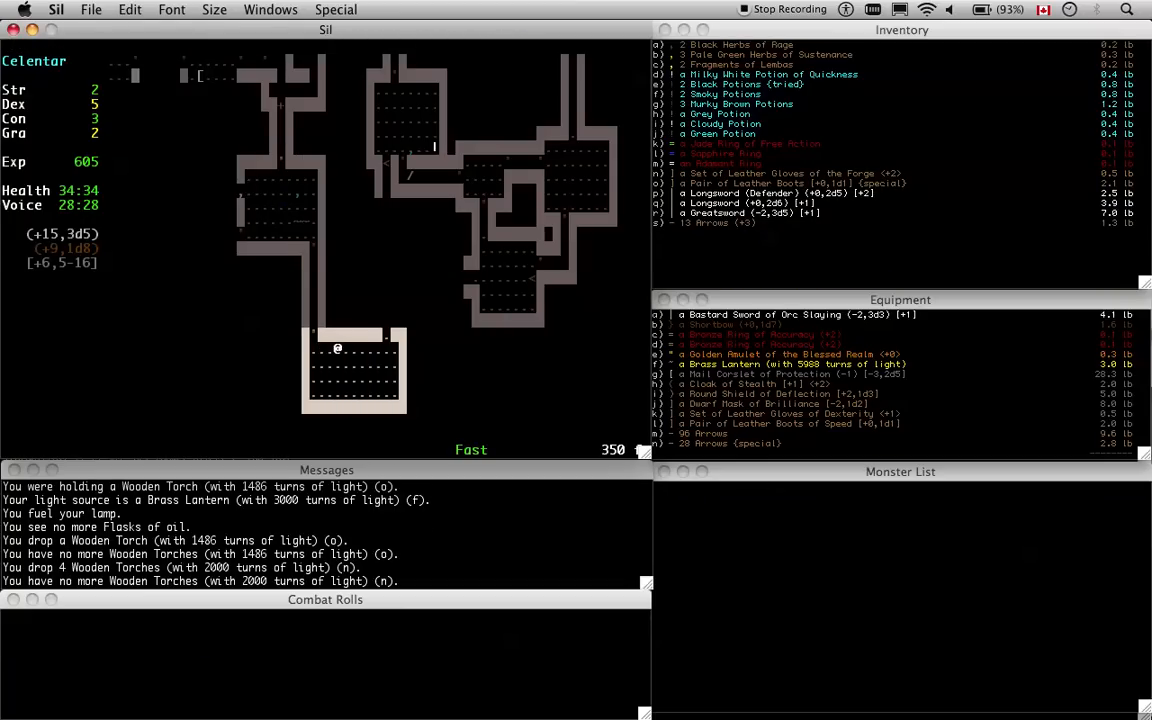
Walk north through the forge area, typing the notes 'WTF' and '3 forges'
key(Up)
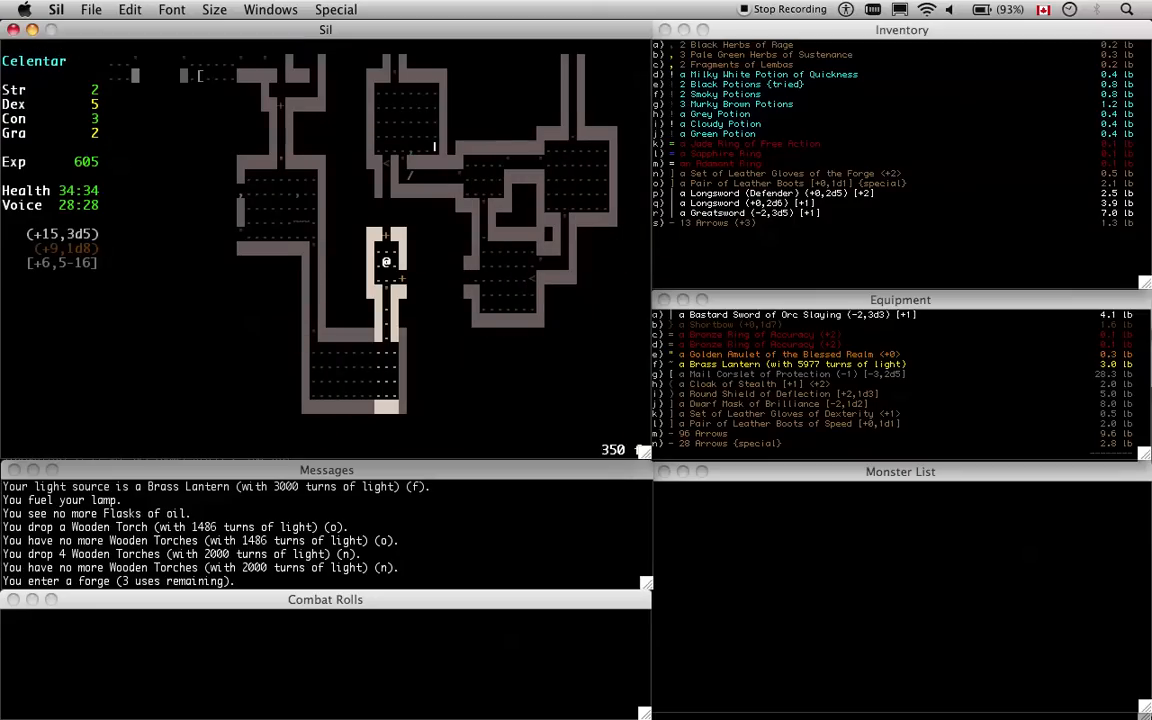
text(WTF)
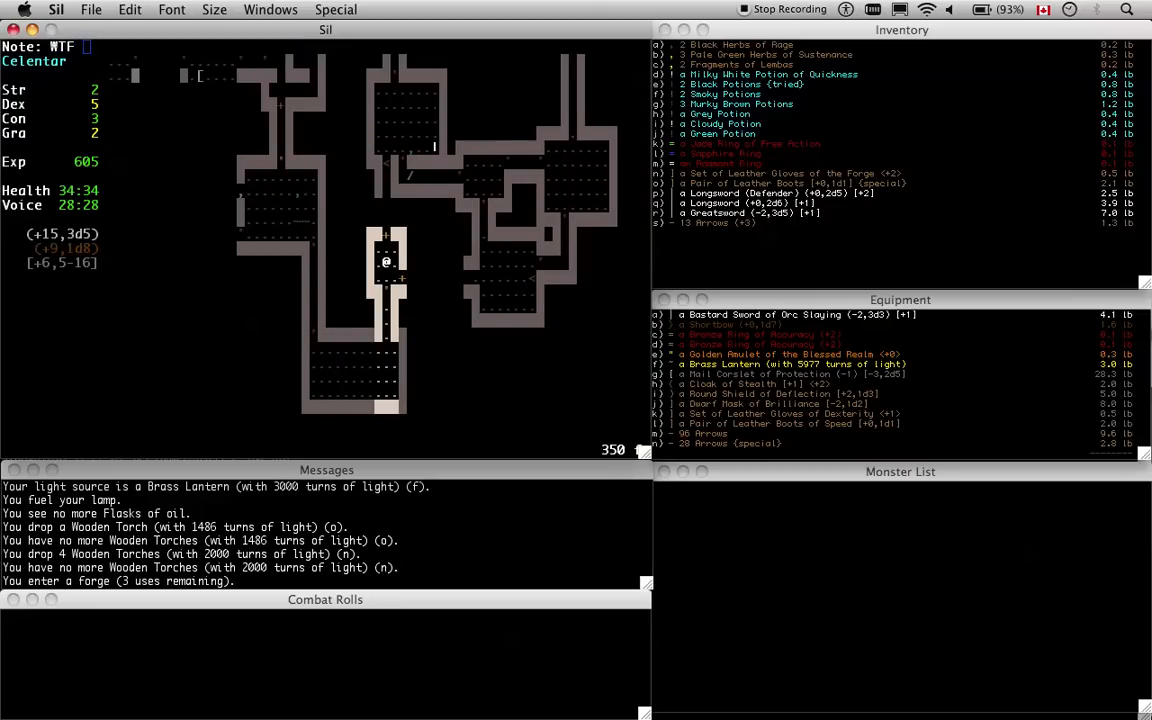
text(3 forges)
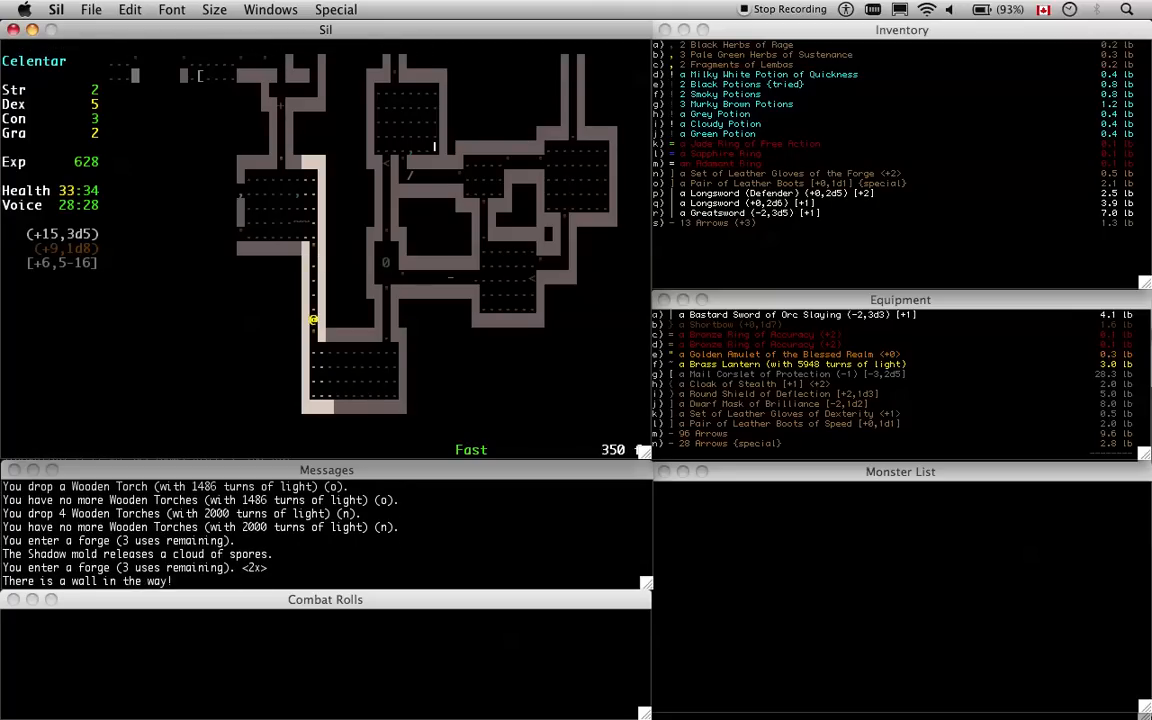
key(Up)
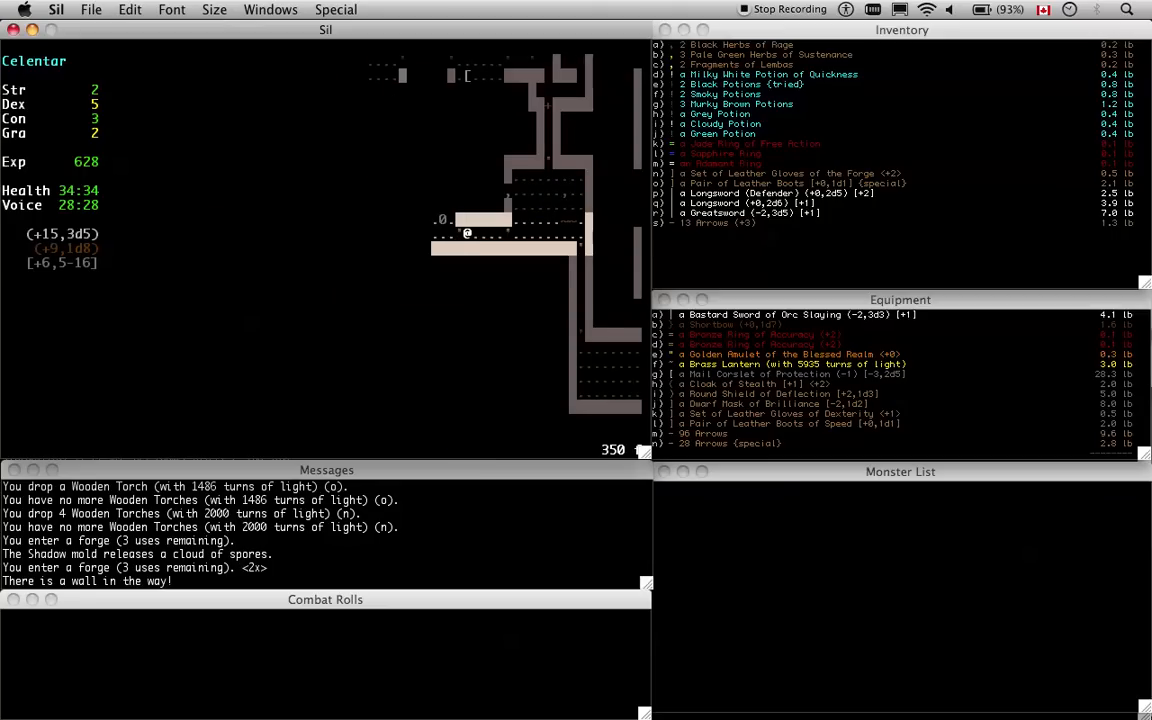
key(Up)
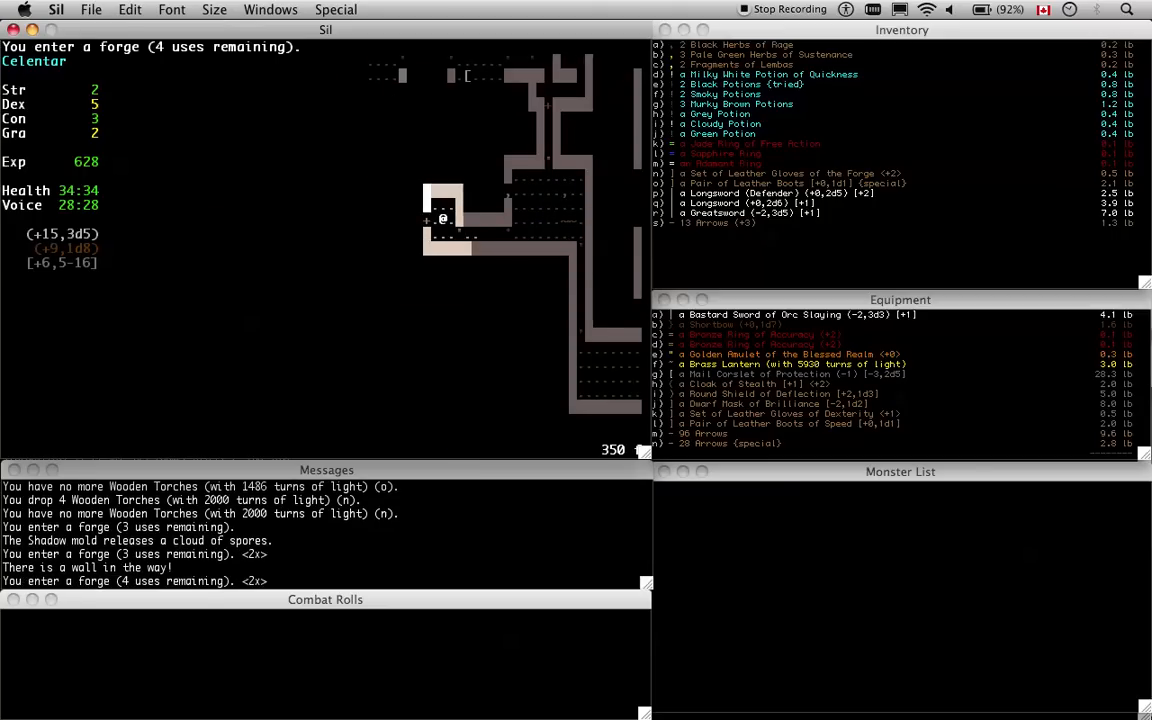
View the character's stats and skills, then click on the dungeon map
key(C)
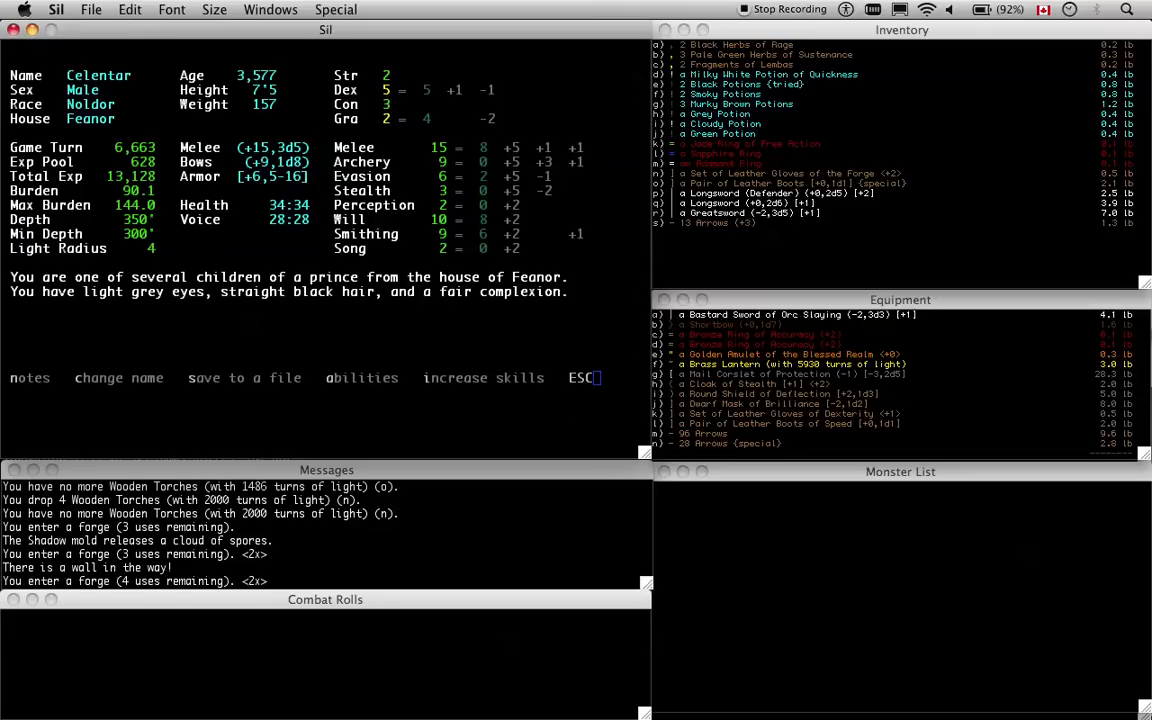
click(29, 378)
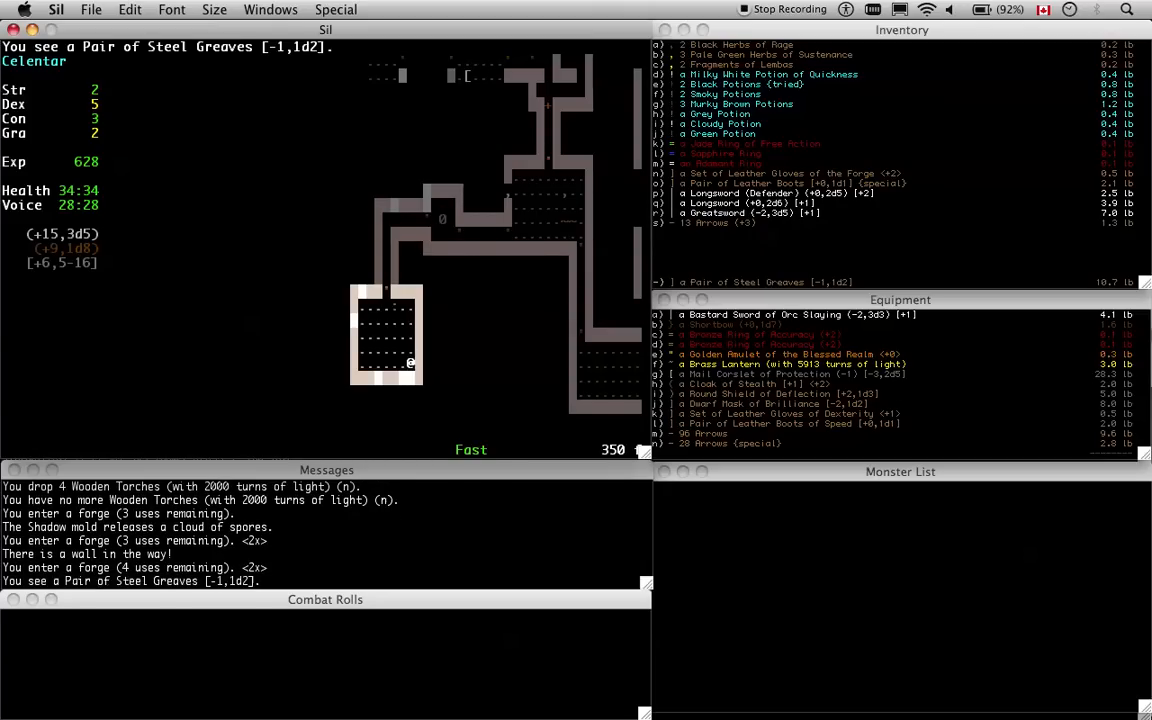
Walk the character north across the room
key(Up)
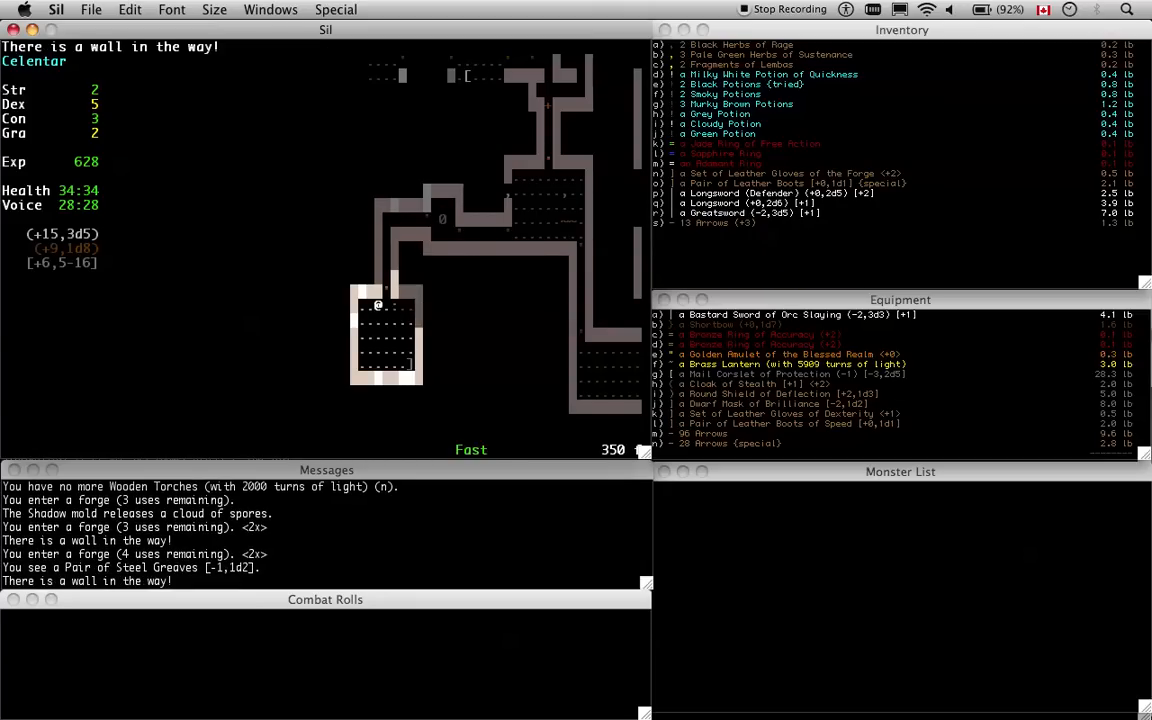
key(Up)
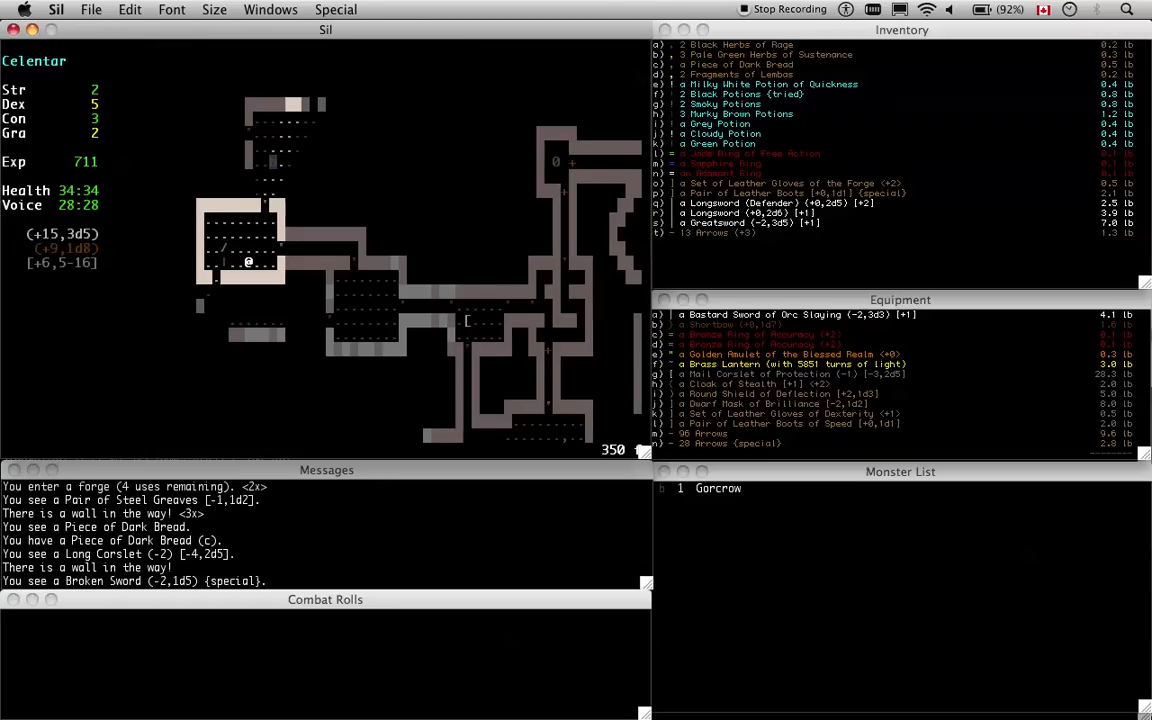
Try wielding the Broken Sword, then switch back to the Bastard Sword of Orc Slaying
key(w)
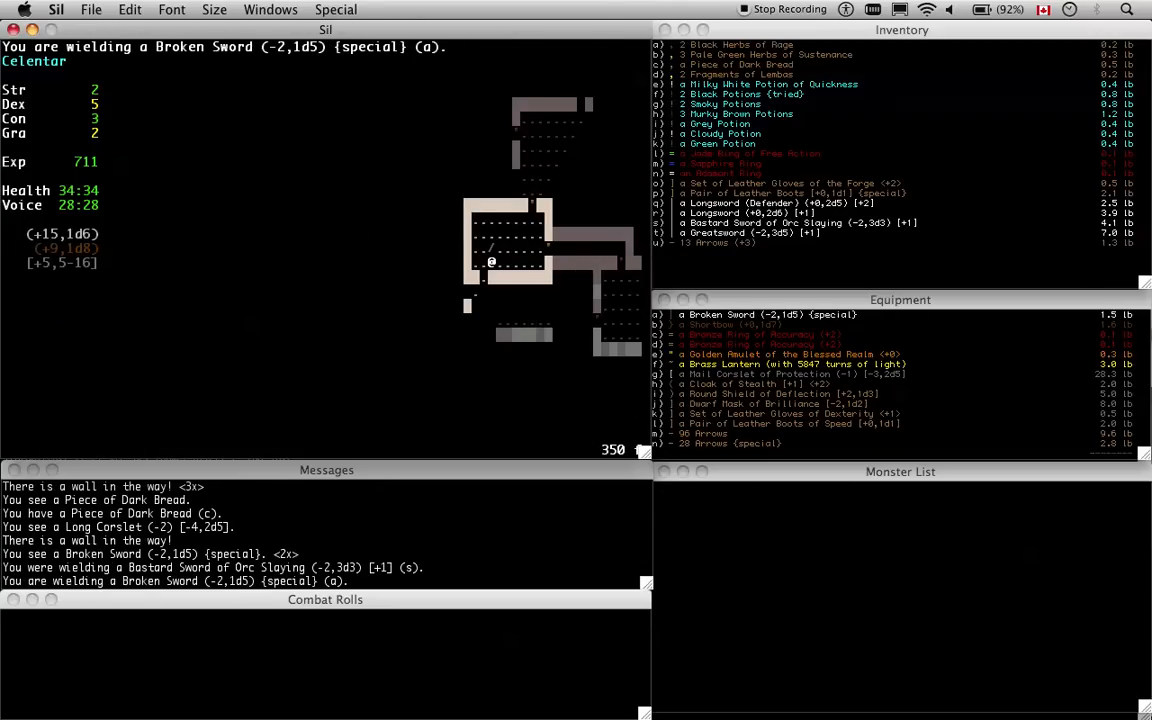
key(w)
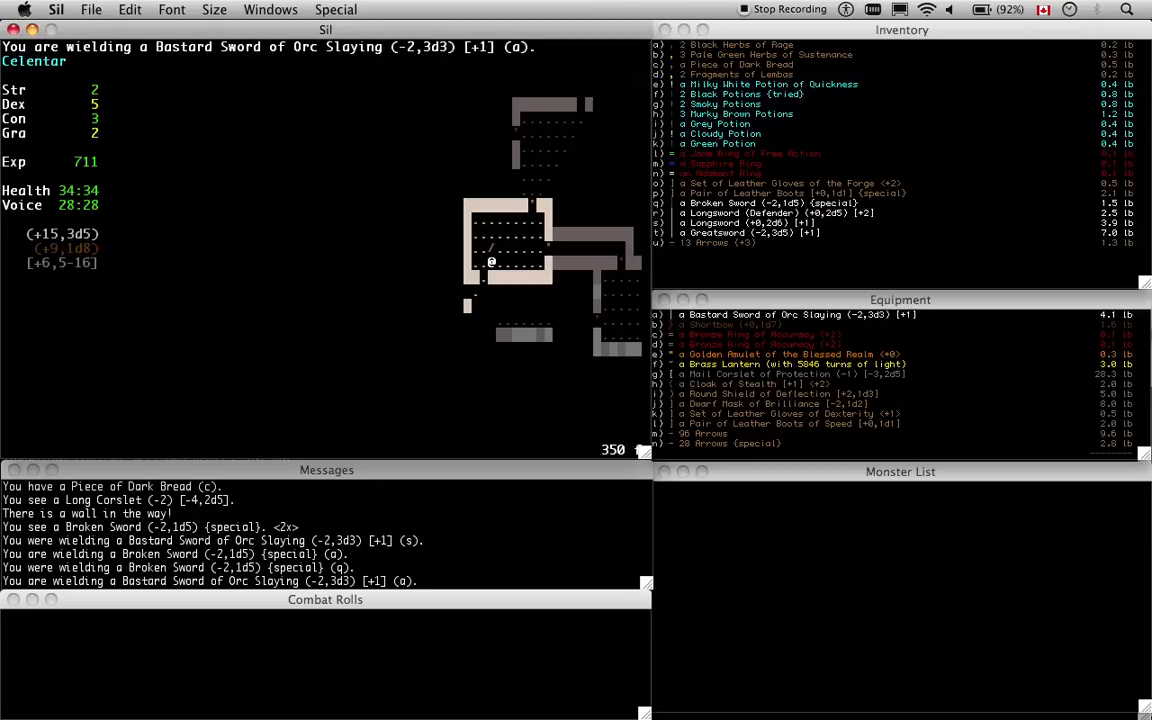
key(w)
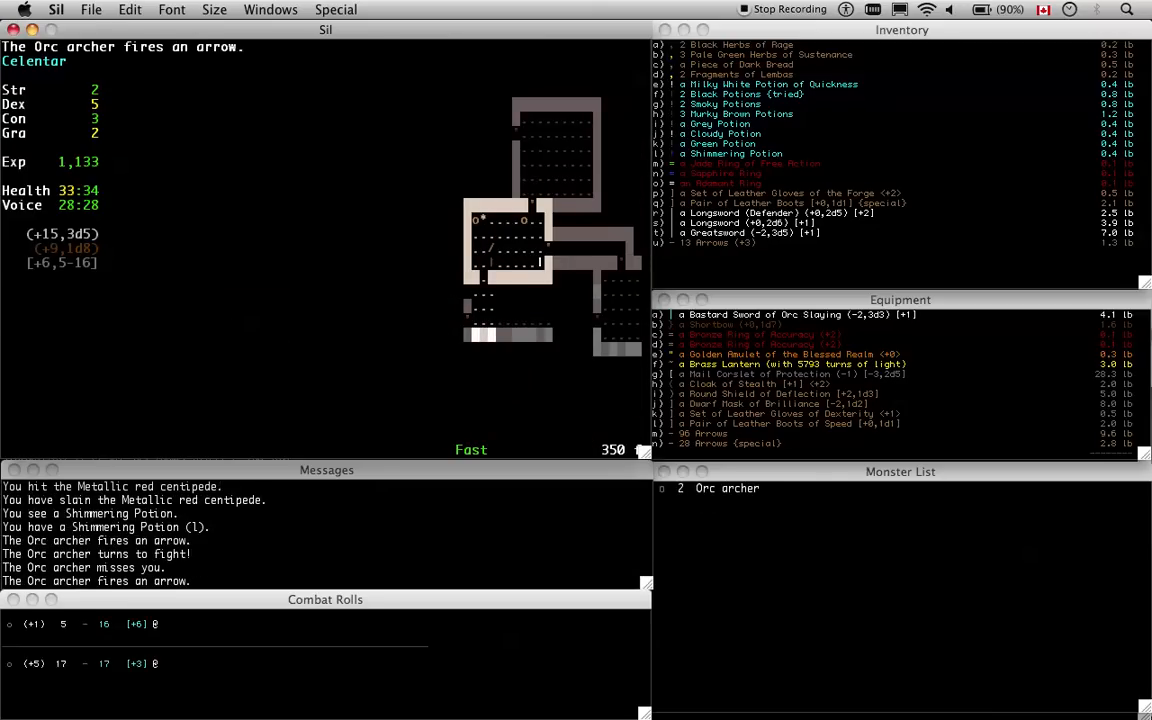
Fire arrows at the Orc archers
key(Right)
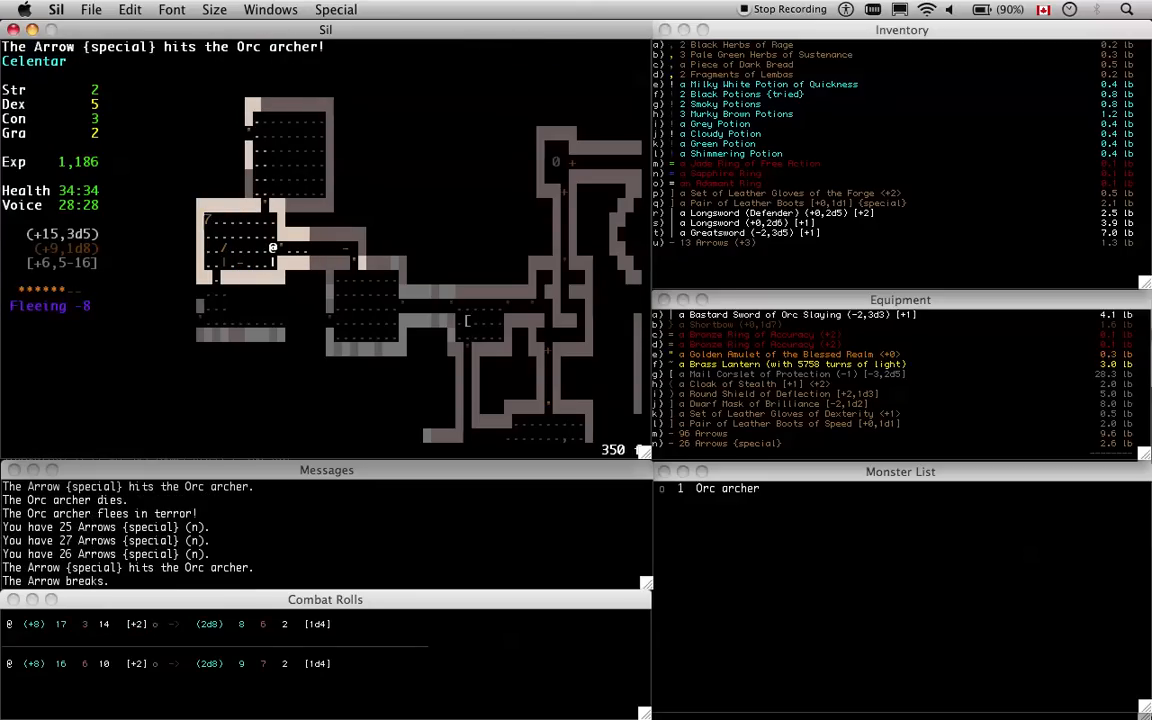
key(f)
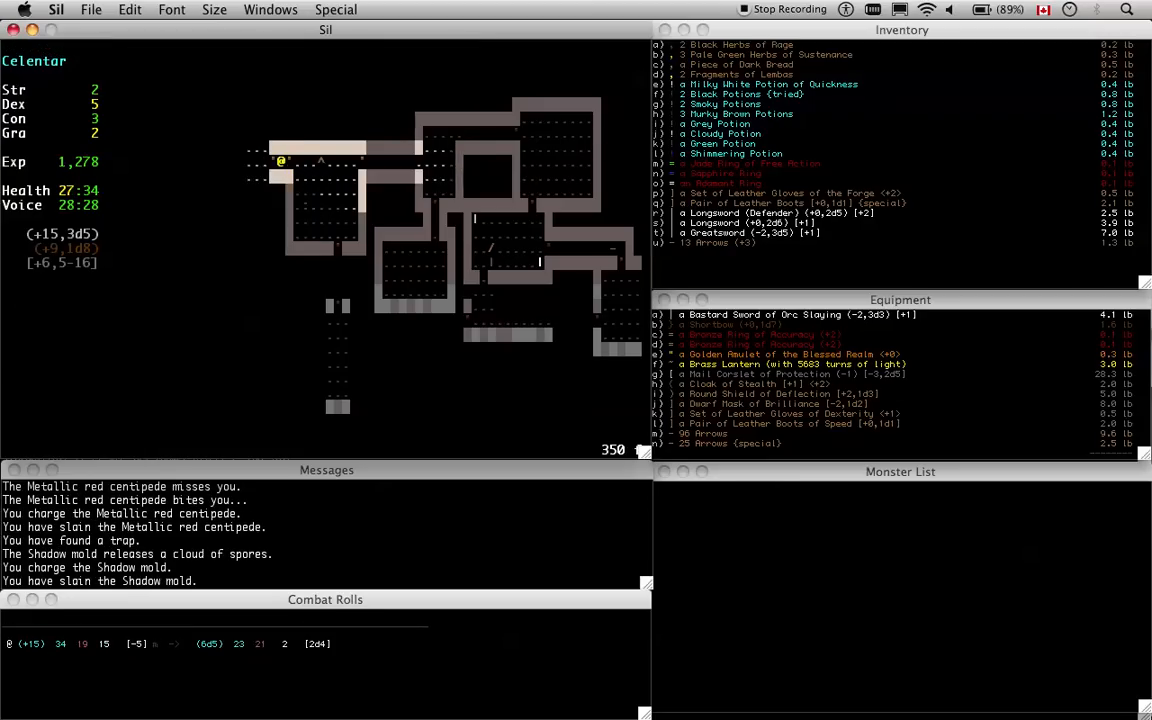
Kill the Shadow molds, cross the acid trap, and collect a fourth Murky Brown Potion
key(Left)
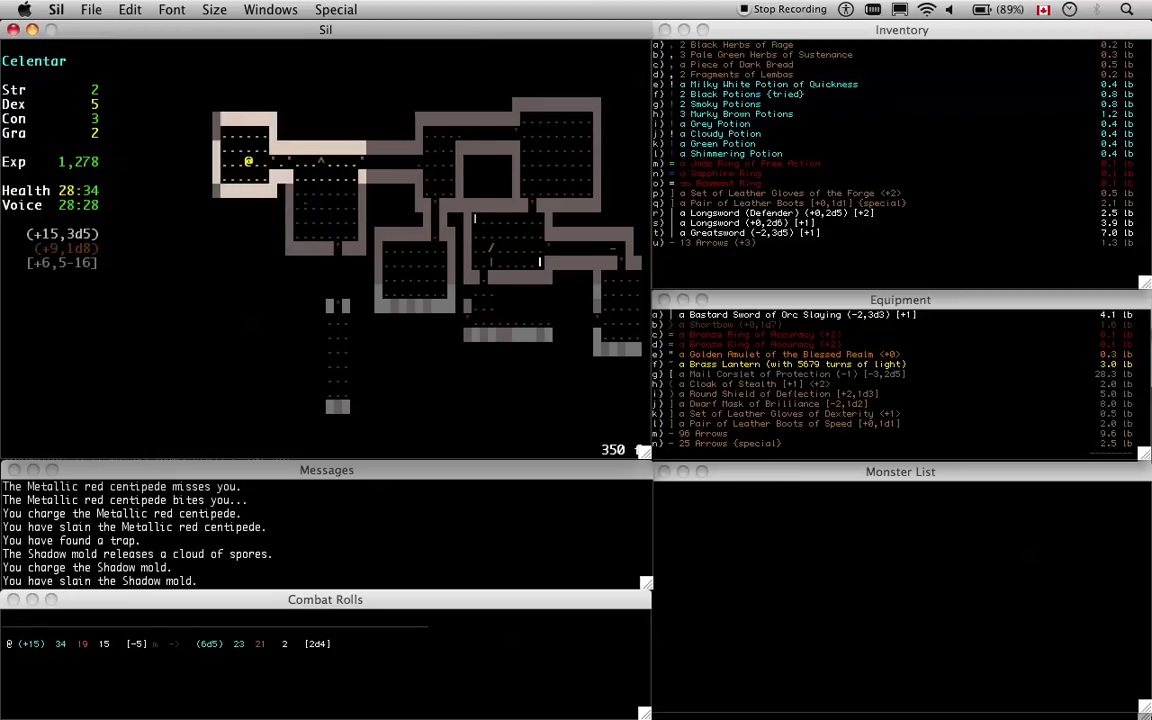
key(Down)
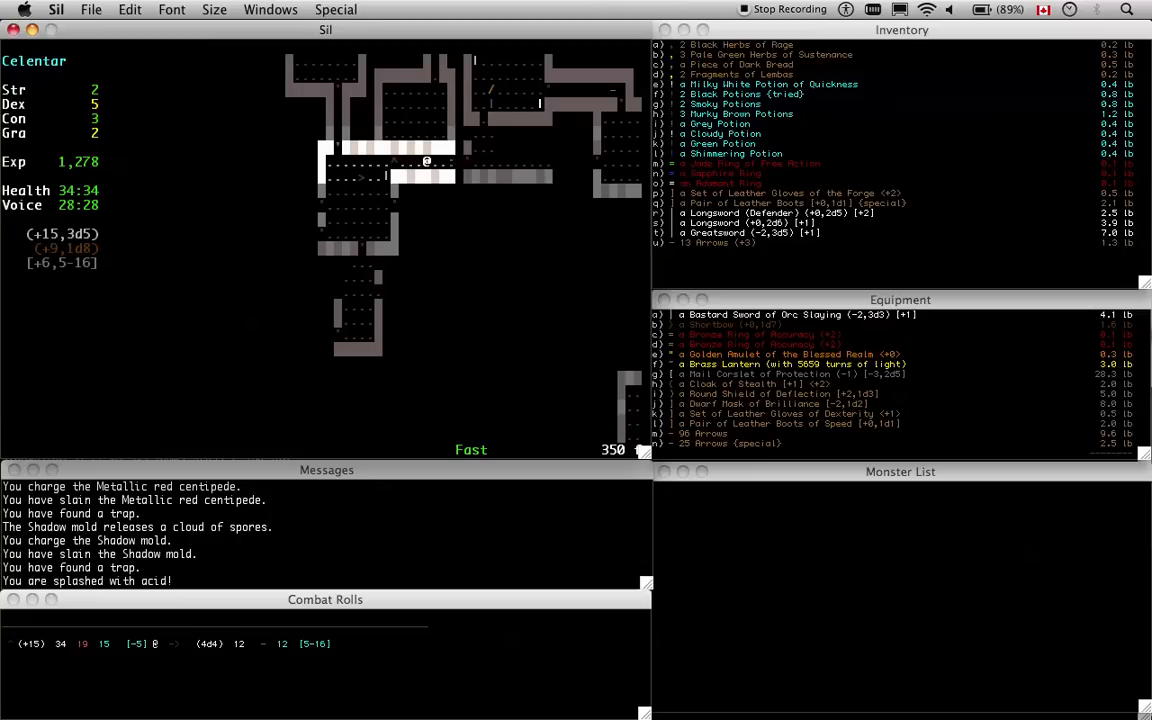
key(Left)
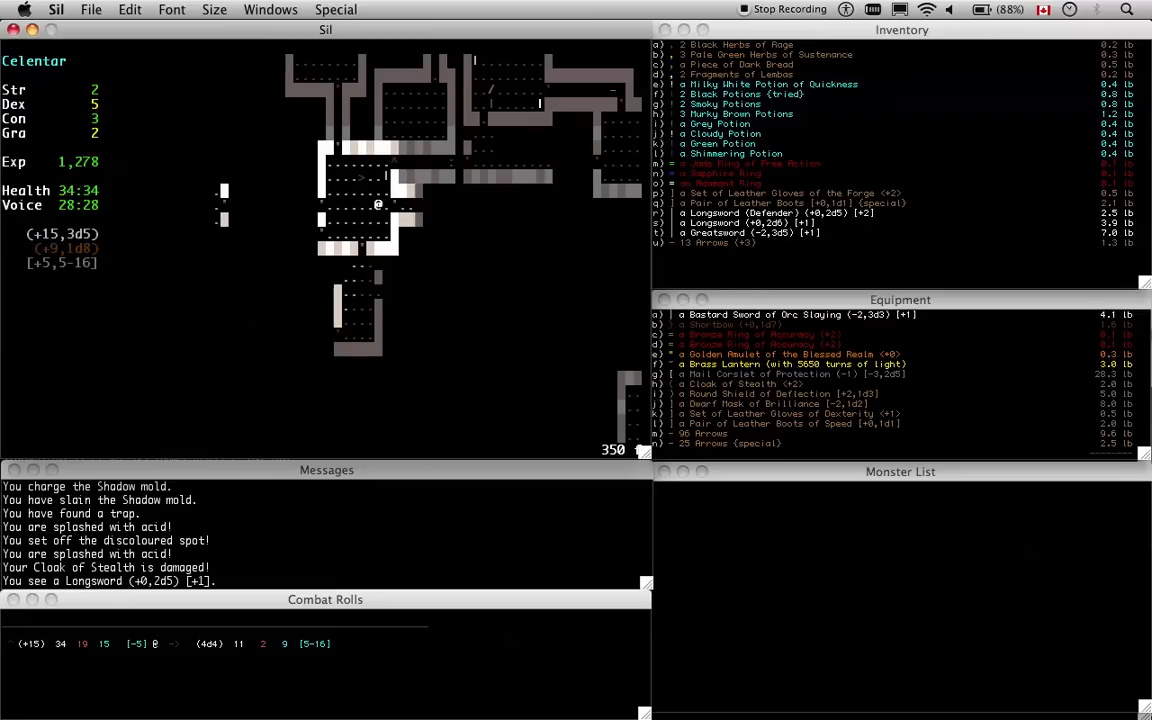
key(Left)
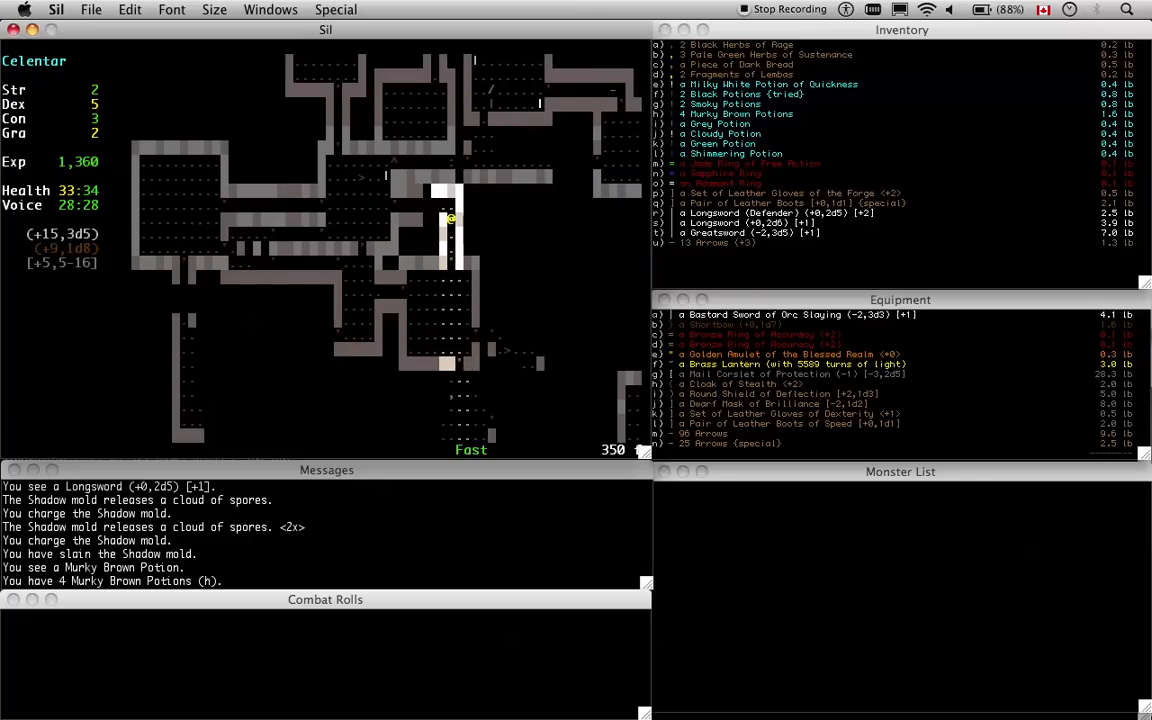
Attack the Mountain troll to the north, take a second Dark Bread, and clear combat messages
key(Up)
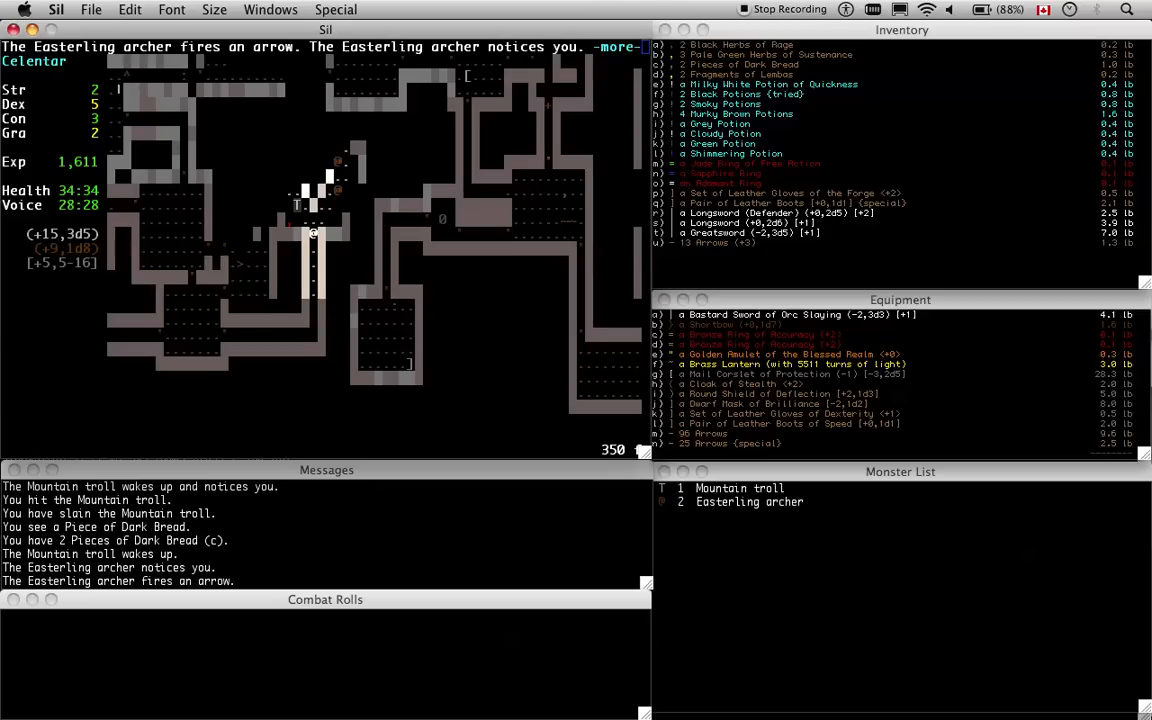
key(space)
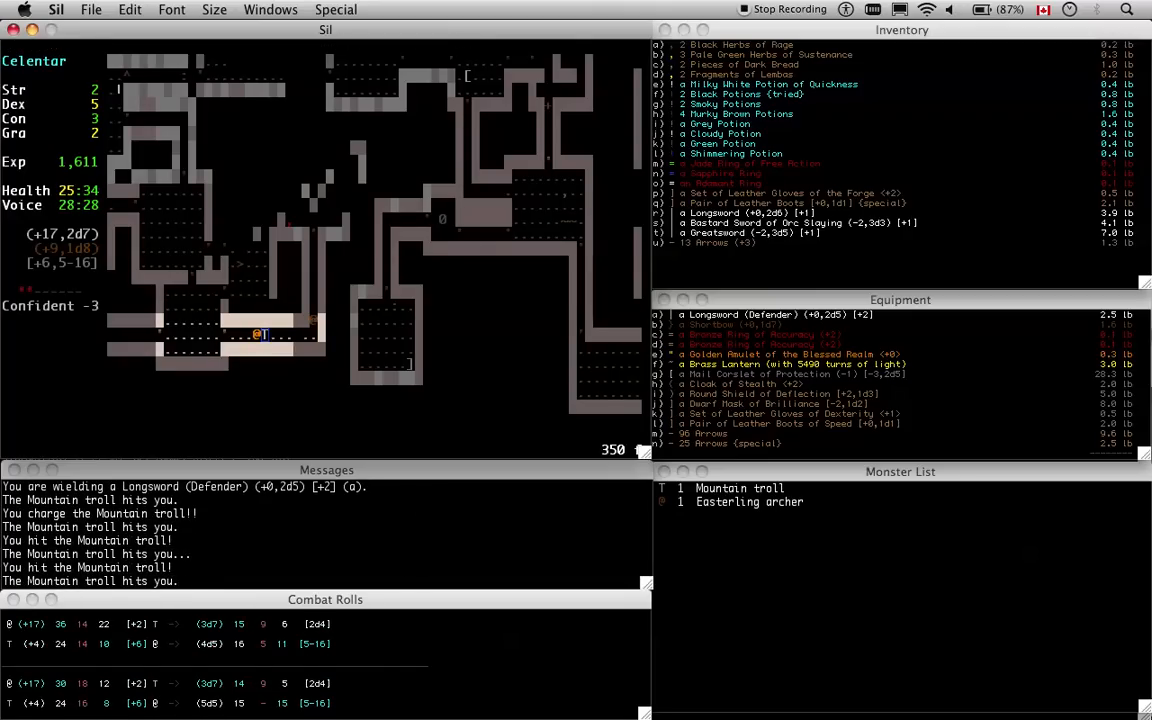
Kill the second Mountain troll, Easterling archer and third troll, then grab the Grey Herb
key(Return)
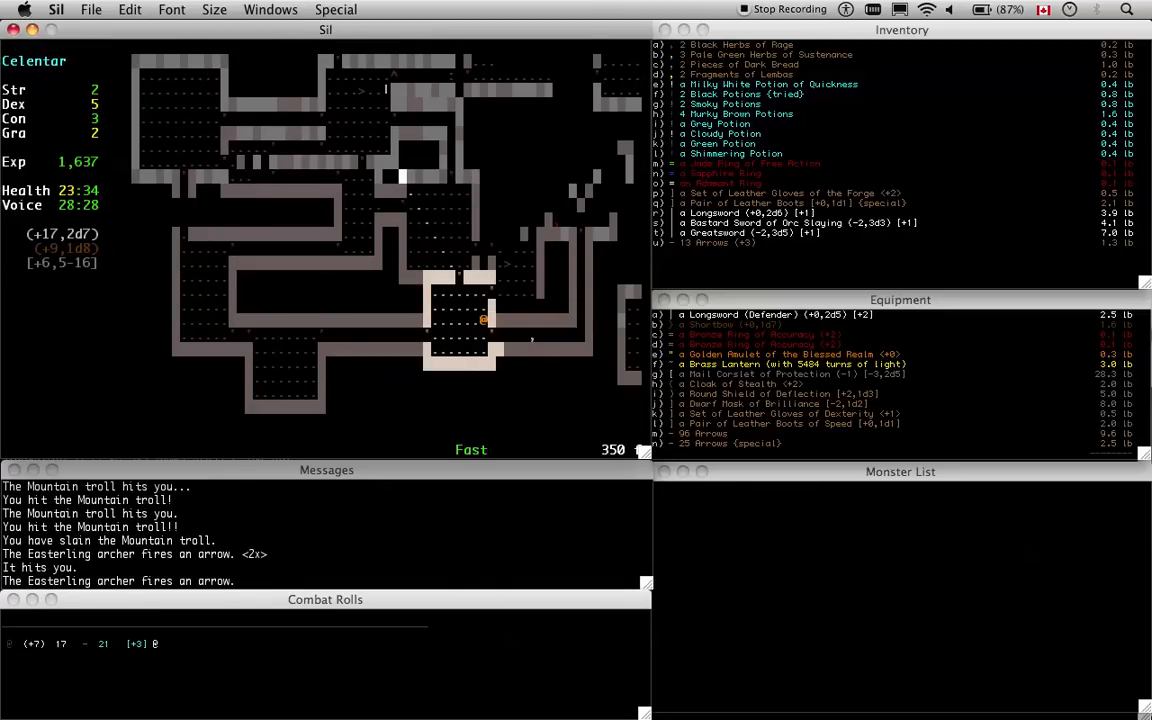
key(Up)
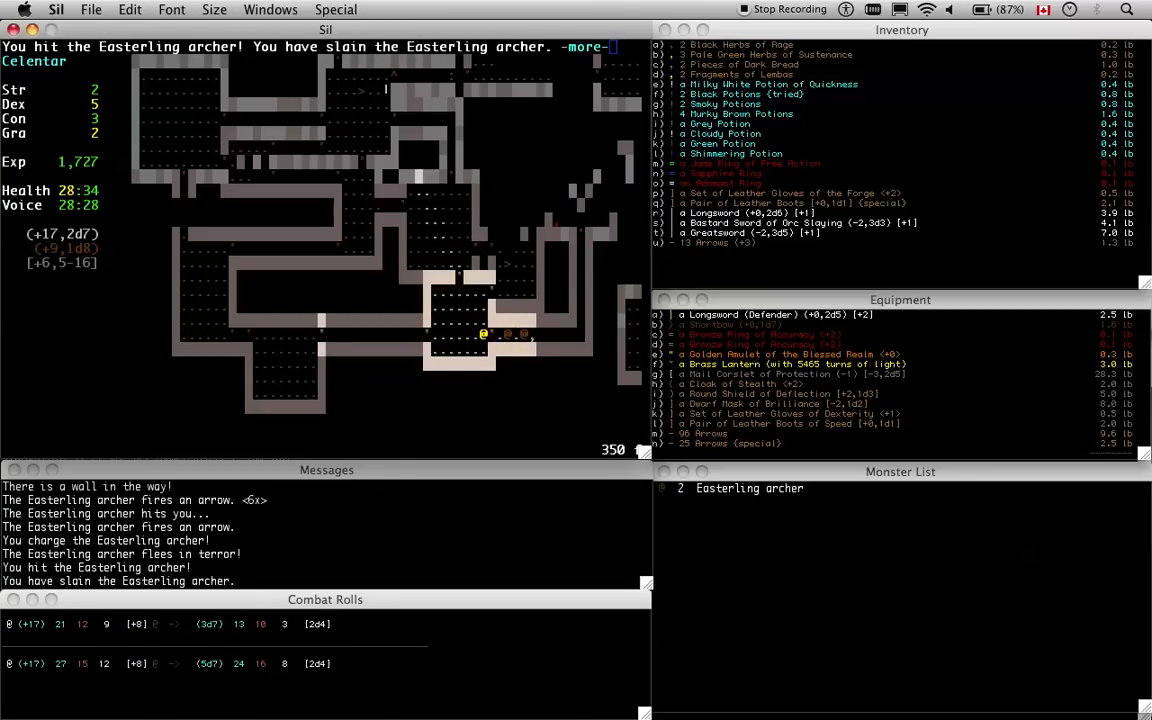
key(space)
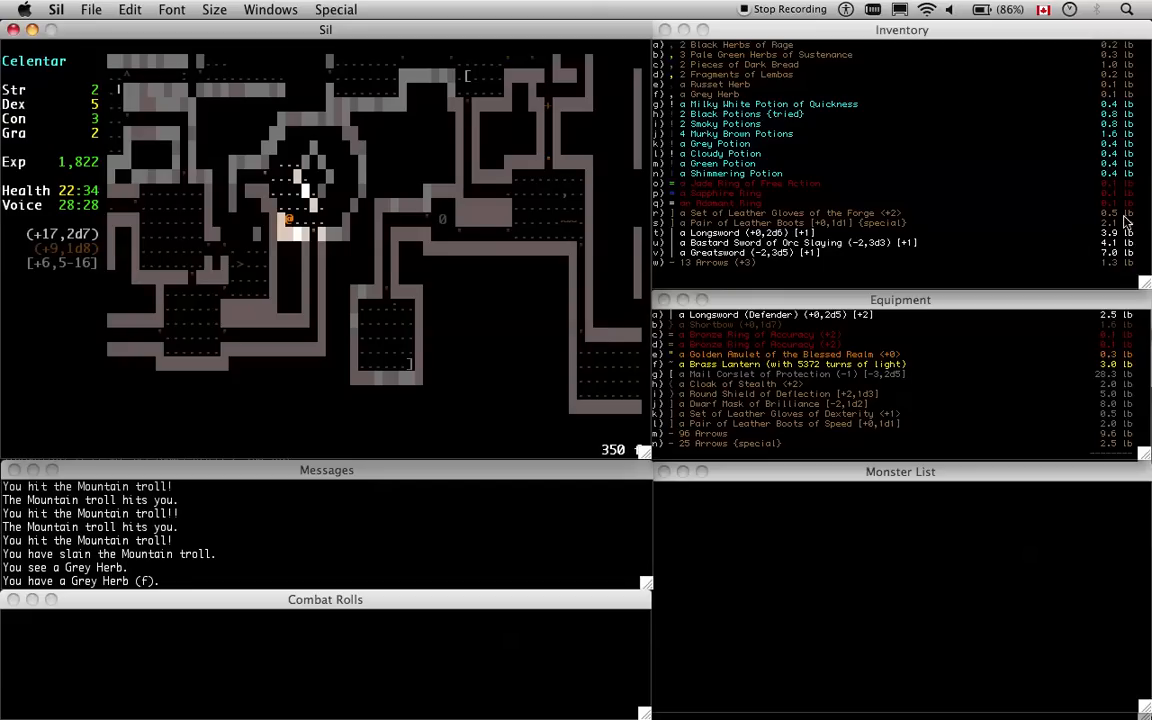
mouse_move(1044, 195)
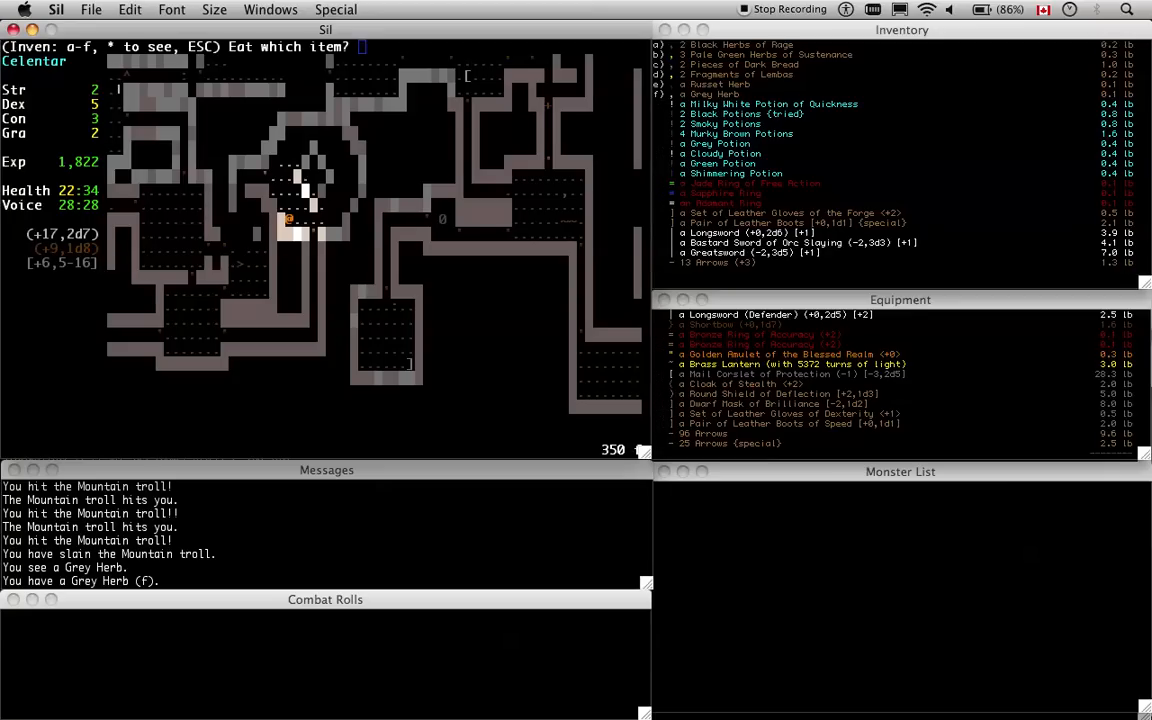
Eat the Russet Herb of Healing and Grey Herb of Visions, relocate, and save
key(e)
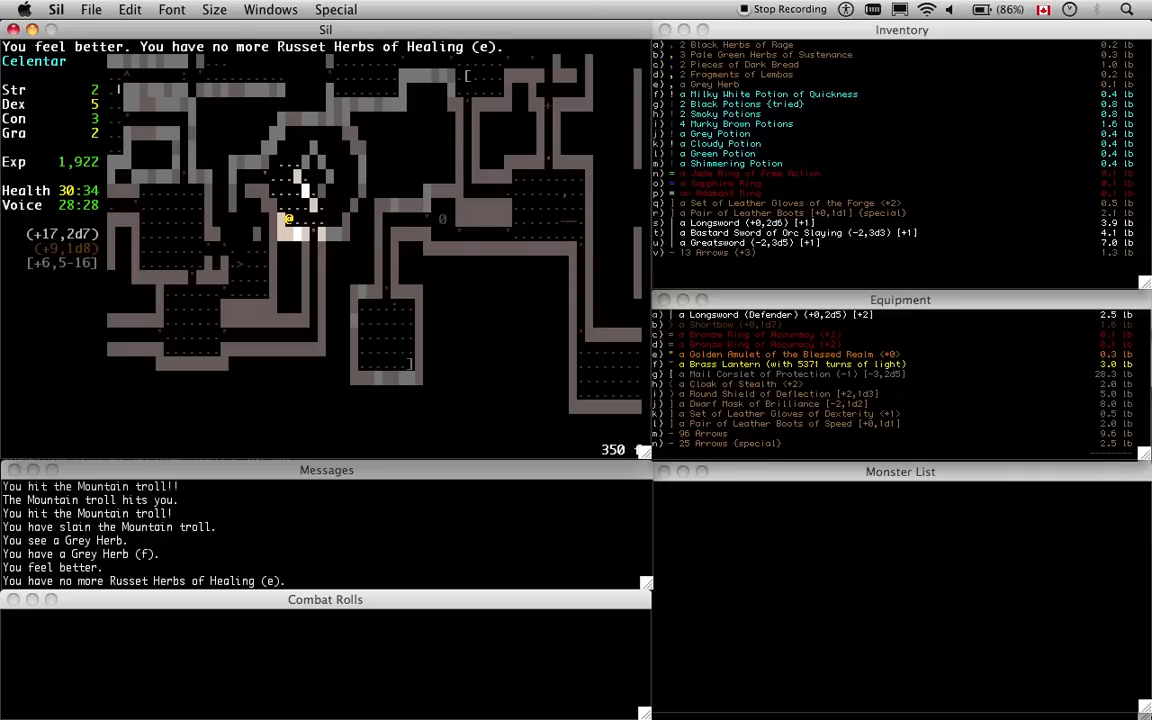
mouse_move(135, 146)
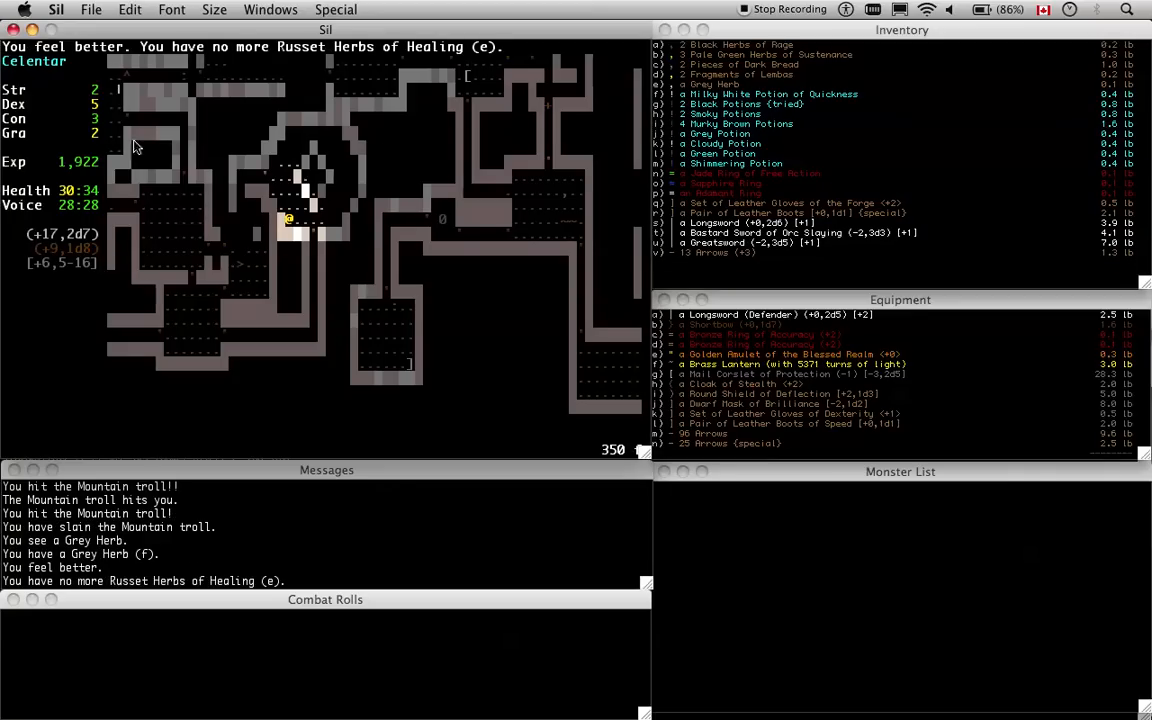
mouse_move(68, 205)
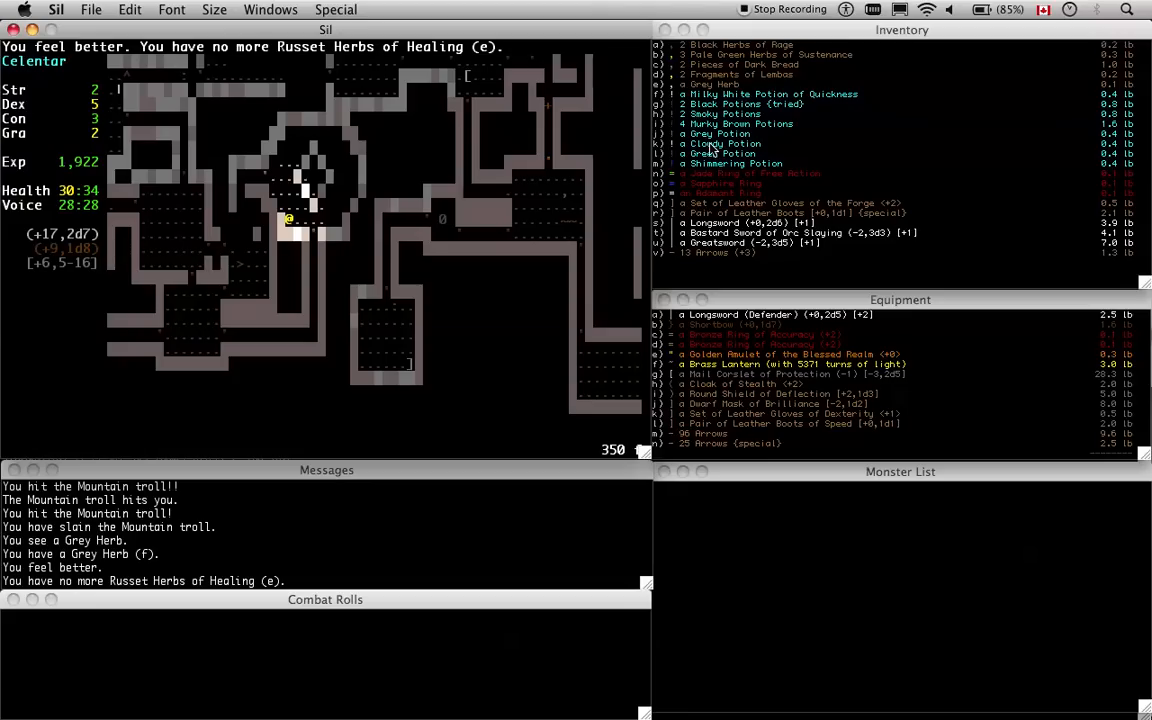
mouse_move(906, 155)
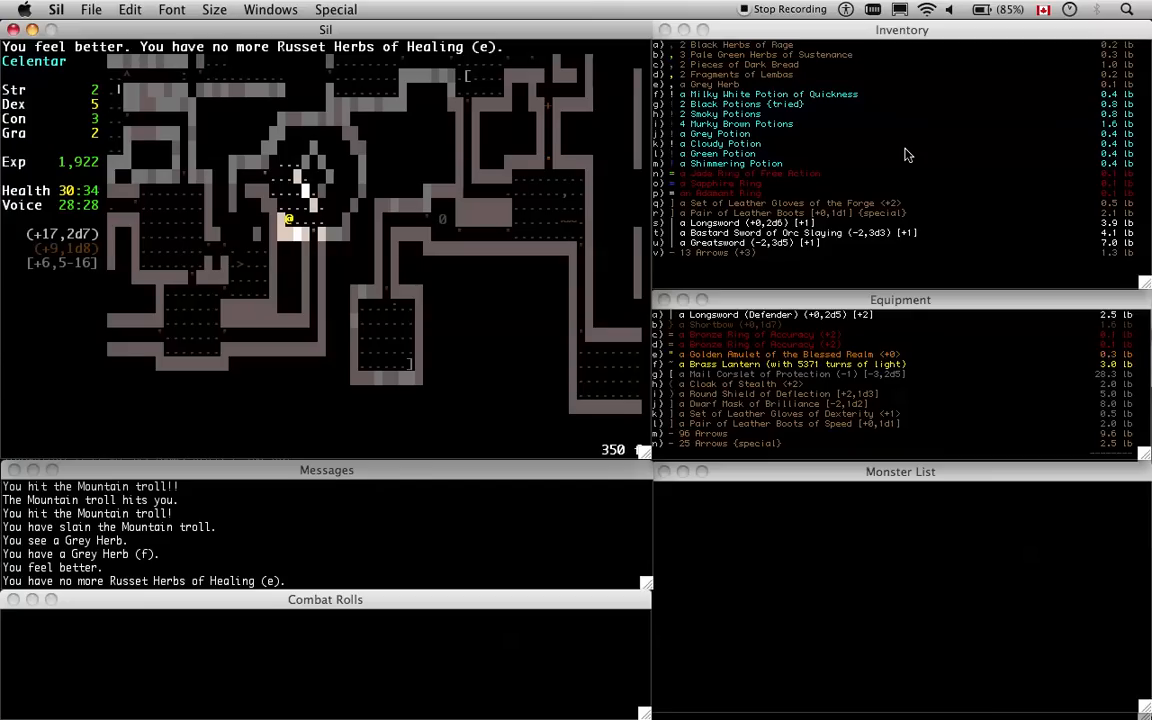
key(E)
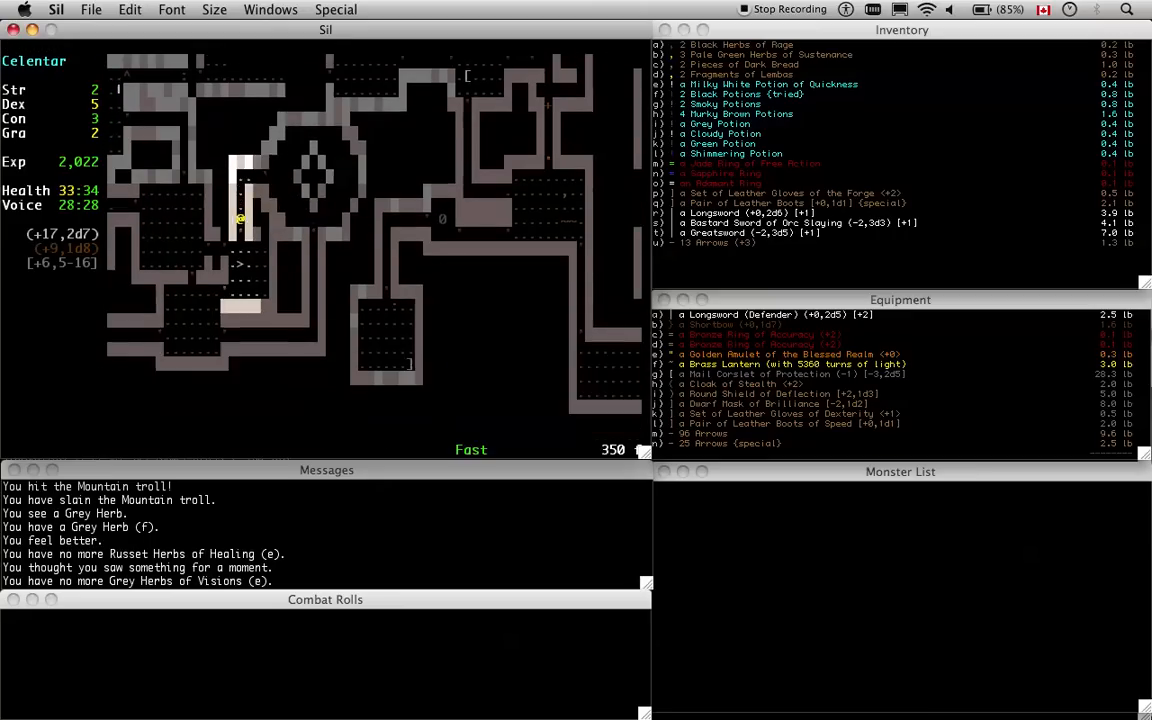
key(L)
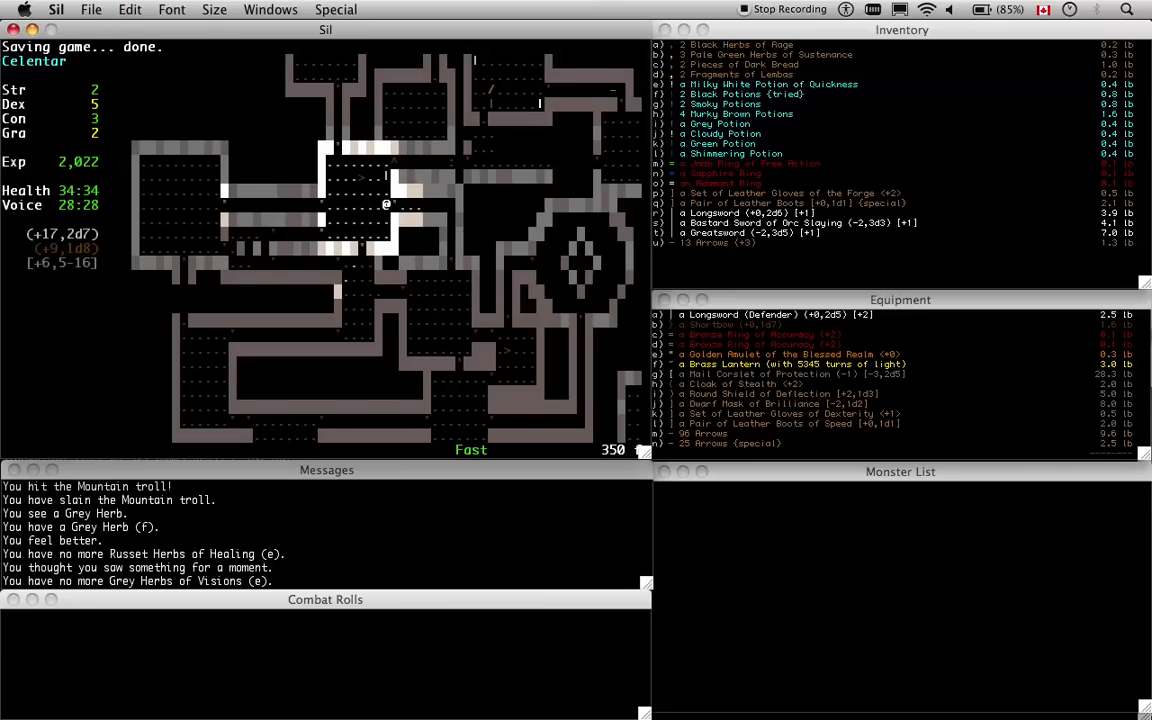
Walk the corridors past the Longsword and 12 Arrows, checking the character sheet
key(Up)
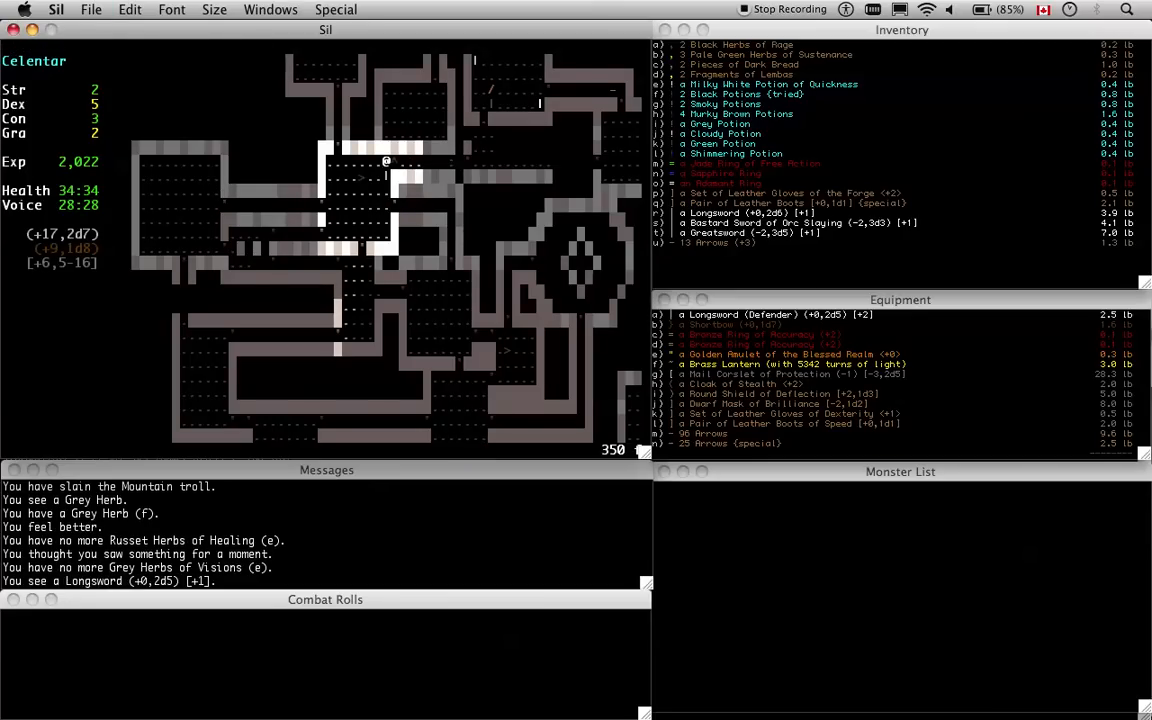
key(l)
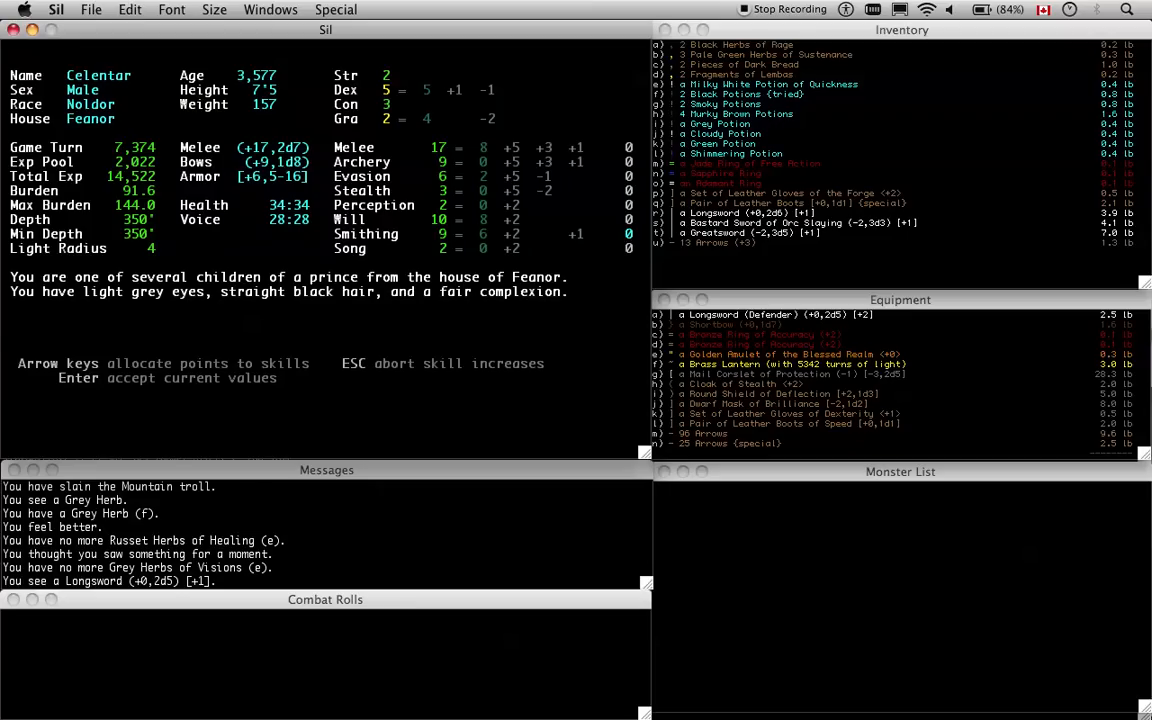
key(Return)
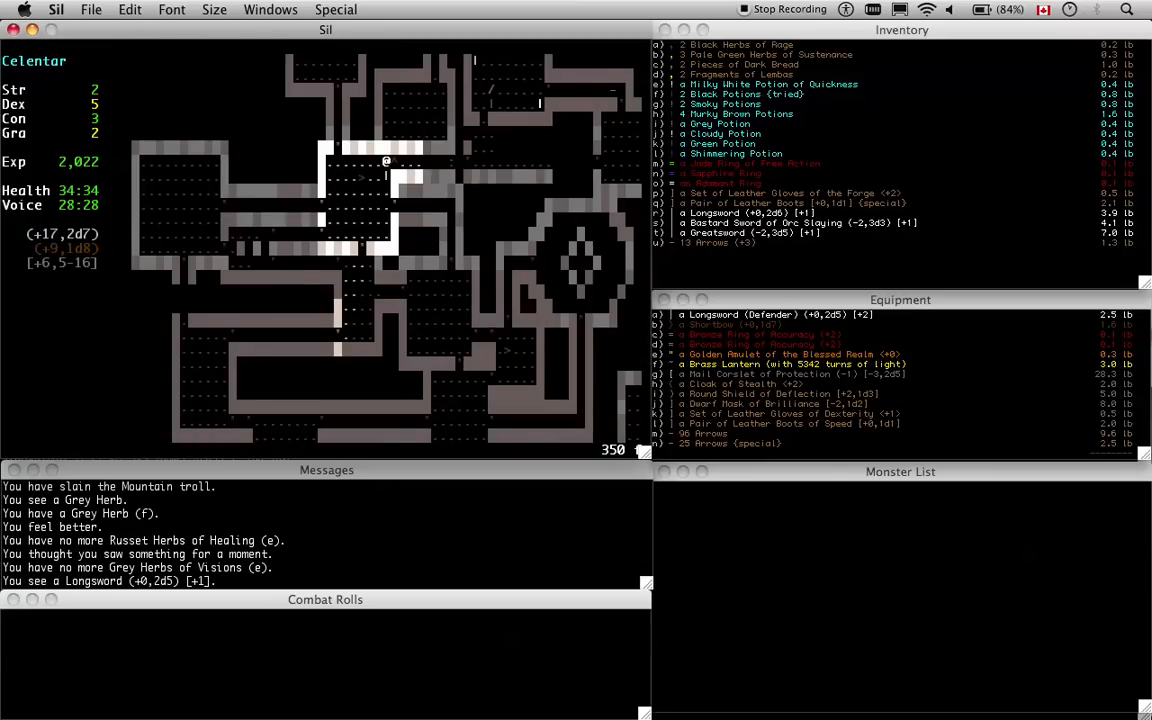
key(L)
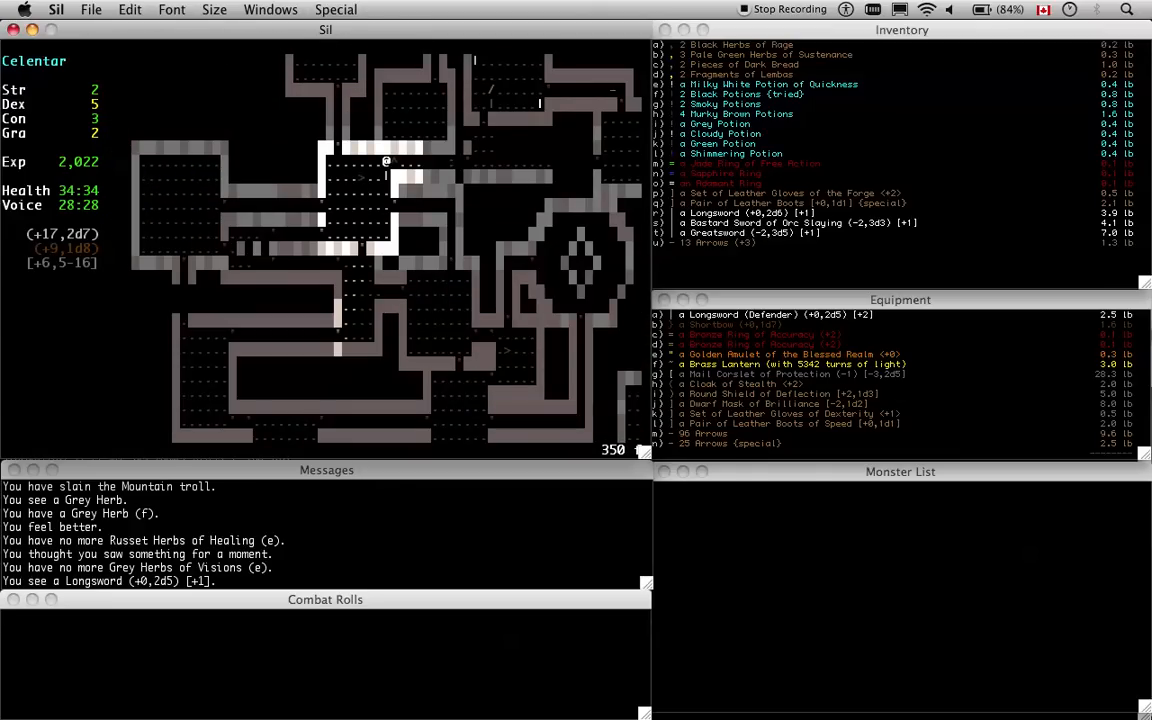
key(L)
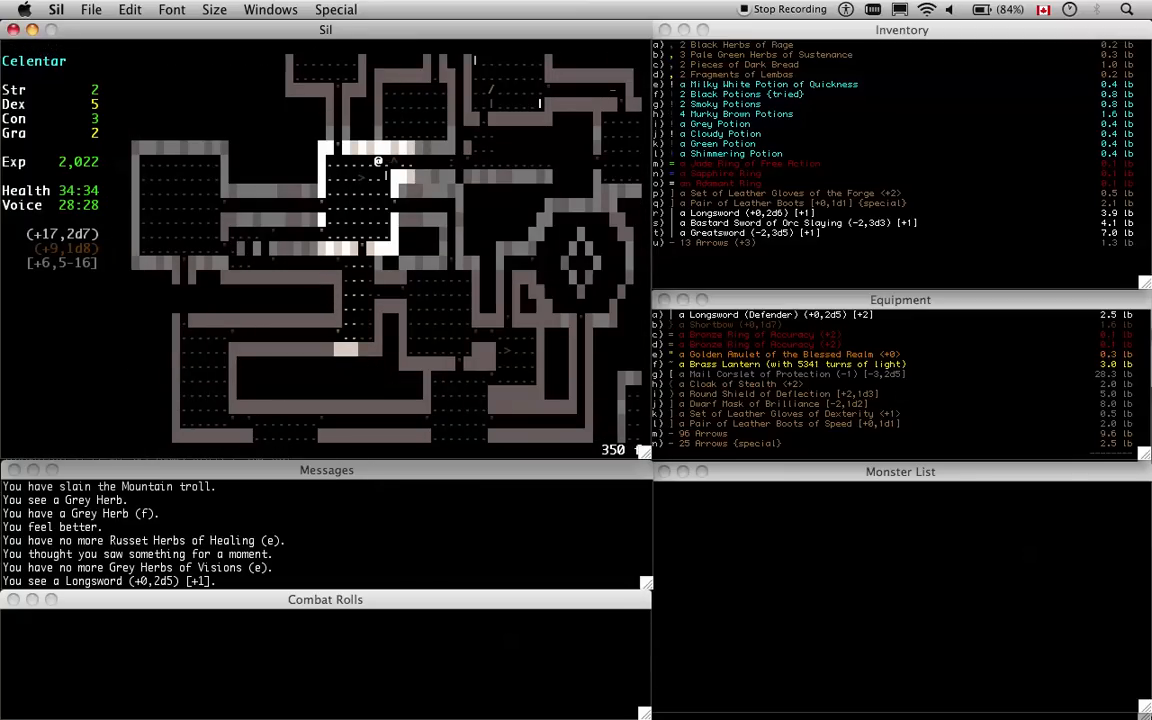
key(L)
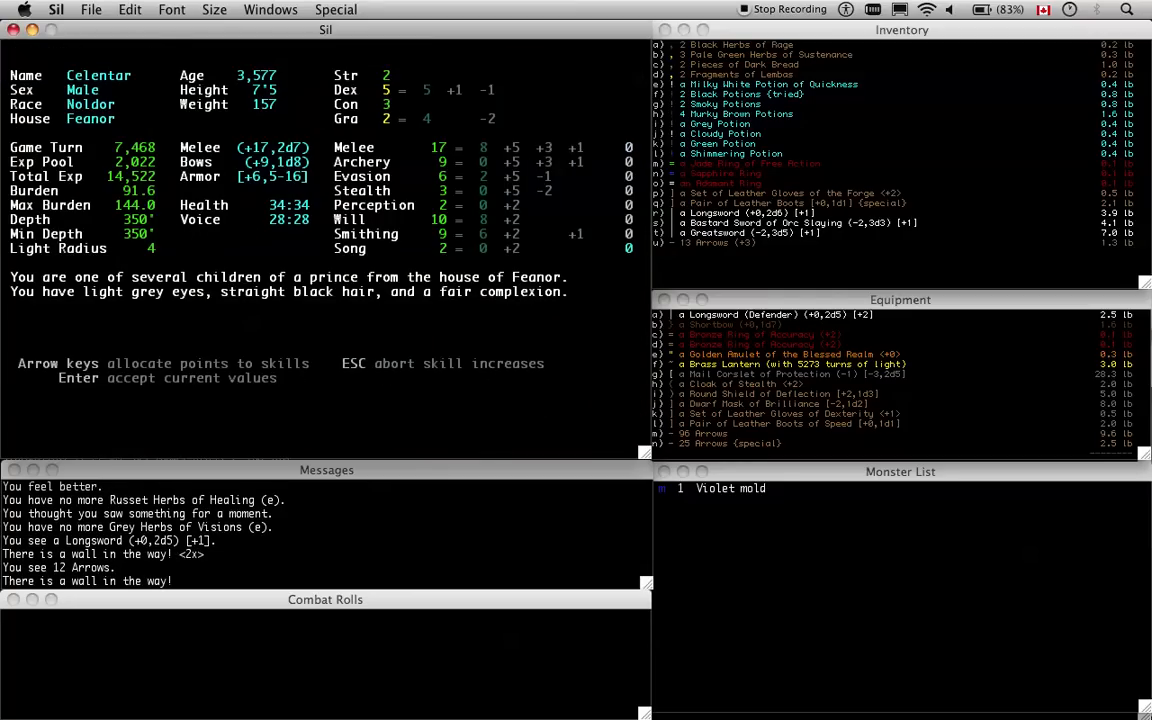
Leave skill allocation unchanged, close the sheet, and step onto the forge with 4 uses
key(Up)
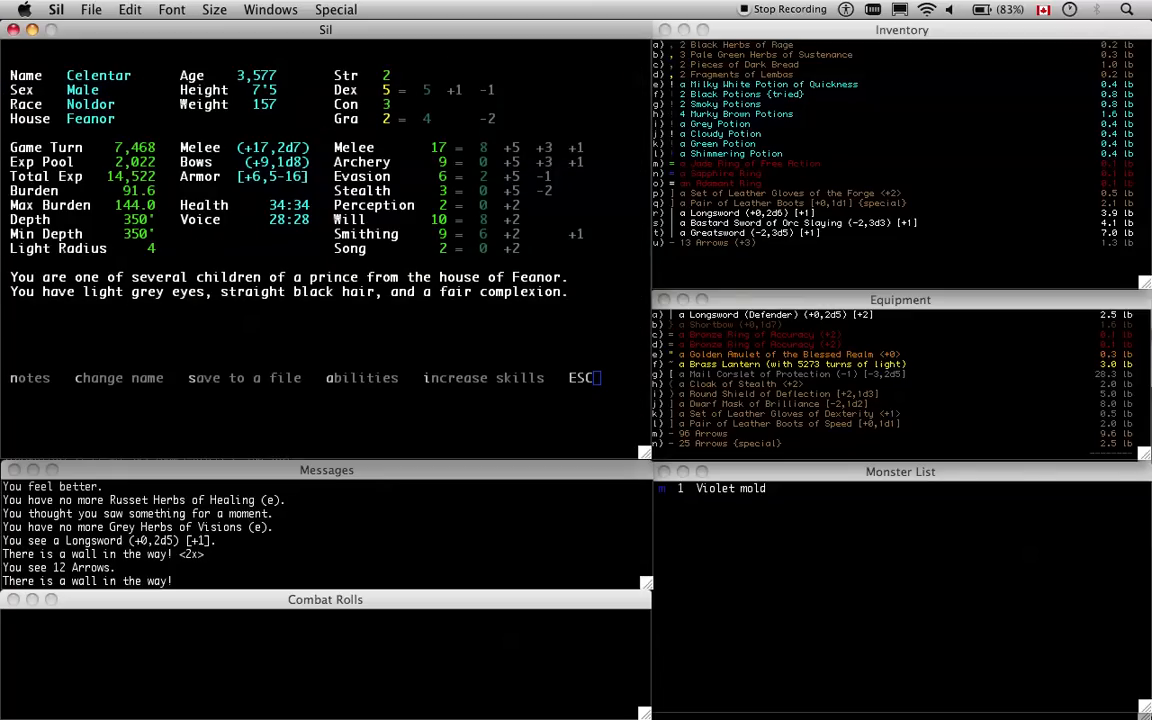
key(Escape)
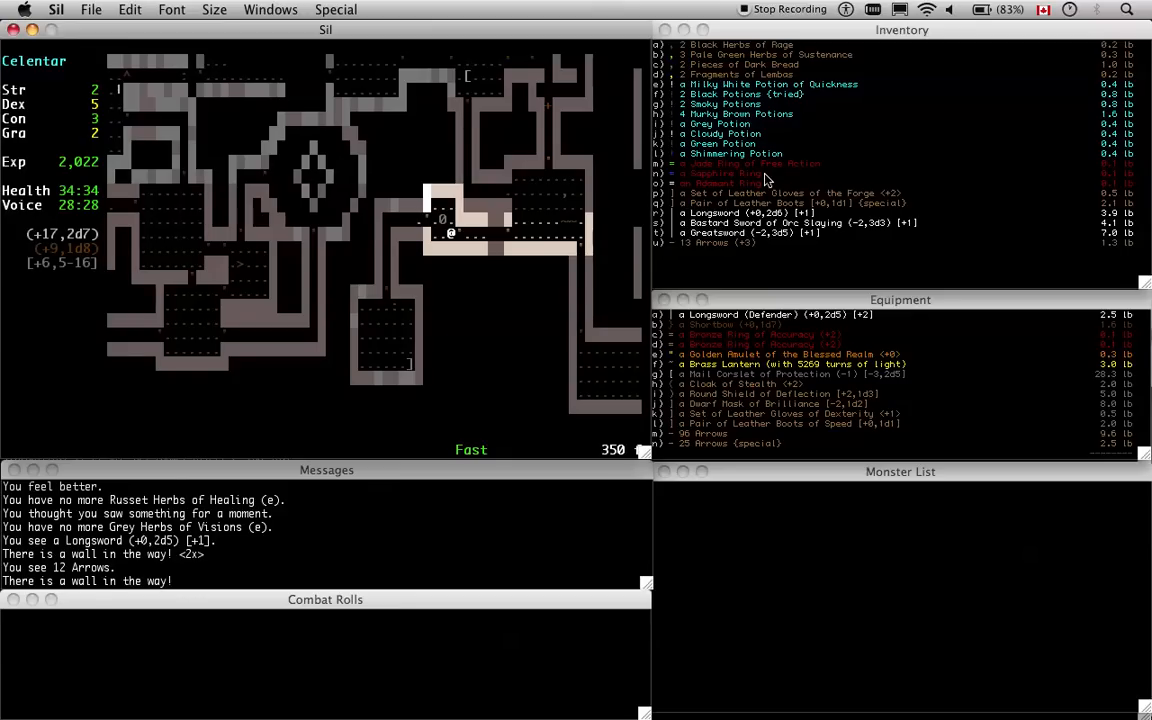
mouse_move(770, 125)
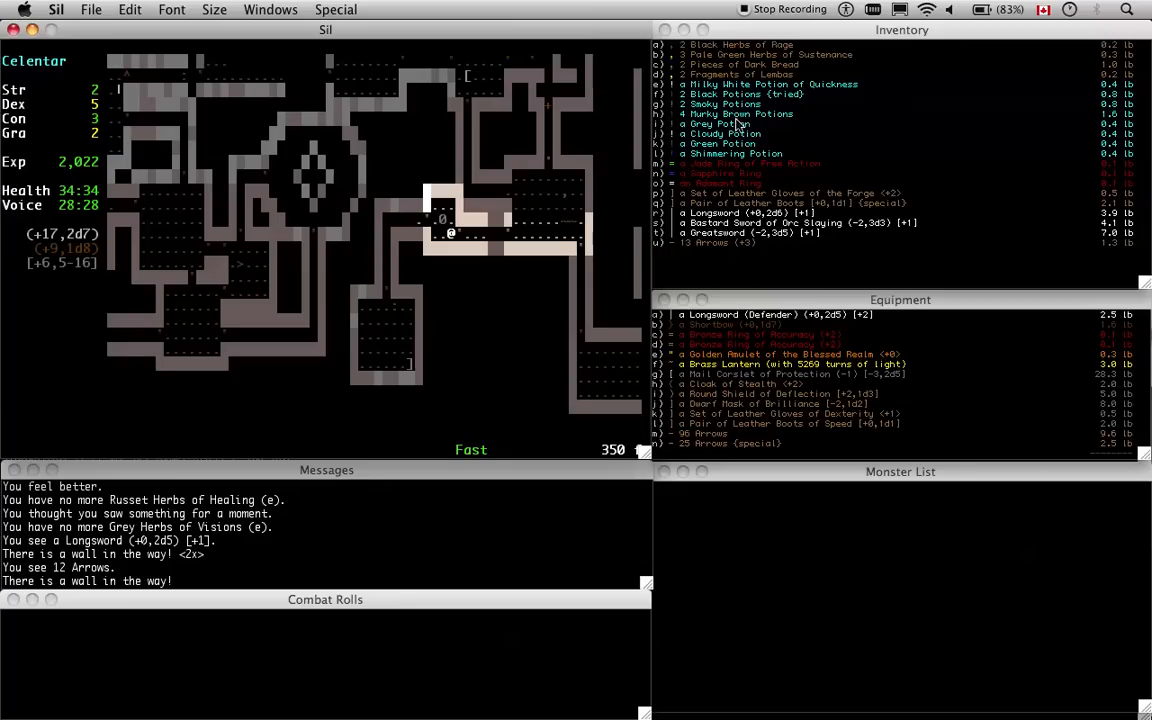
mouse_move(720, 231)
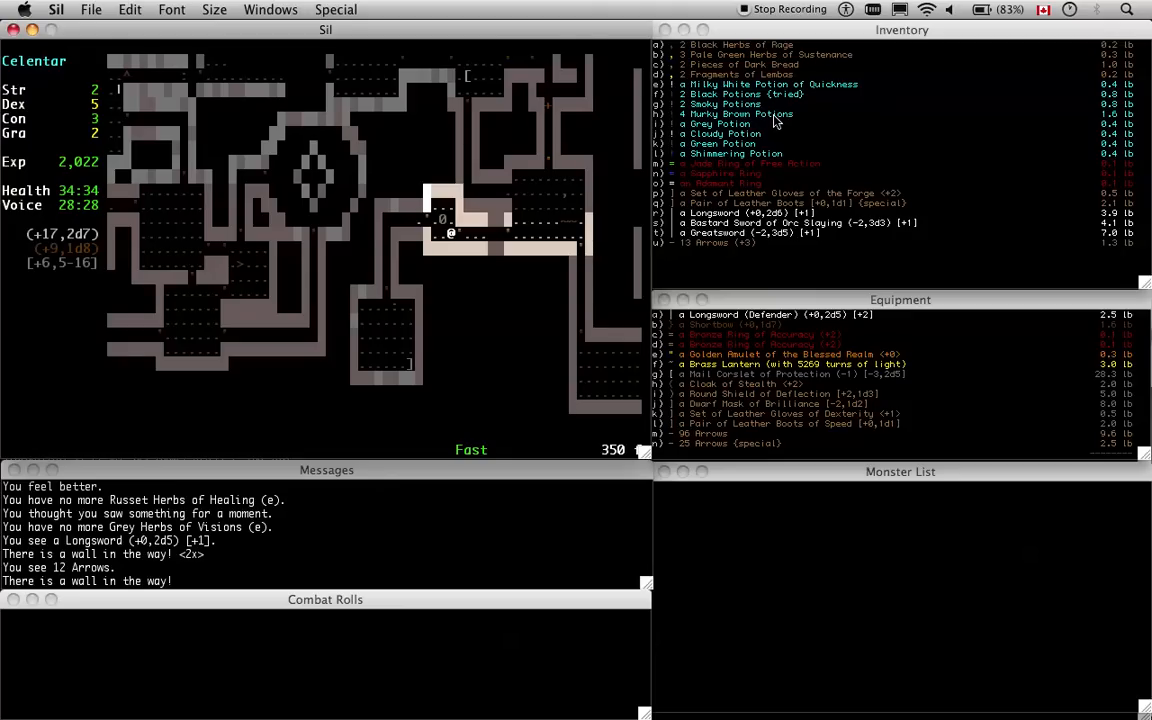
mouse_move(895, 223)
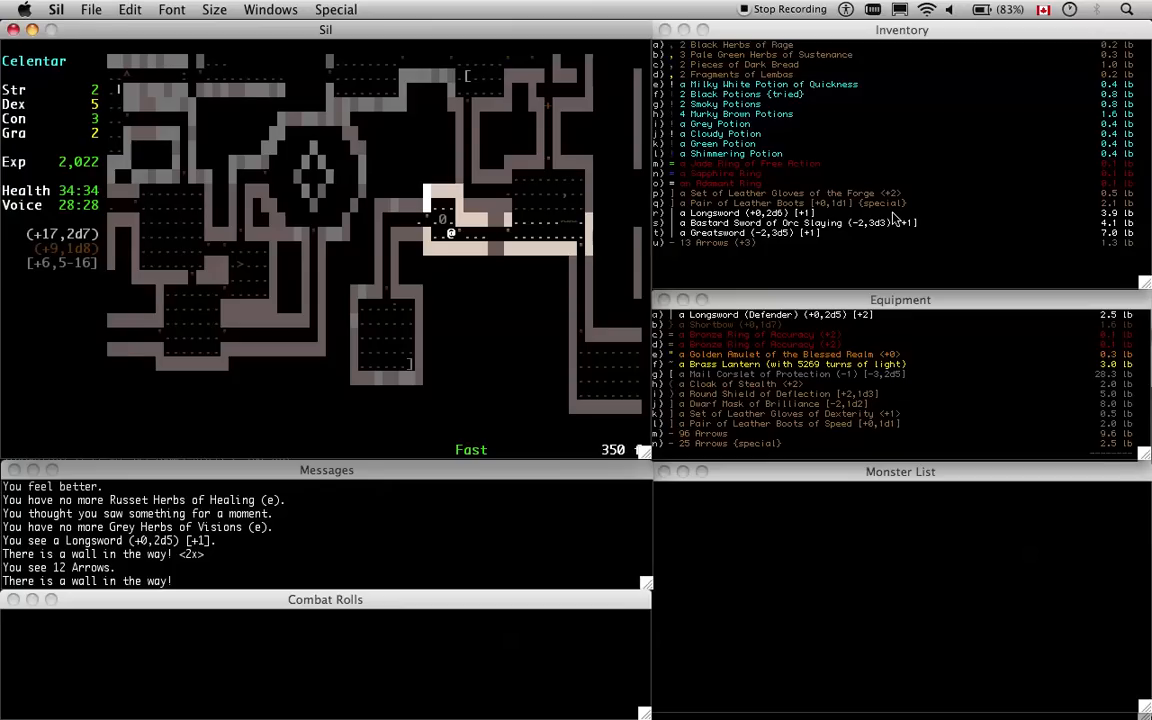
mouse_move(892, 220)
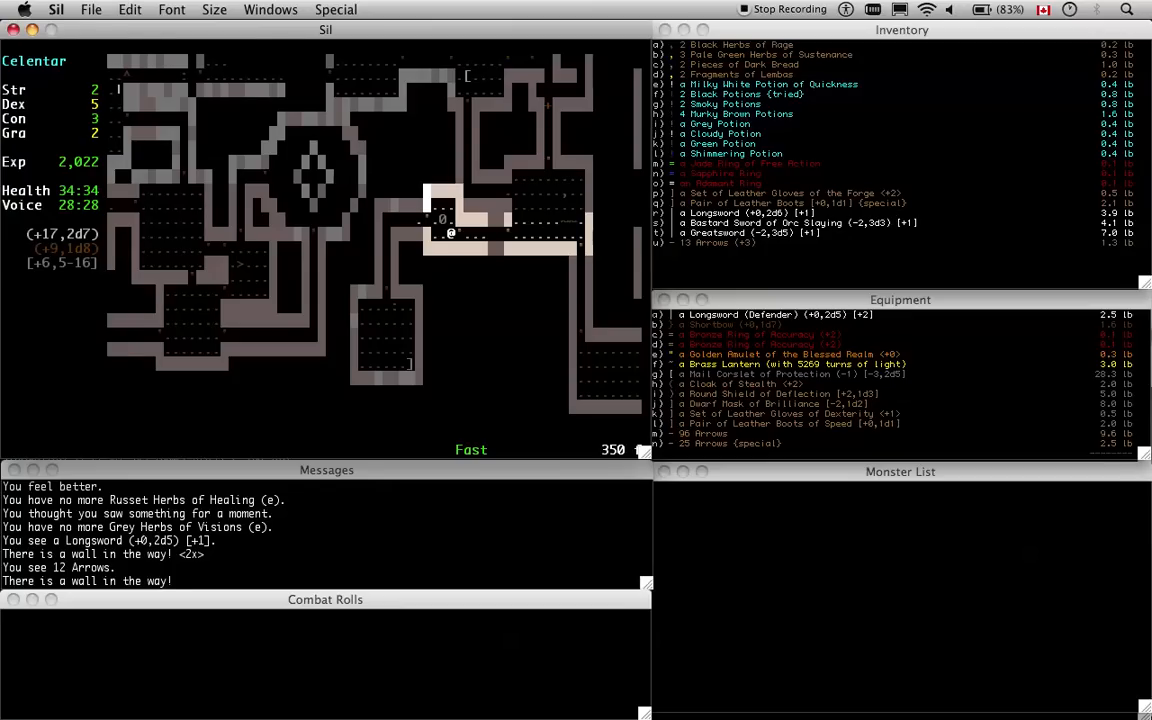
key(Up)
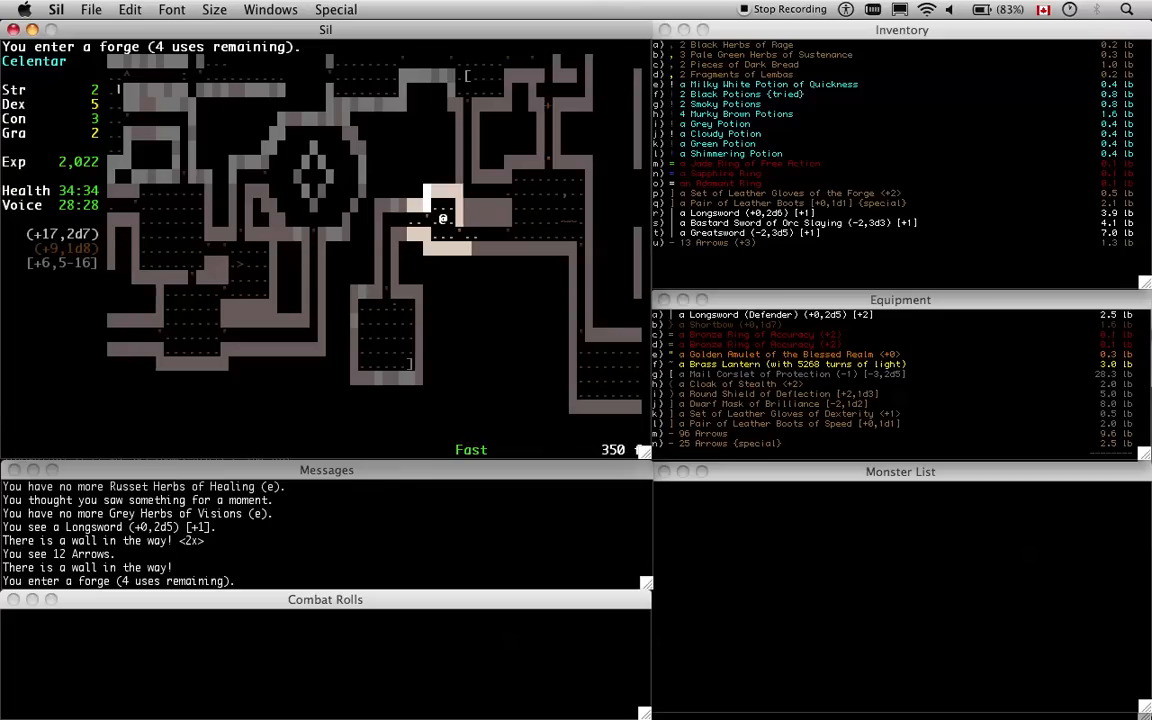
Back out of the forge crafting screen and shoot the Violet mold dead with arrows
key(Return)
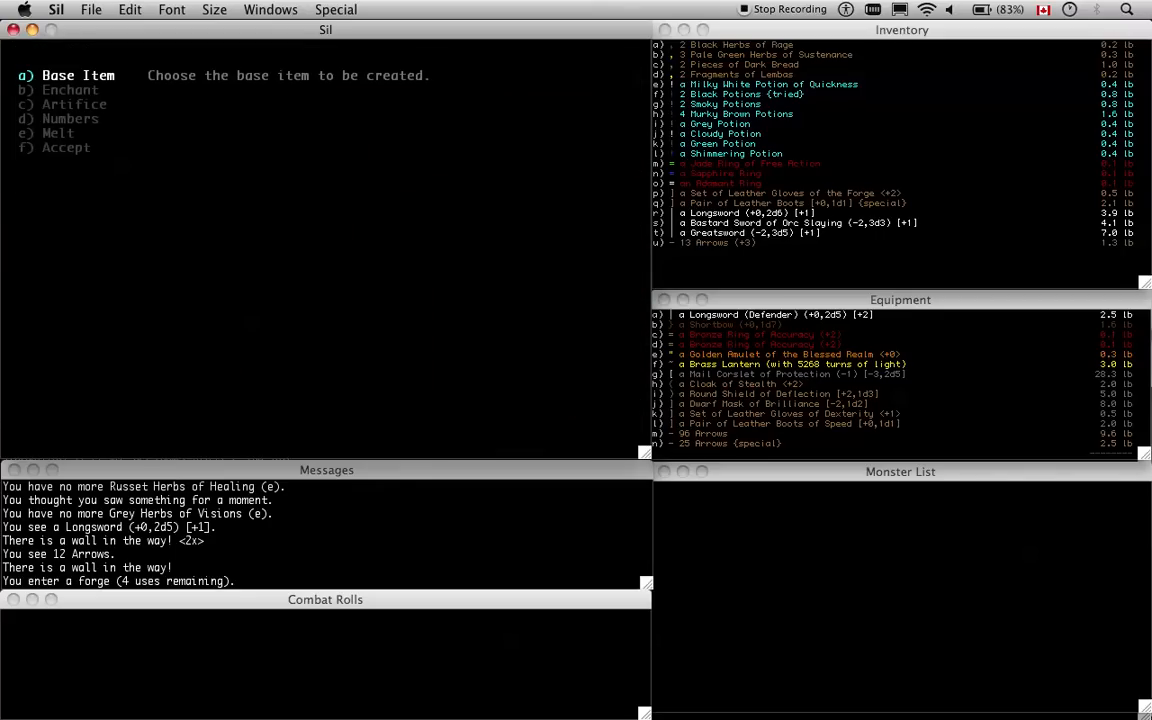
key(Escape)
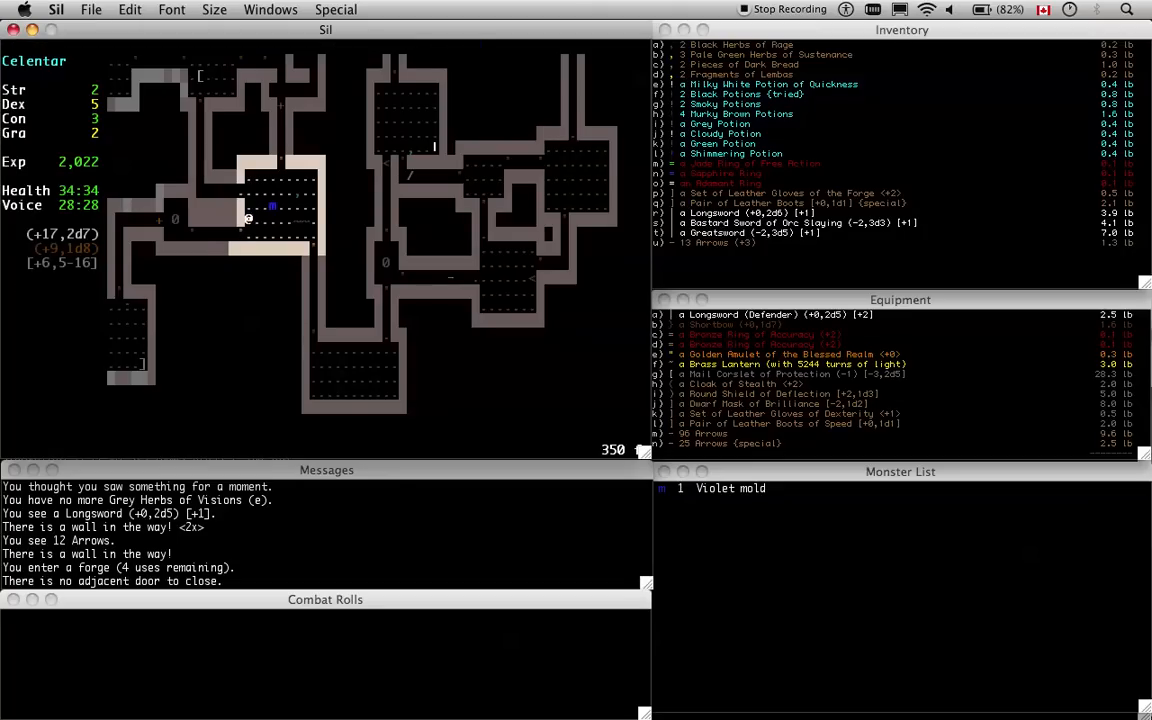
key(f)
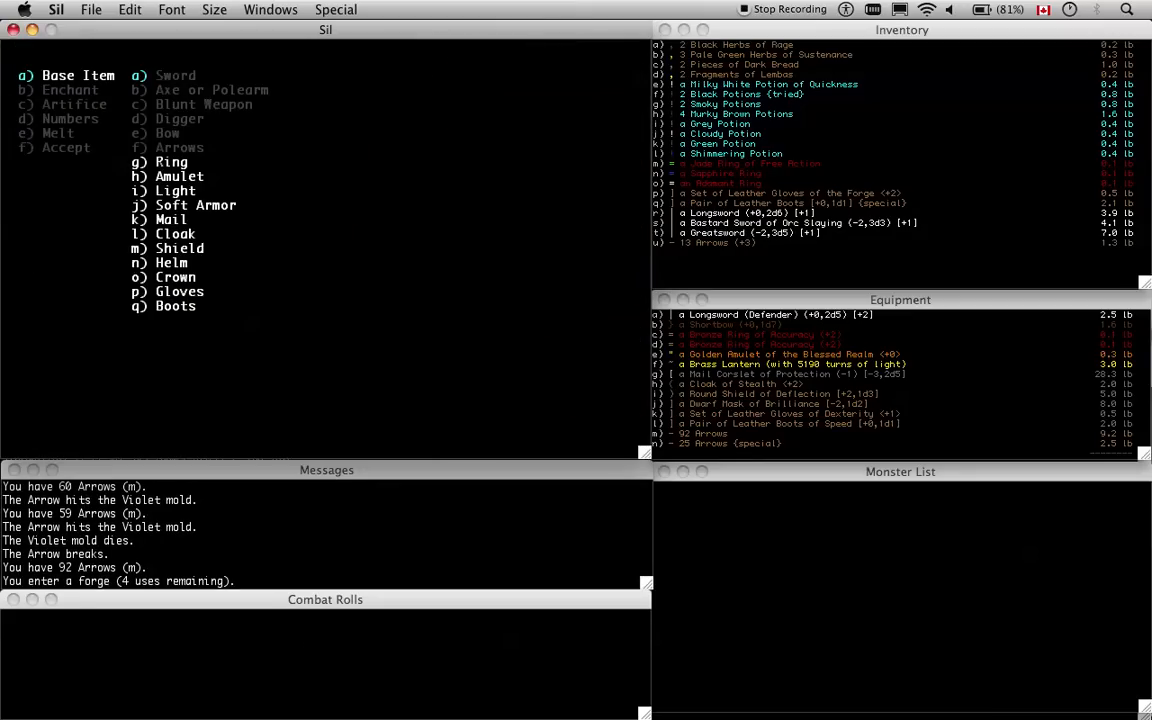
Pick an amulet as the forge item and create the Amulet of Danger
click(170, 161)
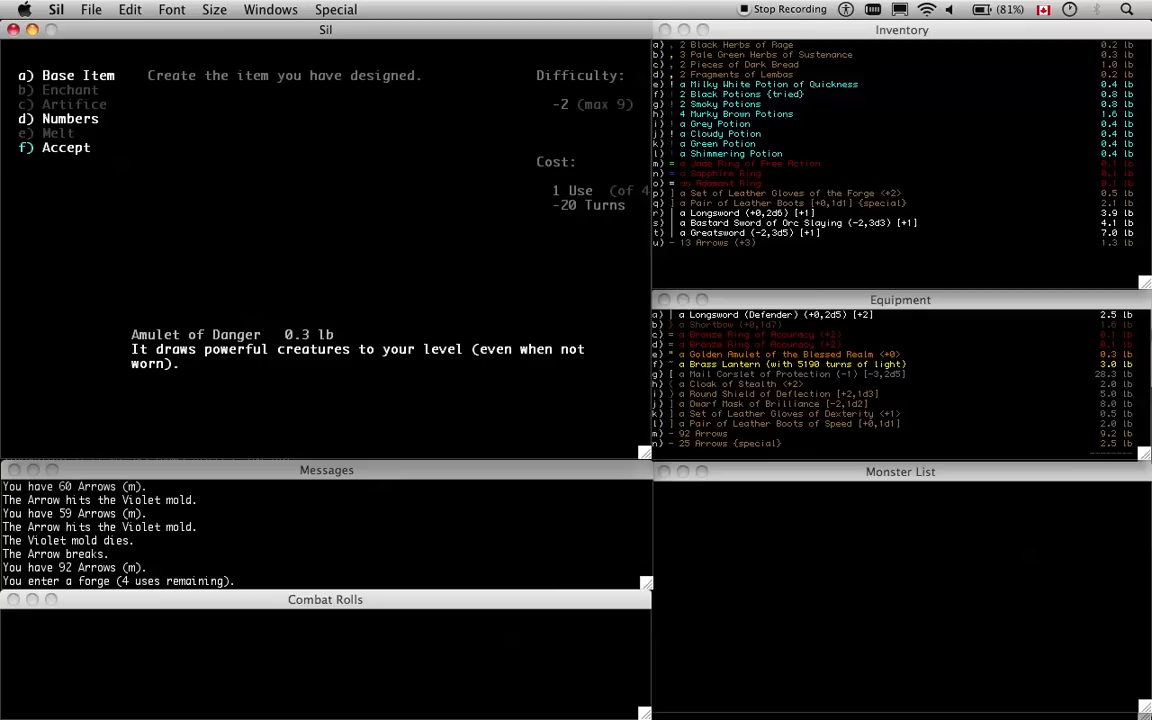
click(65, 147)
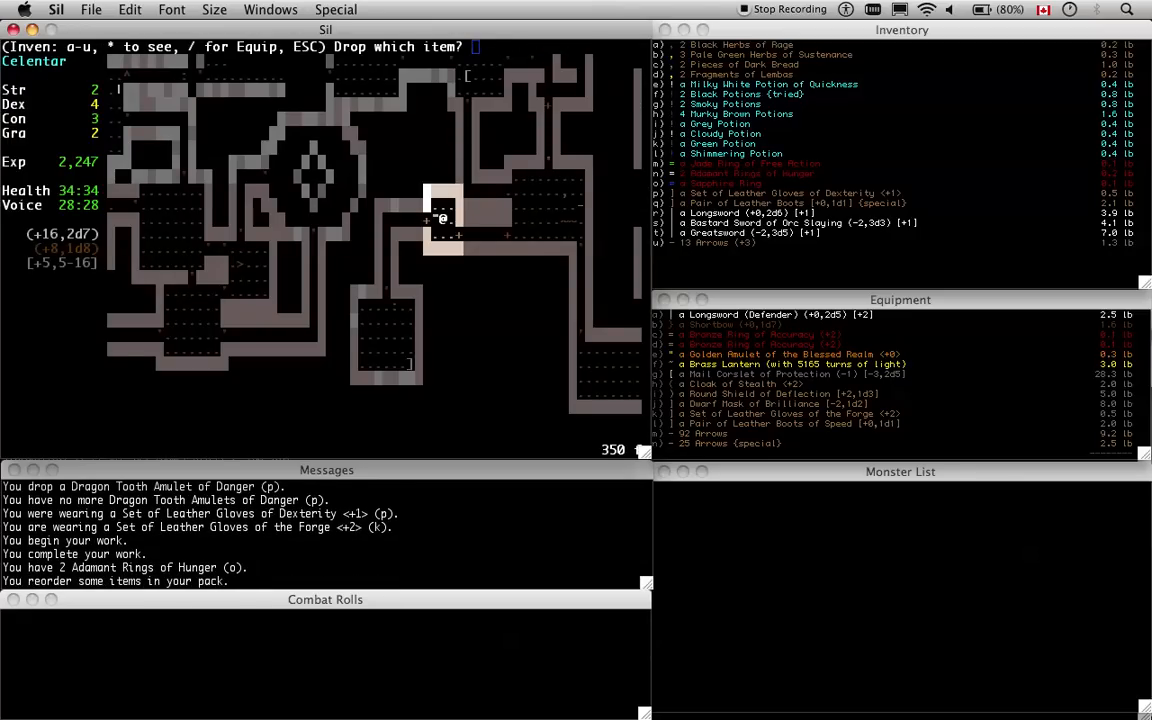
Drop the two Adamant Rings of Hunger, then choose Ring and its kind in the forge
key(n)
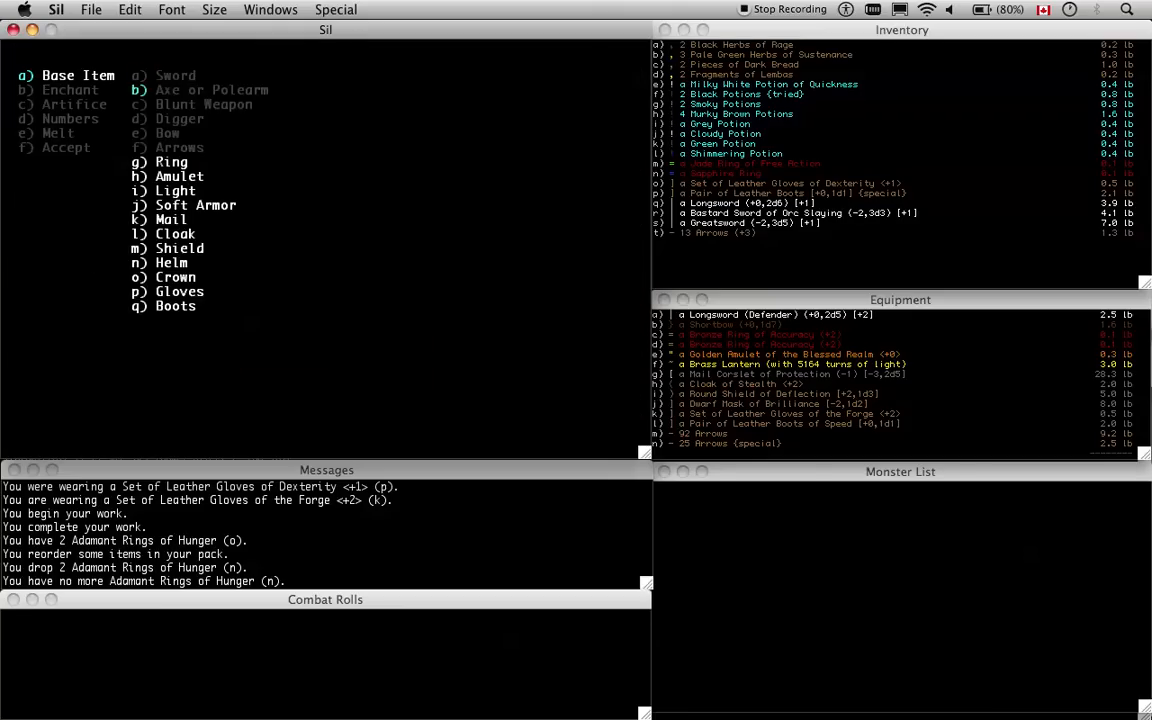
click(171, 161)
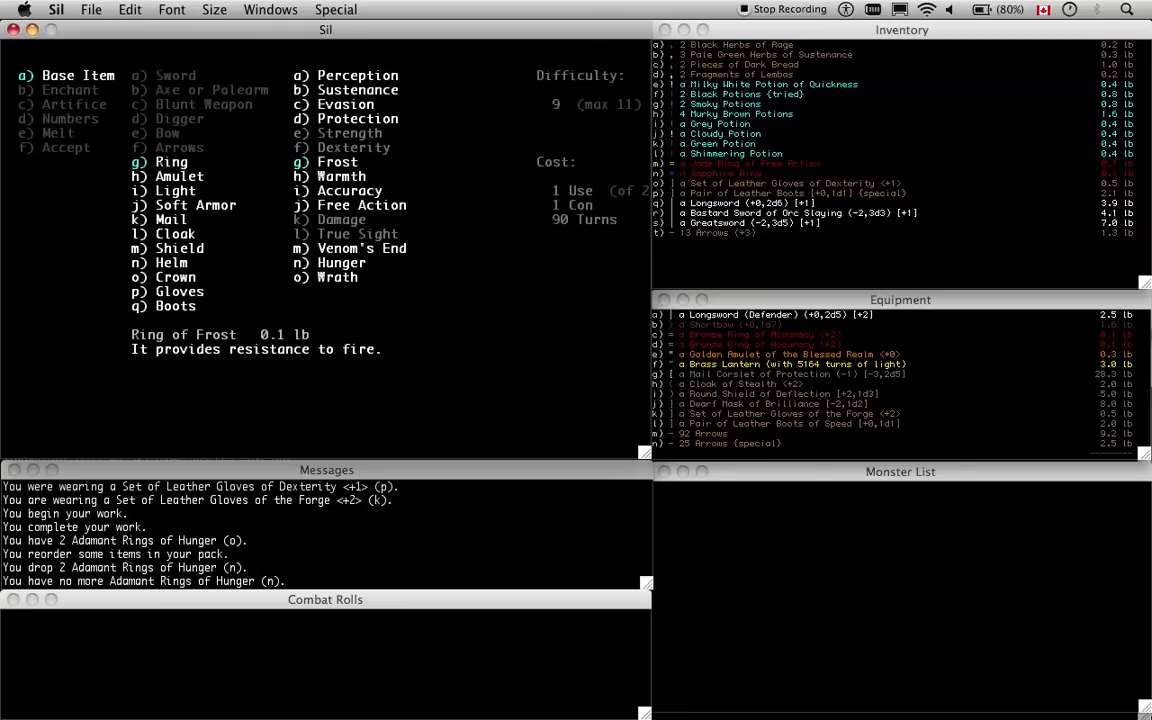
click(301, 248)
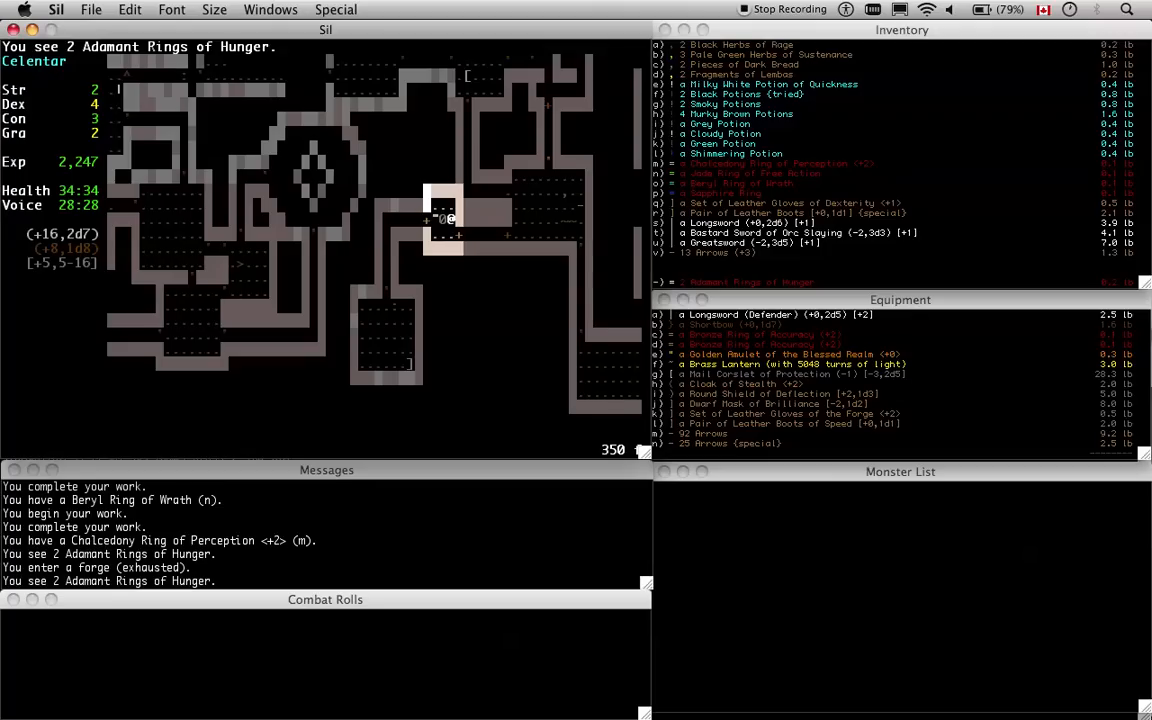
mouse_move(757, 207)
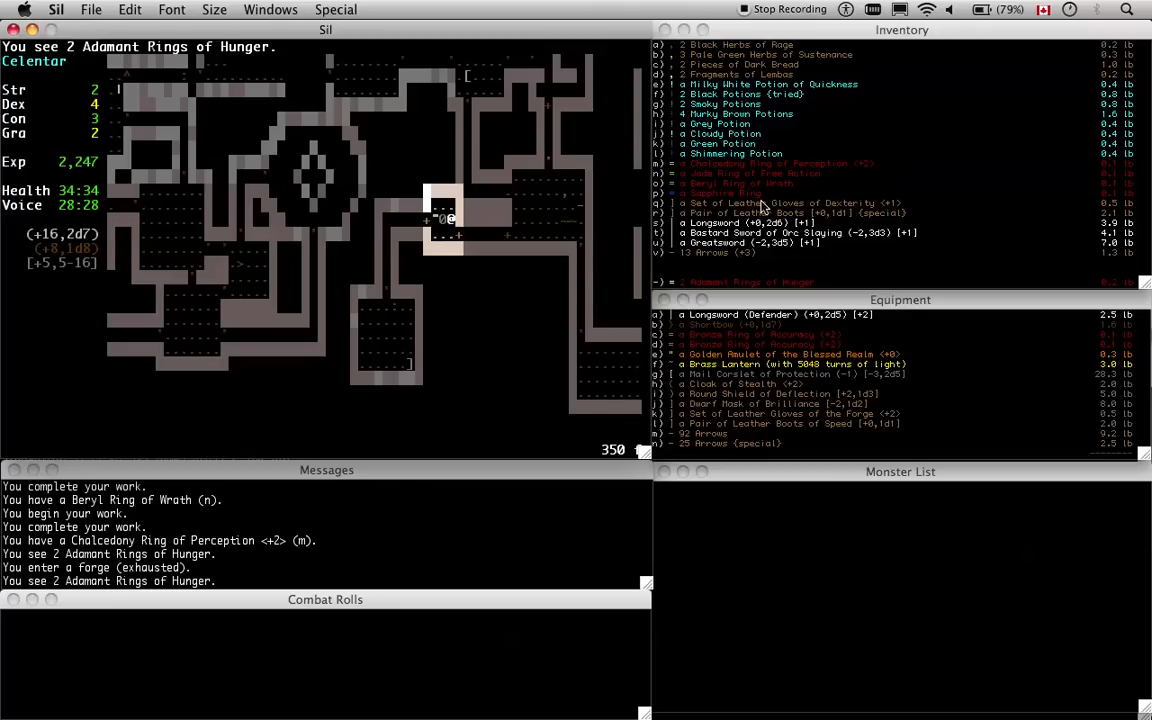
mouse_move(844, 147)
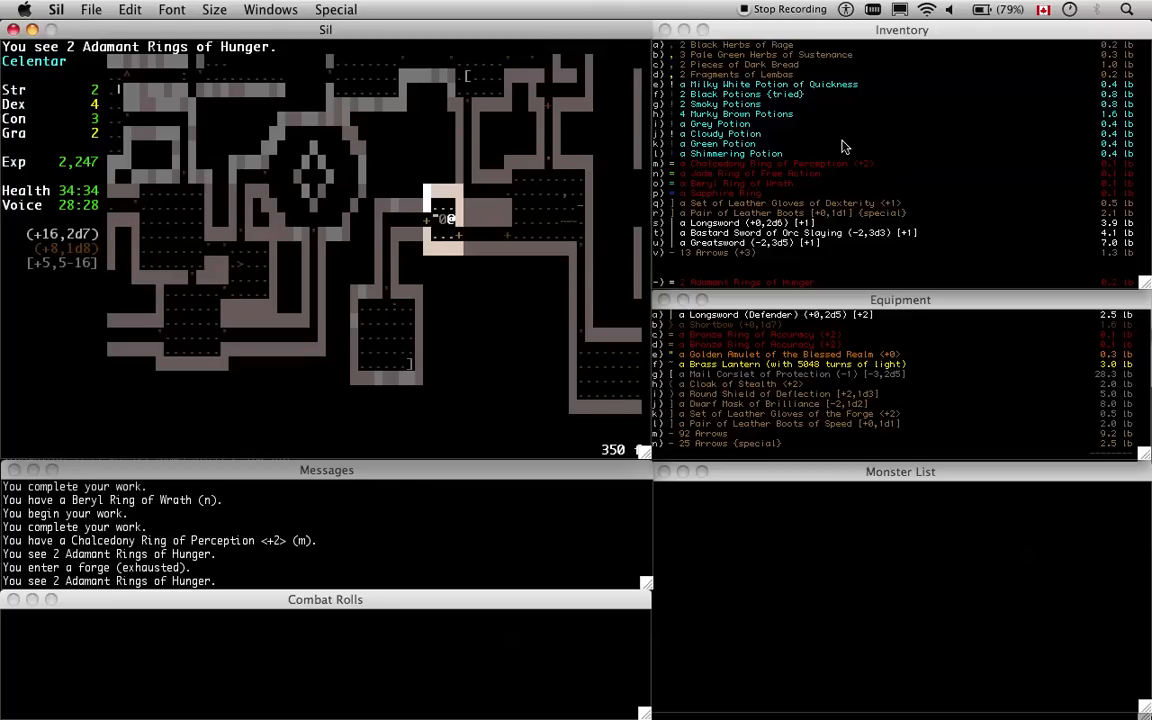
mouse_move(907, 183)
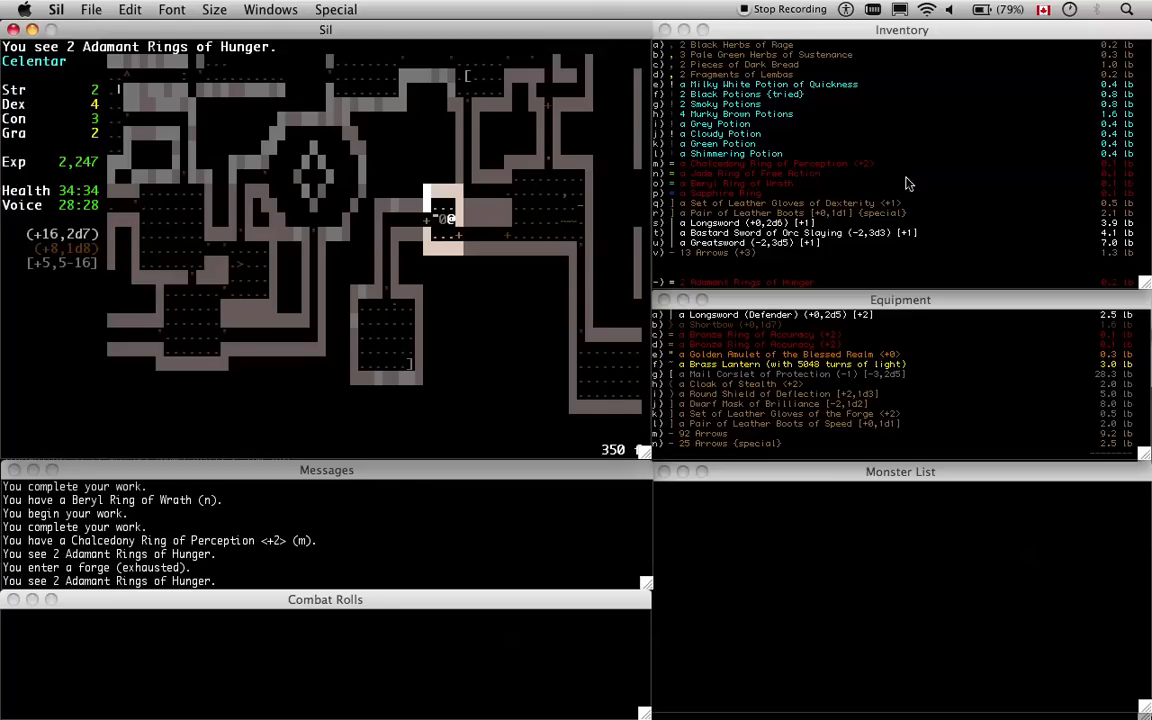
mouse_move(1013, 133)
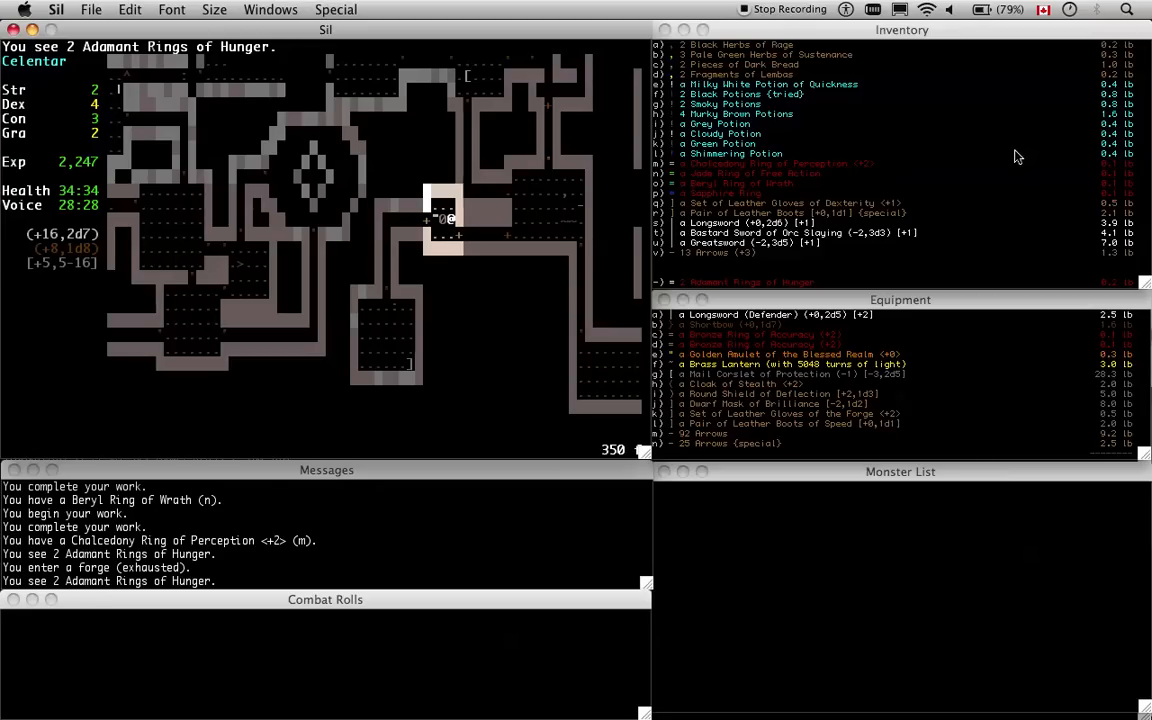
mouse_move(1022, 167)
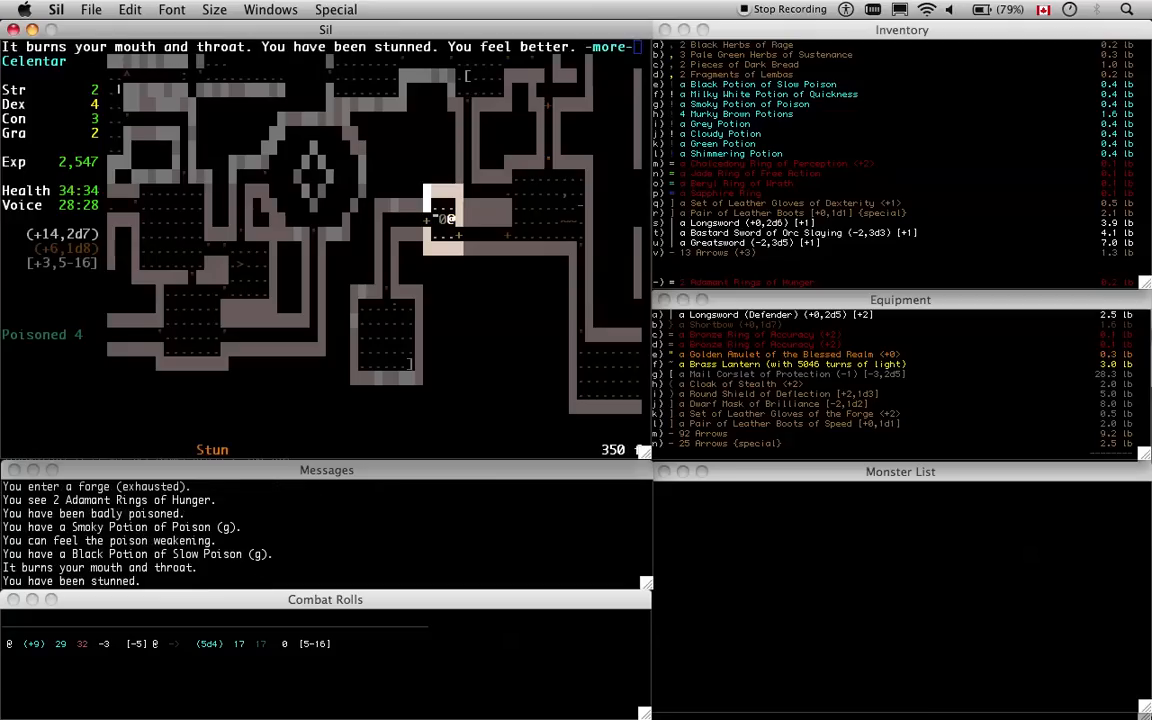
Dismiss the poison and stun messages and quaff another unidentified potion
key(space)
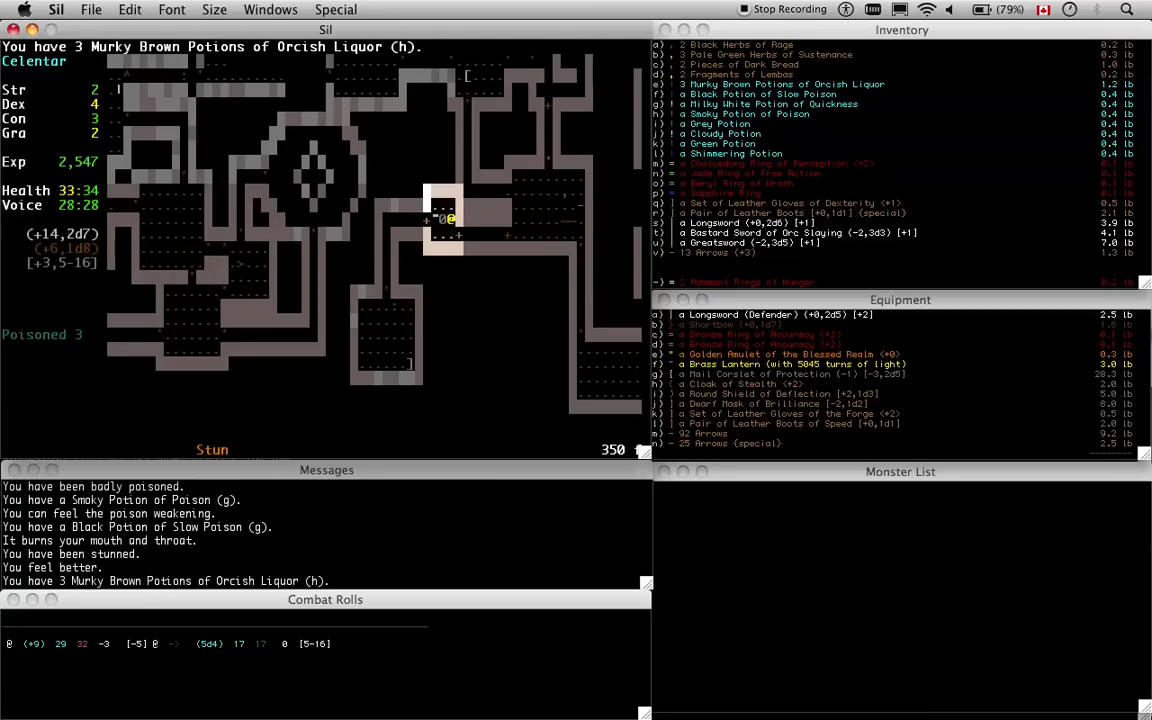
key(q)
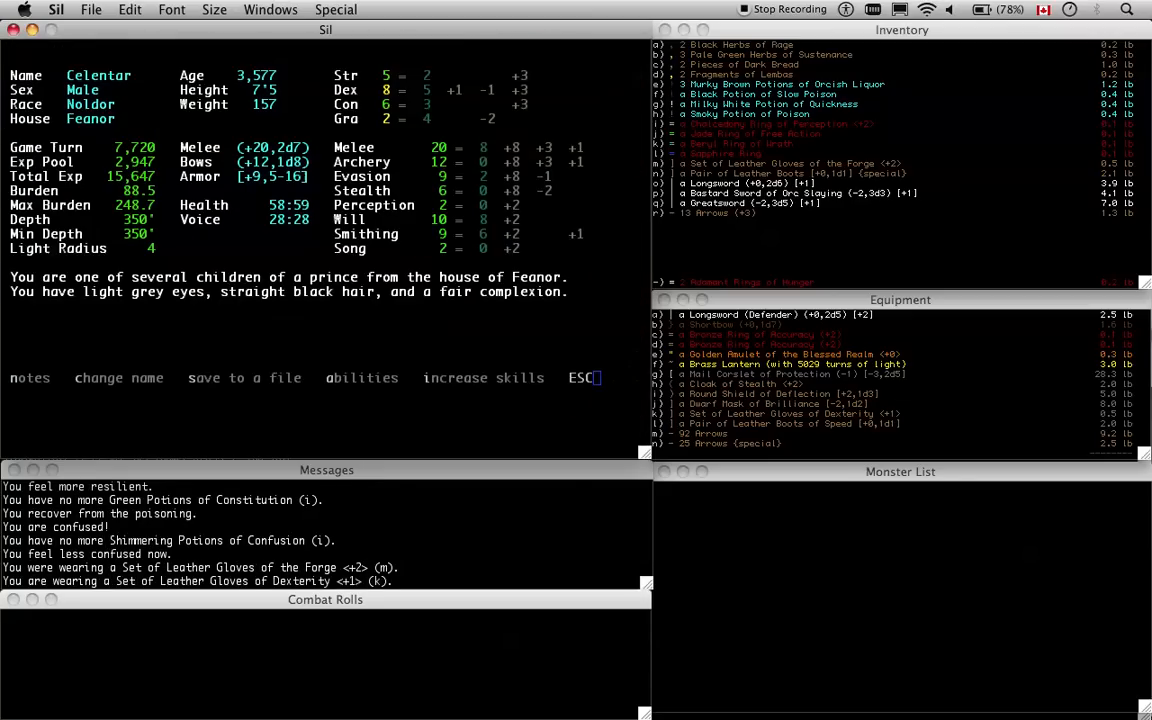
Close the character sheet, then check Celentar's stats again after the boosts fade
key(Escape)
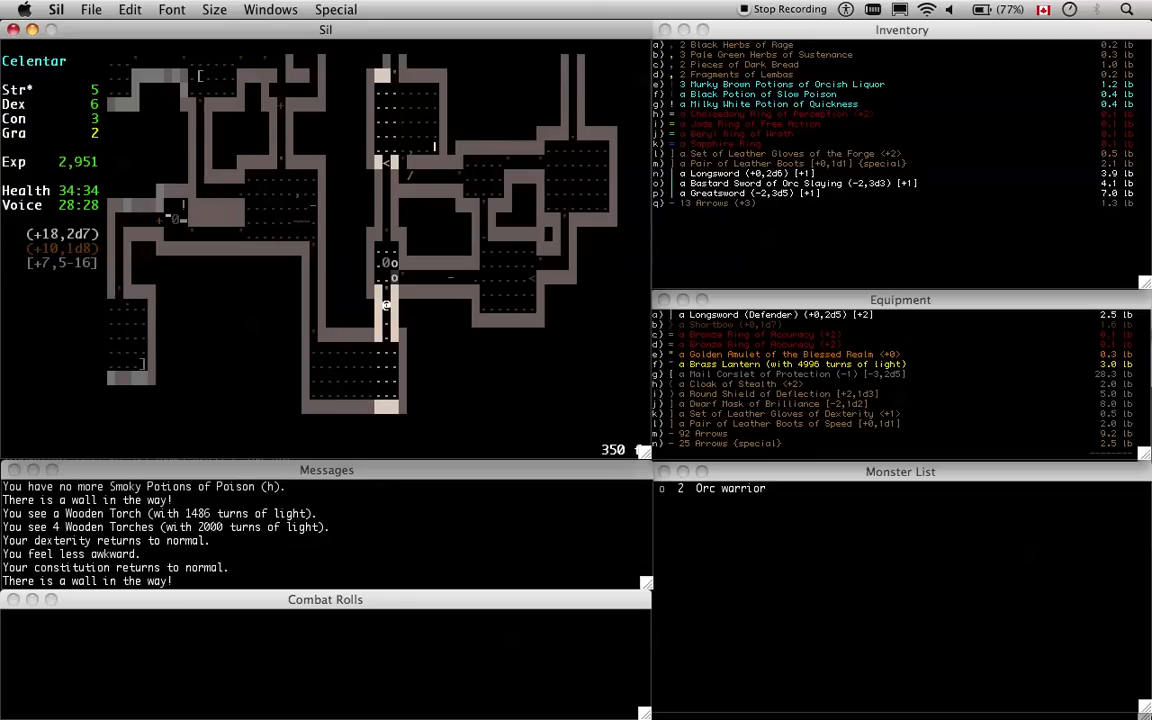
key(w)
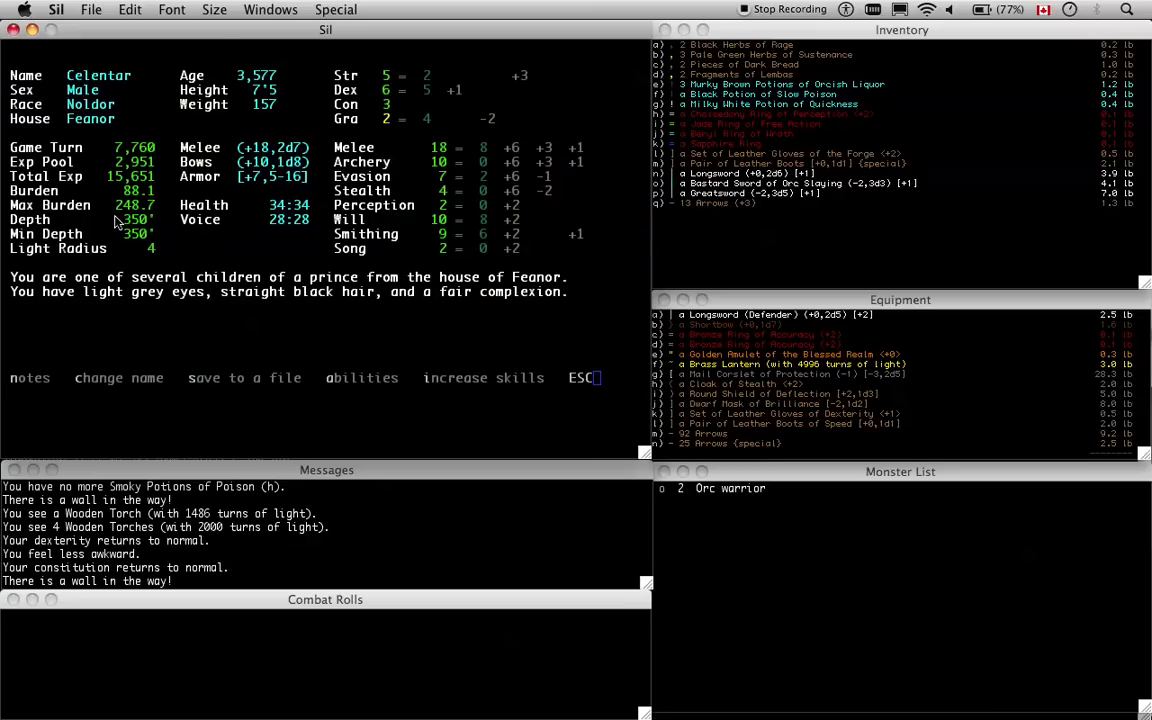
mouse_move(233, 234)
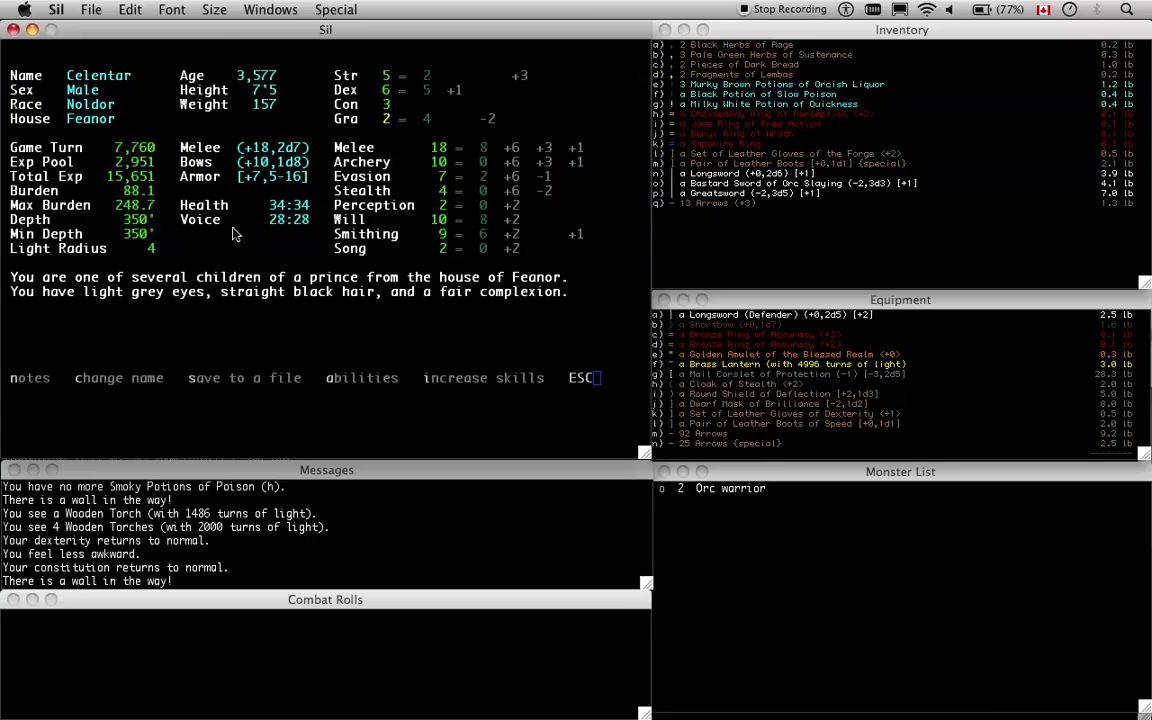
mouse_move(497, 130)
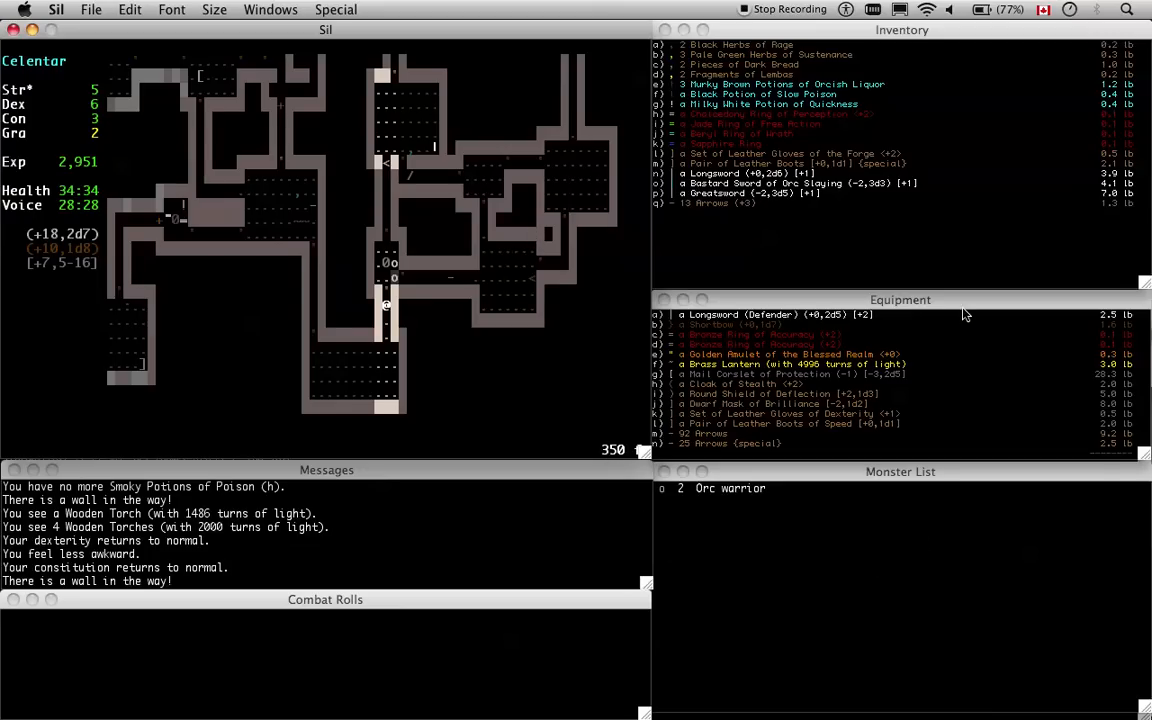
Wield the Bastard Sword of Orc Slaying against the orc archers
key(w)
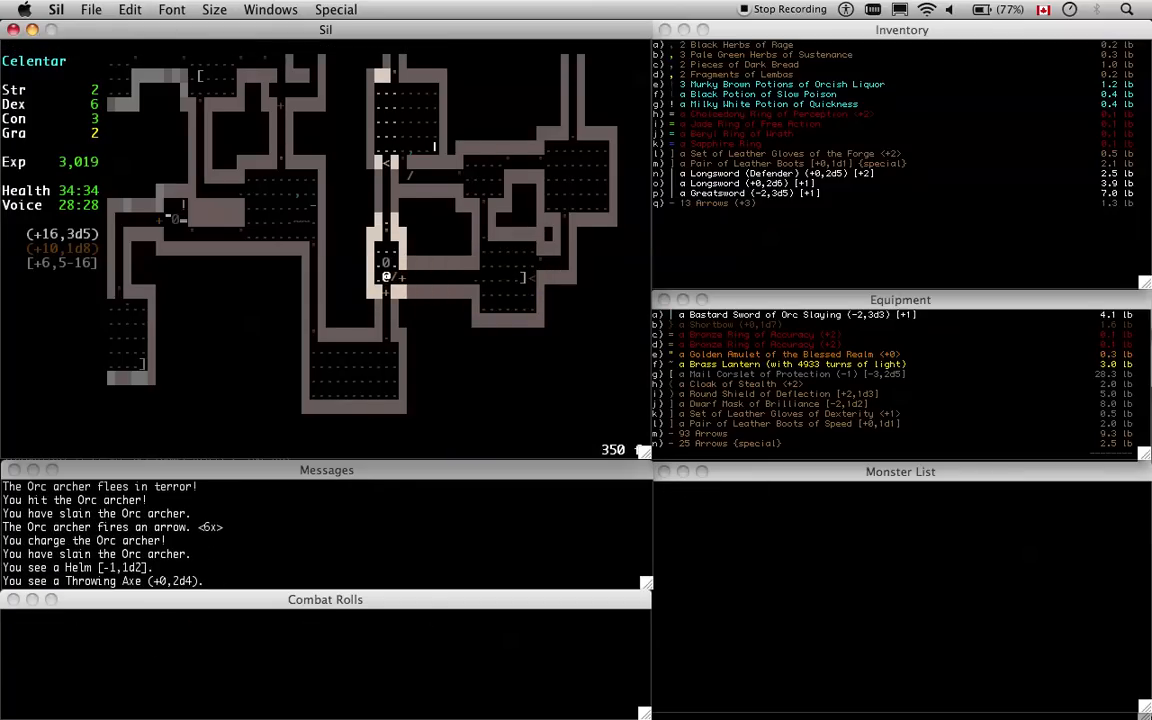
Walk north into the forge to begin crafting
key(up)
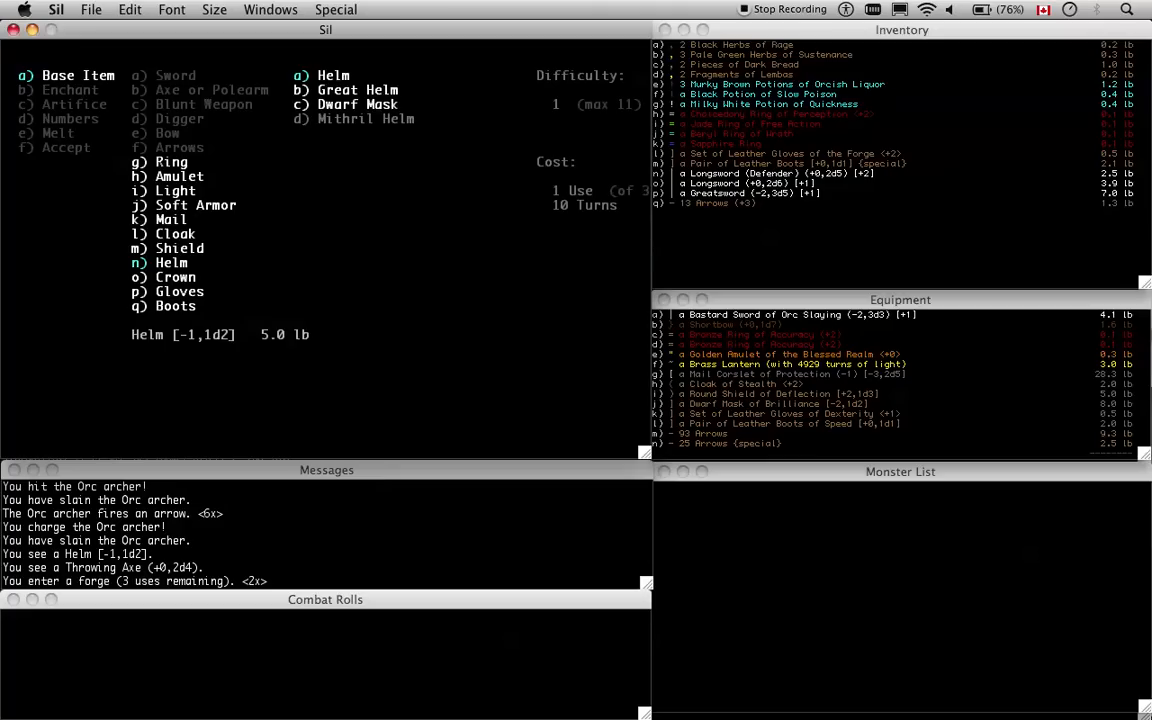
Back out of the helm type list to the top-level forge options
click(356, 104)
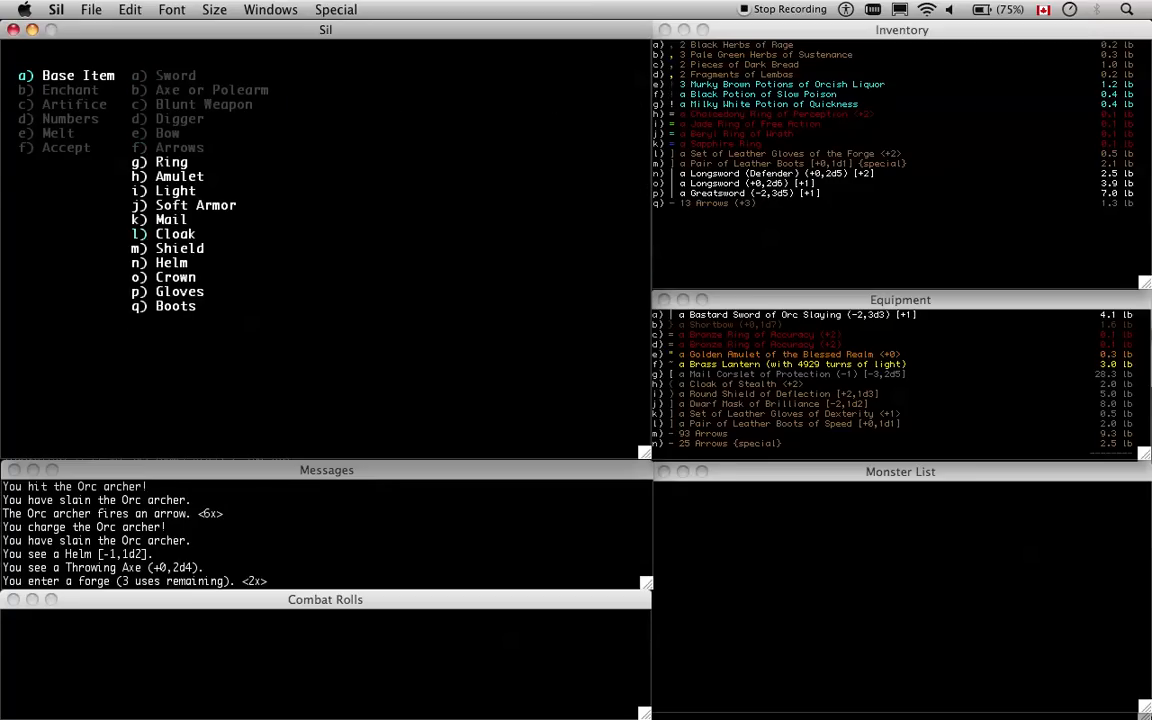
click(171, 262)
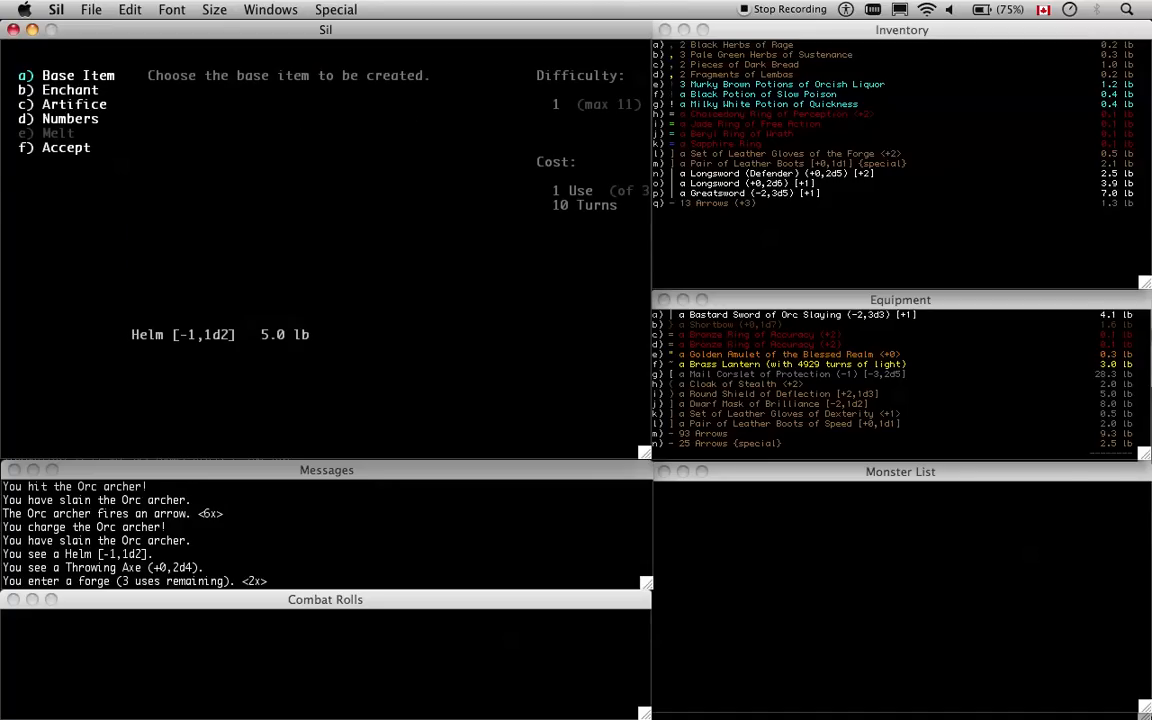
Design an artefact helm that sustains dexterity
click(69, 89)
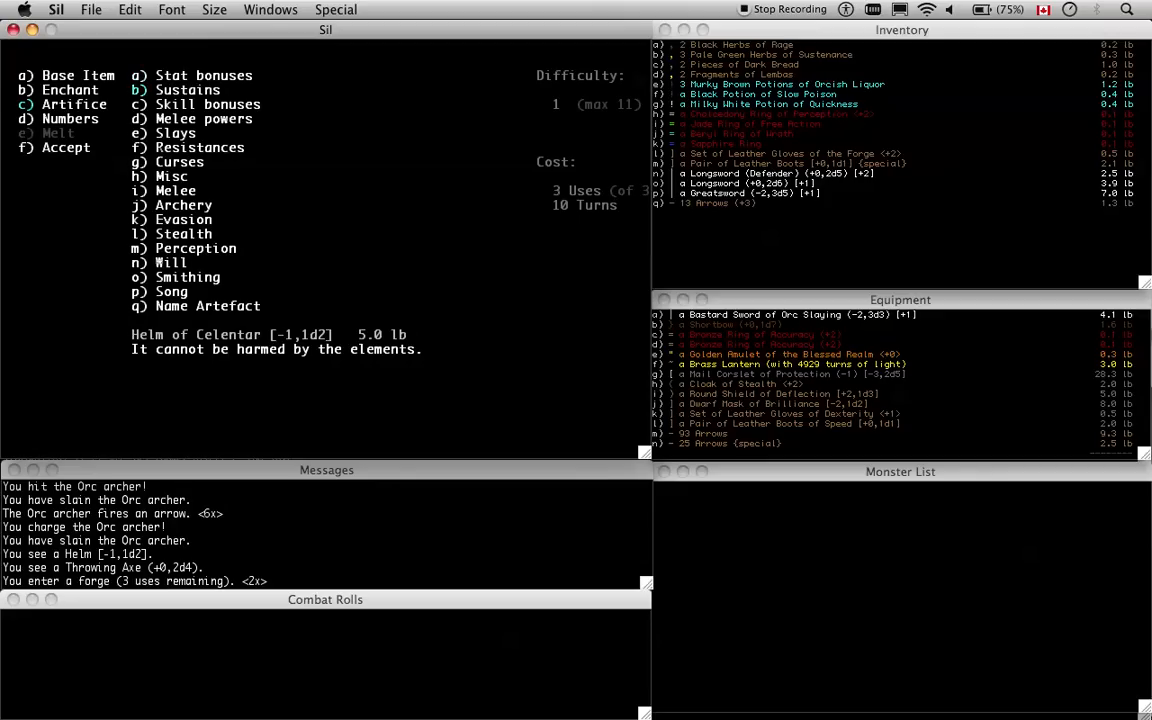
click(188, 90)
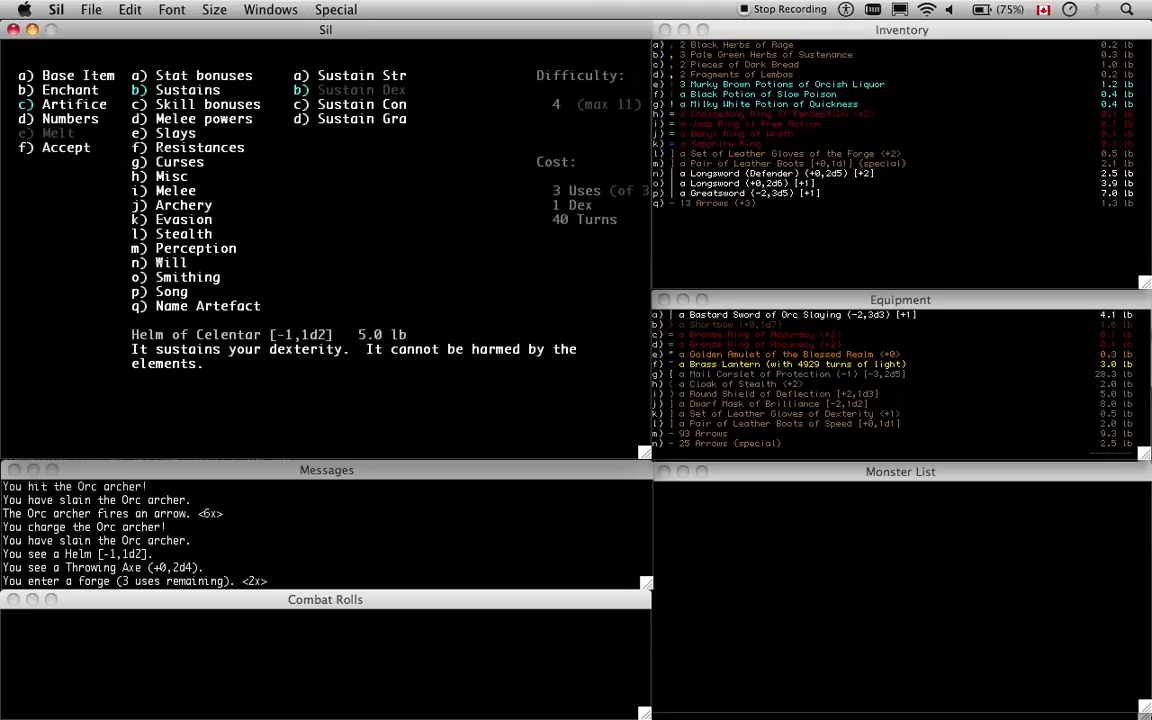
click(207, 104)
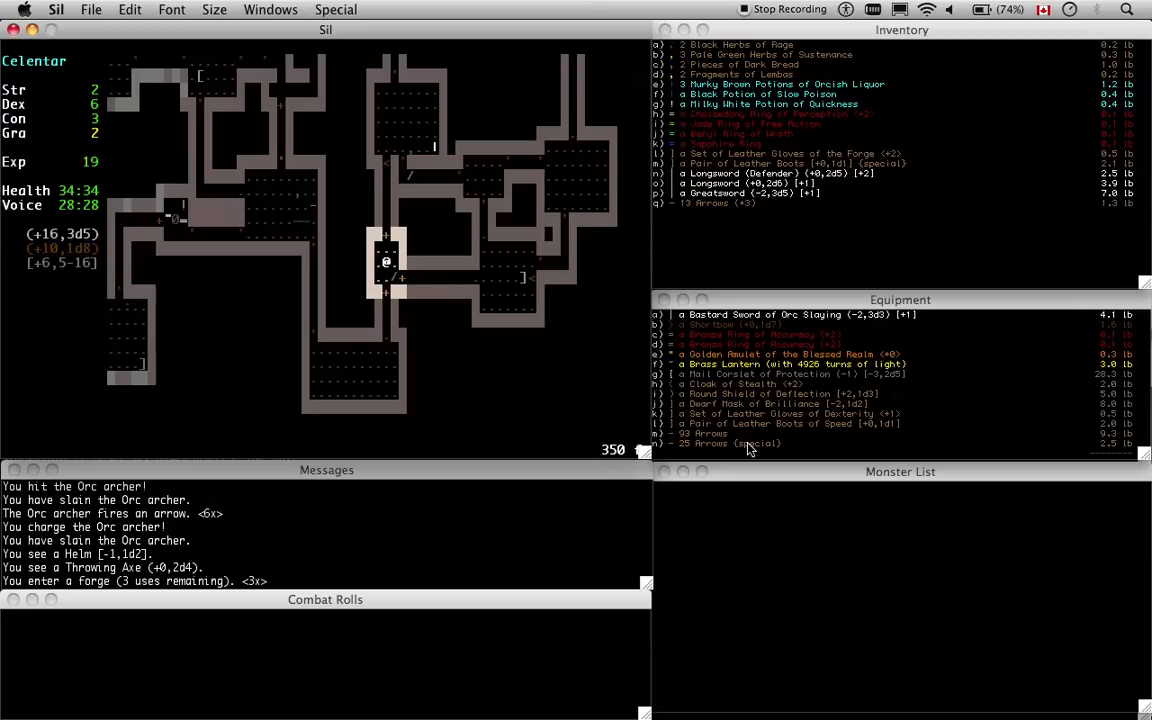
mouse_move(752, 428)
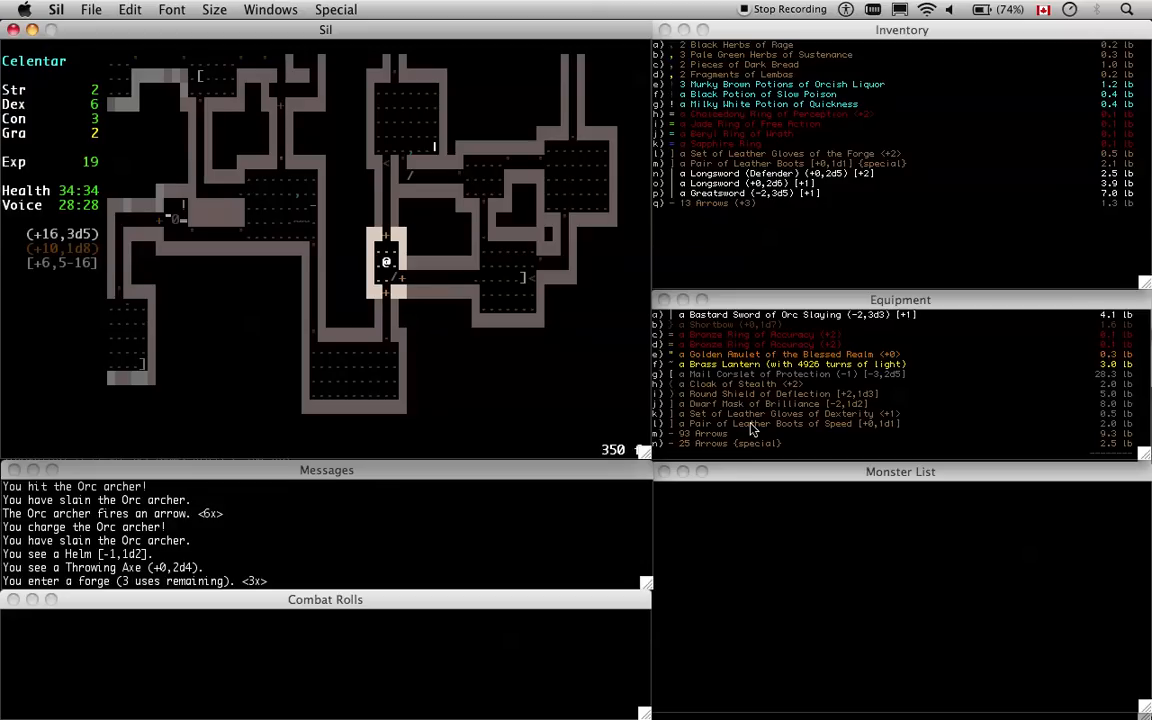
mouse_move(778, 353)
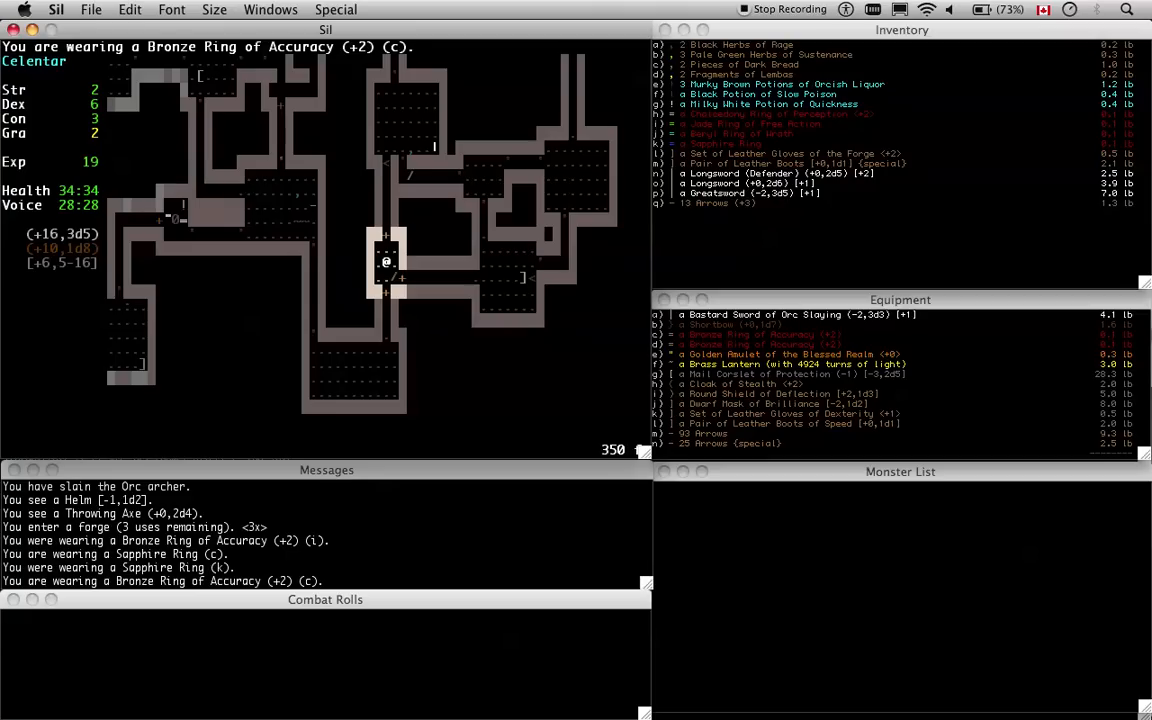
Start shifting the map viewpoint with L to survey the level
key(L)
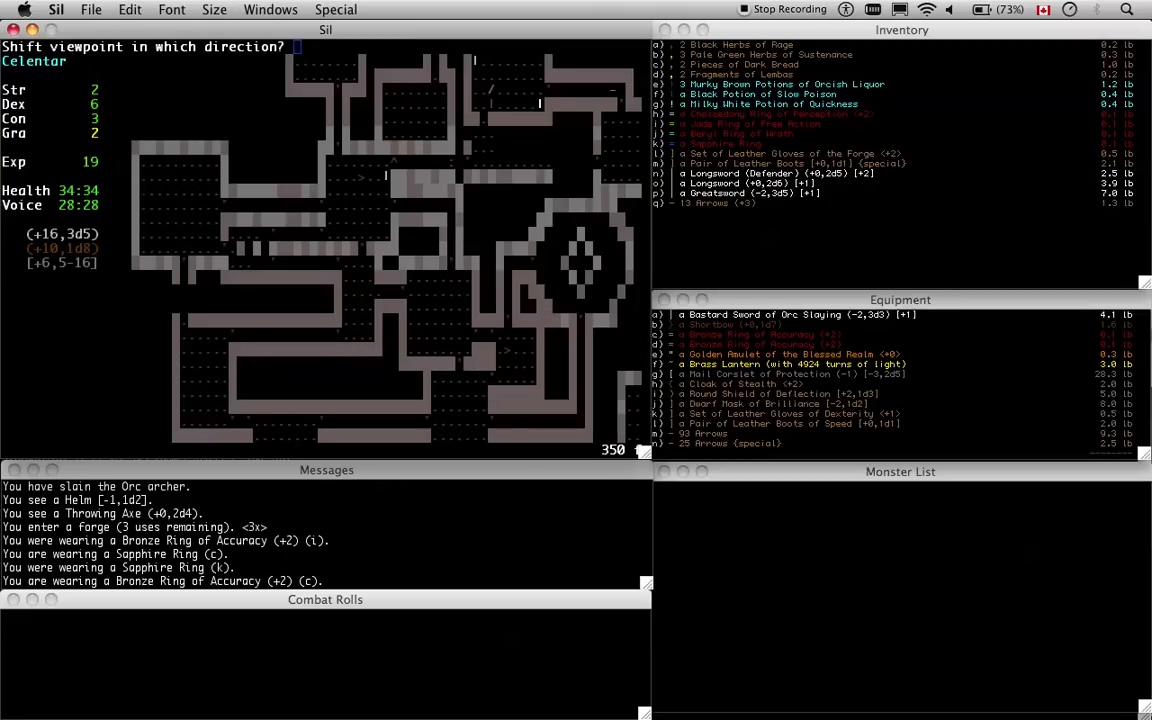